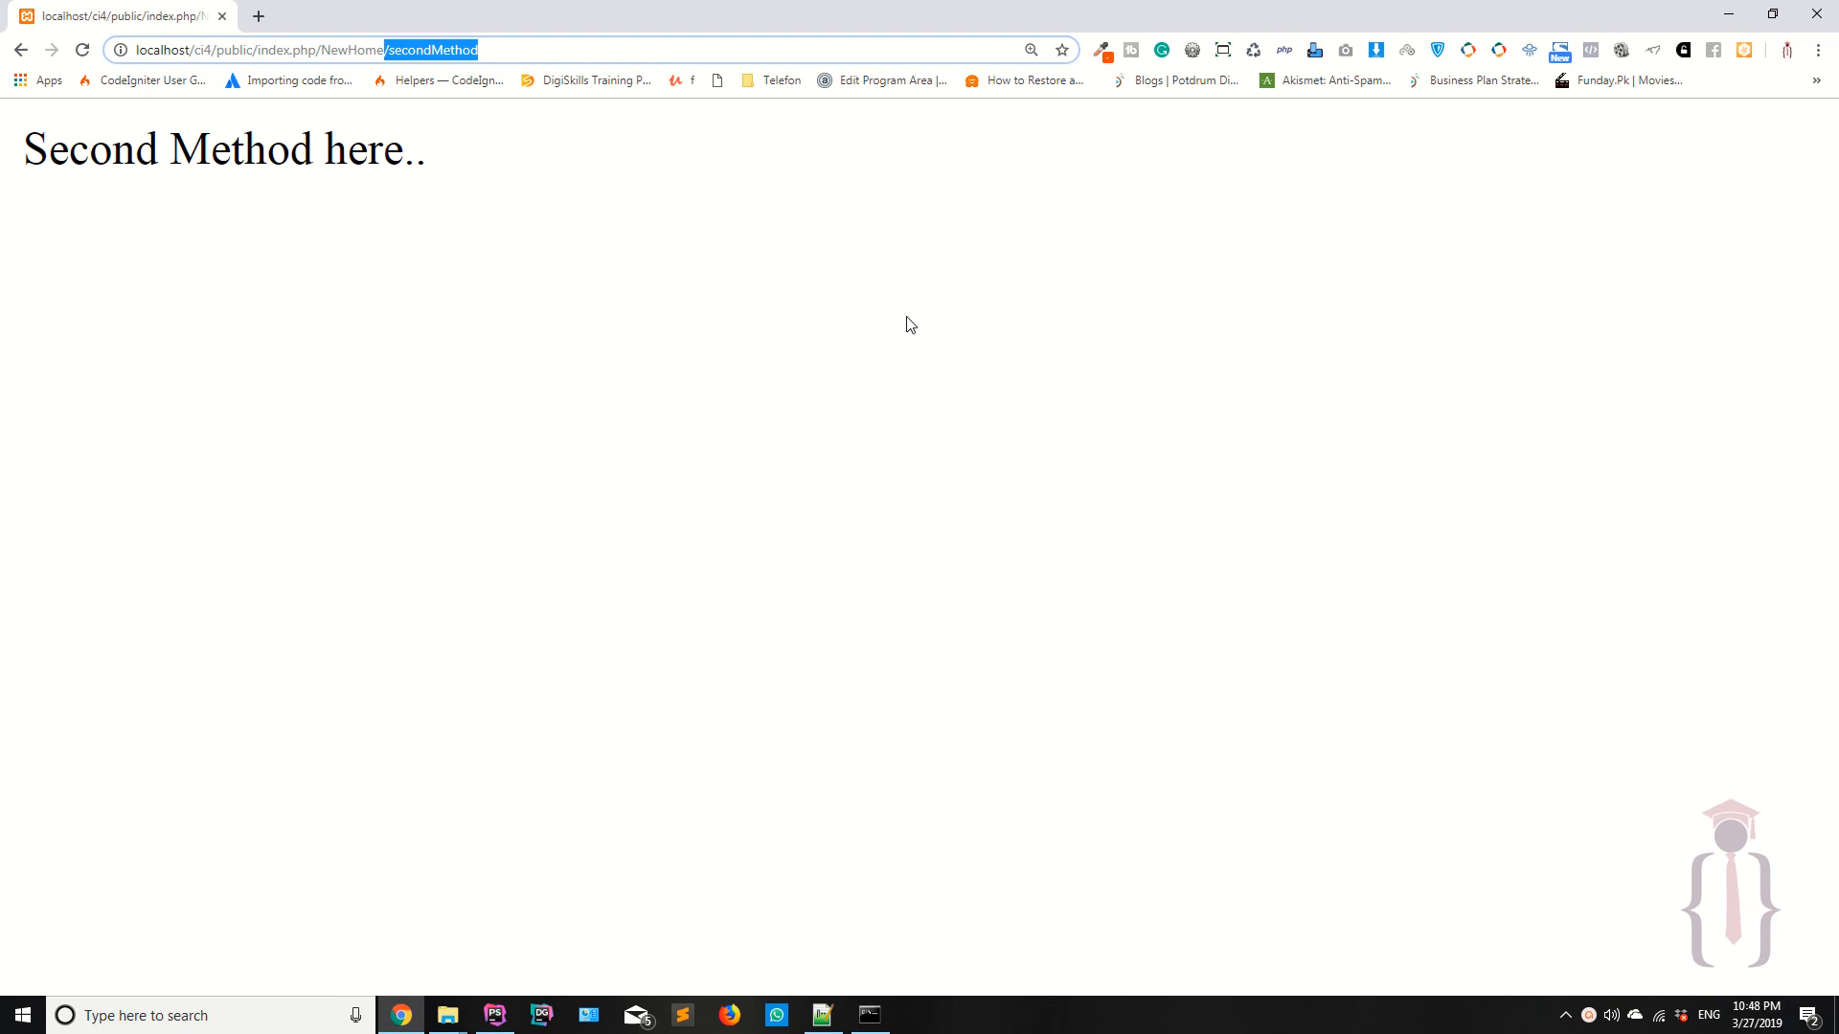
# Switch from the Chrome output page to the NewHome controller code in PhpStorm
pyautogui.click(492, 1015)
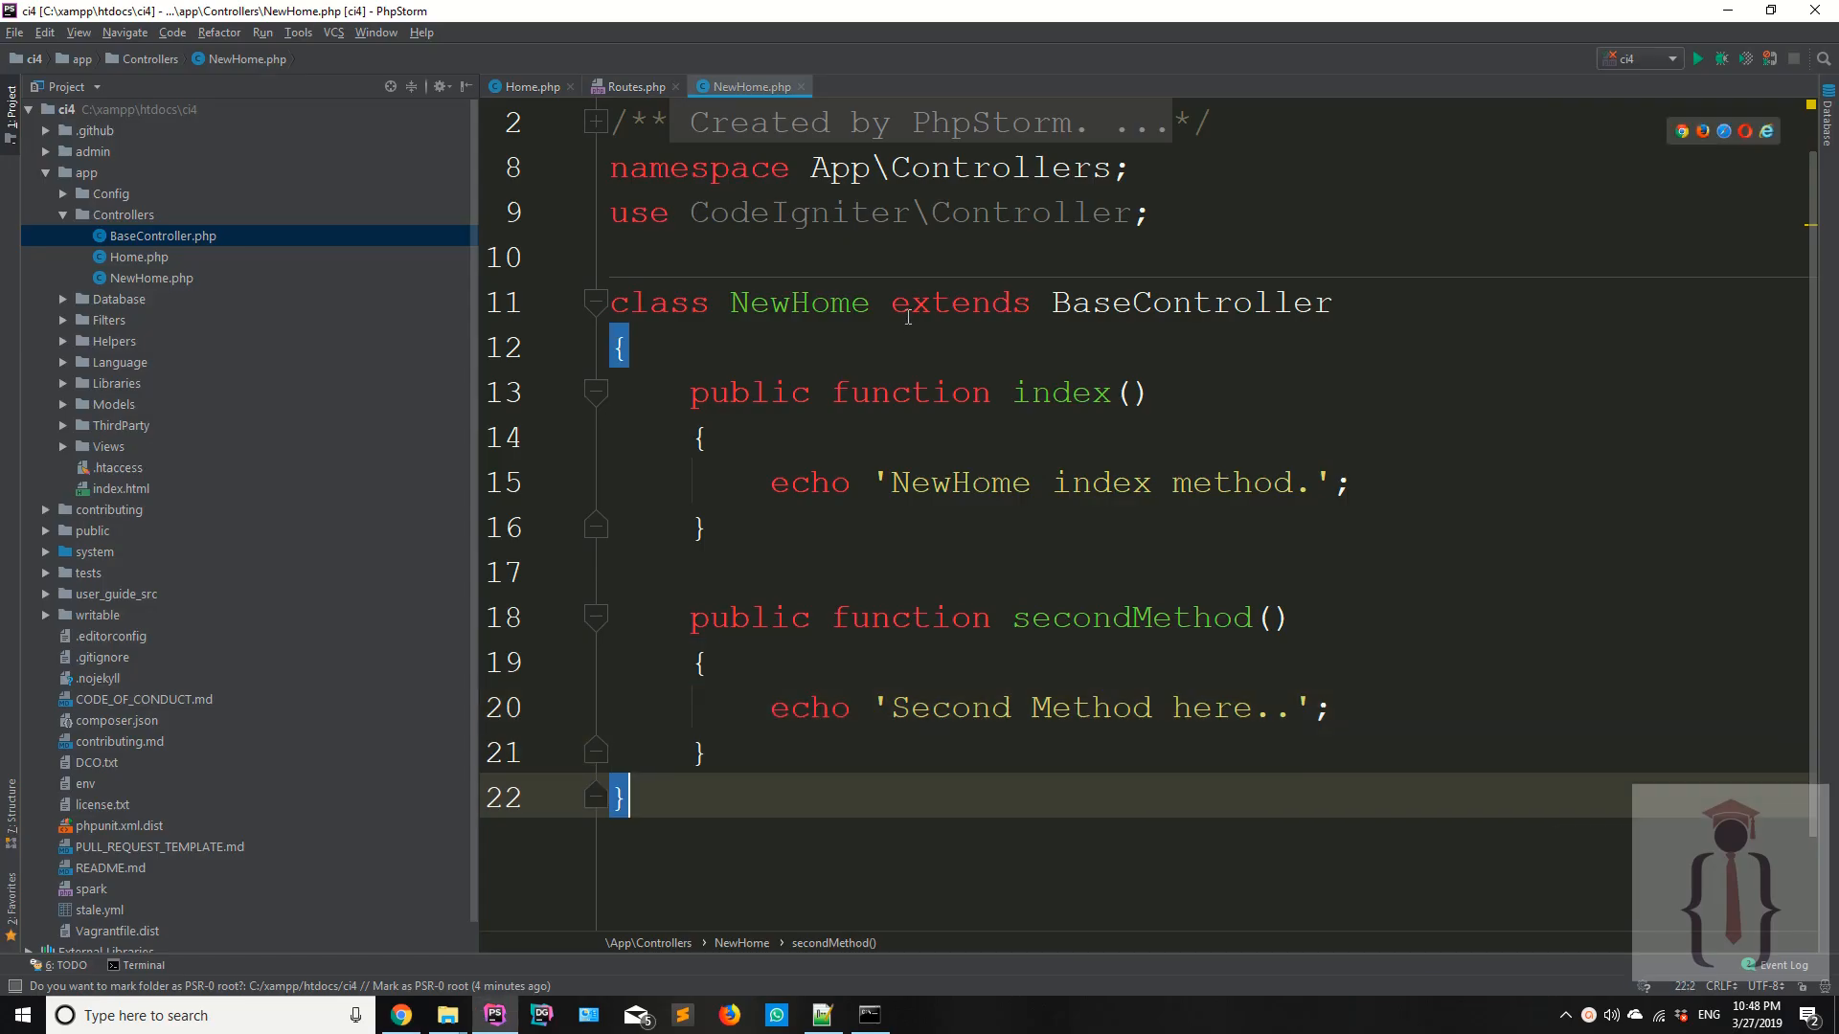
# Inspect the index braces, class extends line and secondMethod name, then switch to the blank Notepad++ note
pyautogui.click(699, 529)
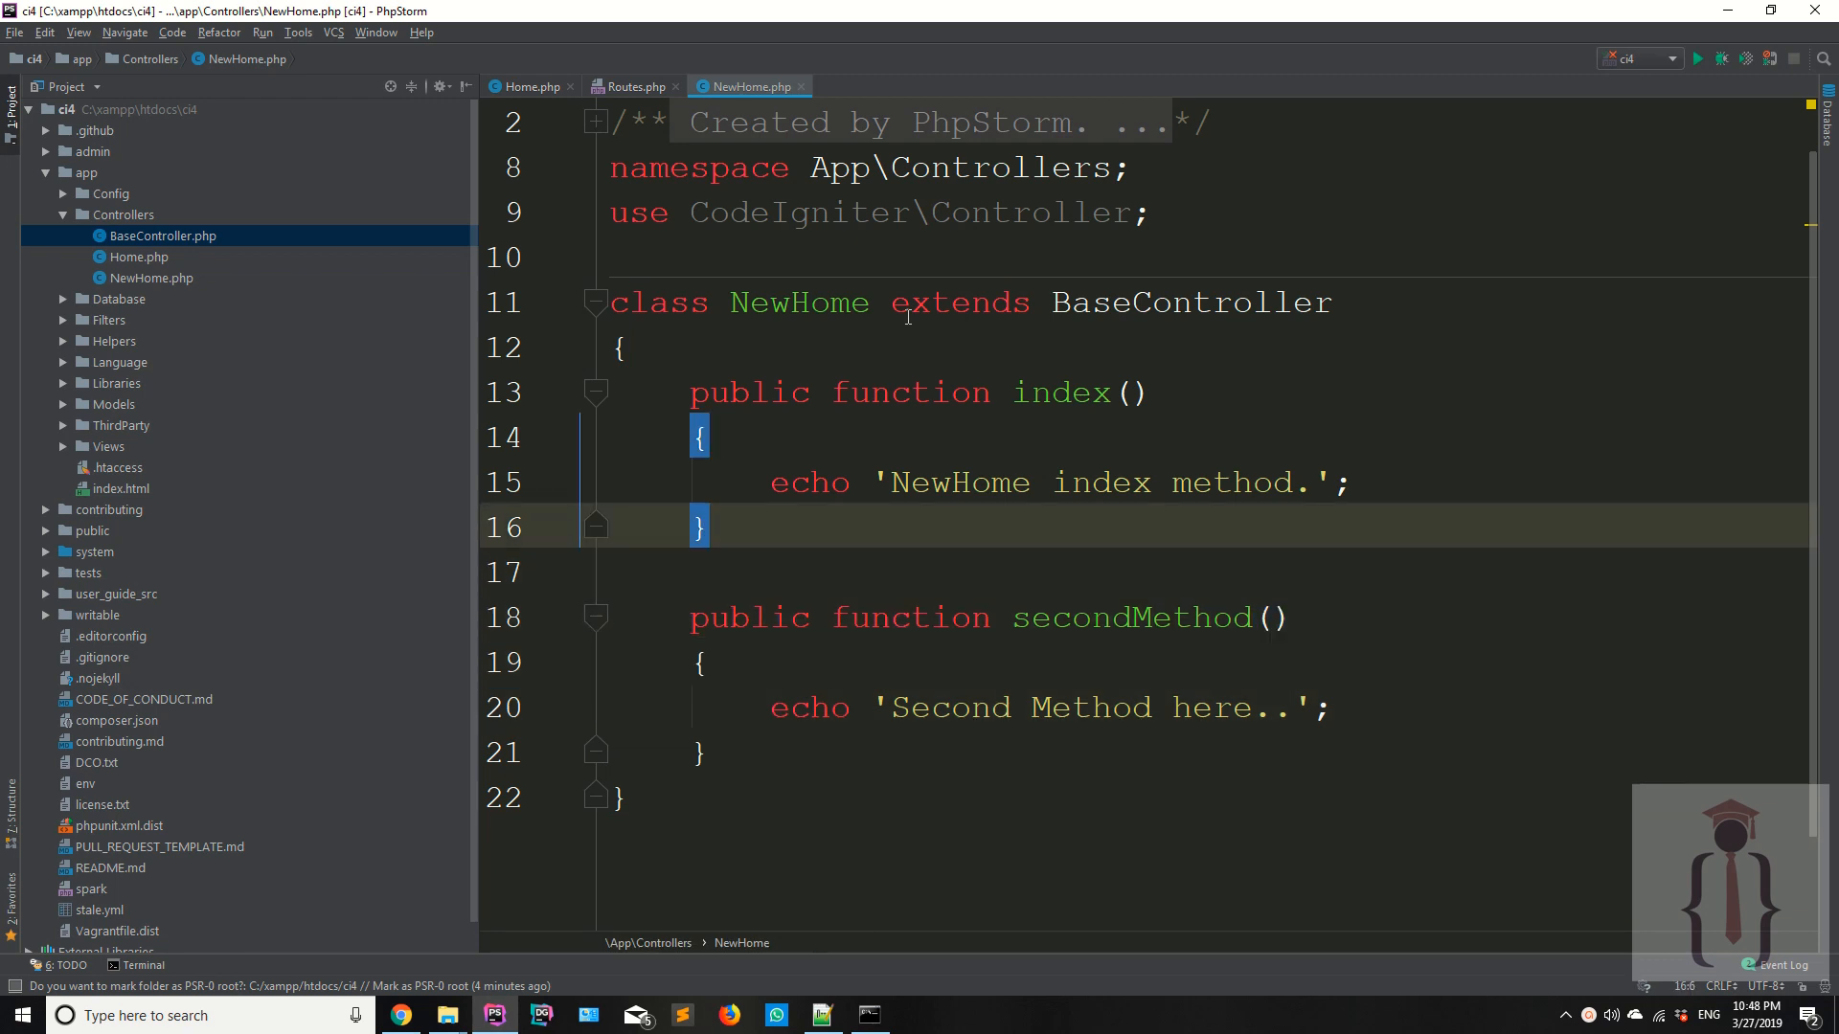
pyautogui.doubleClick(1187, 300)
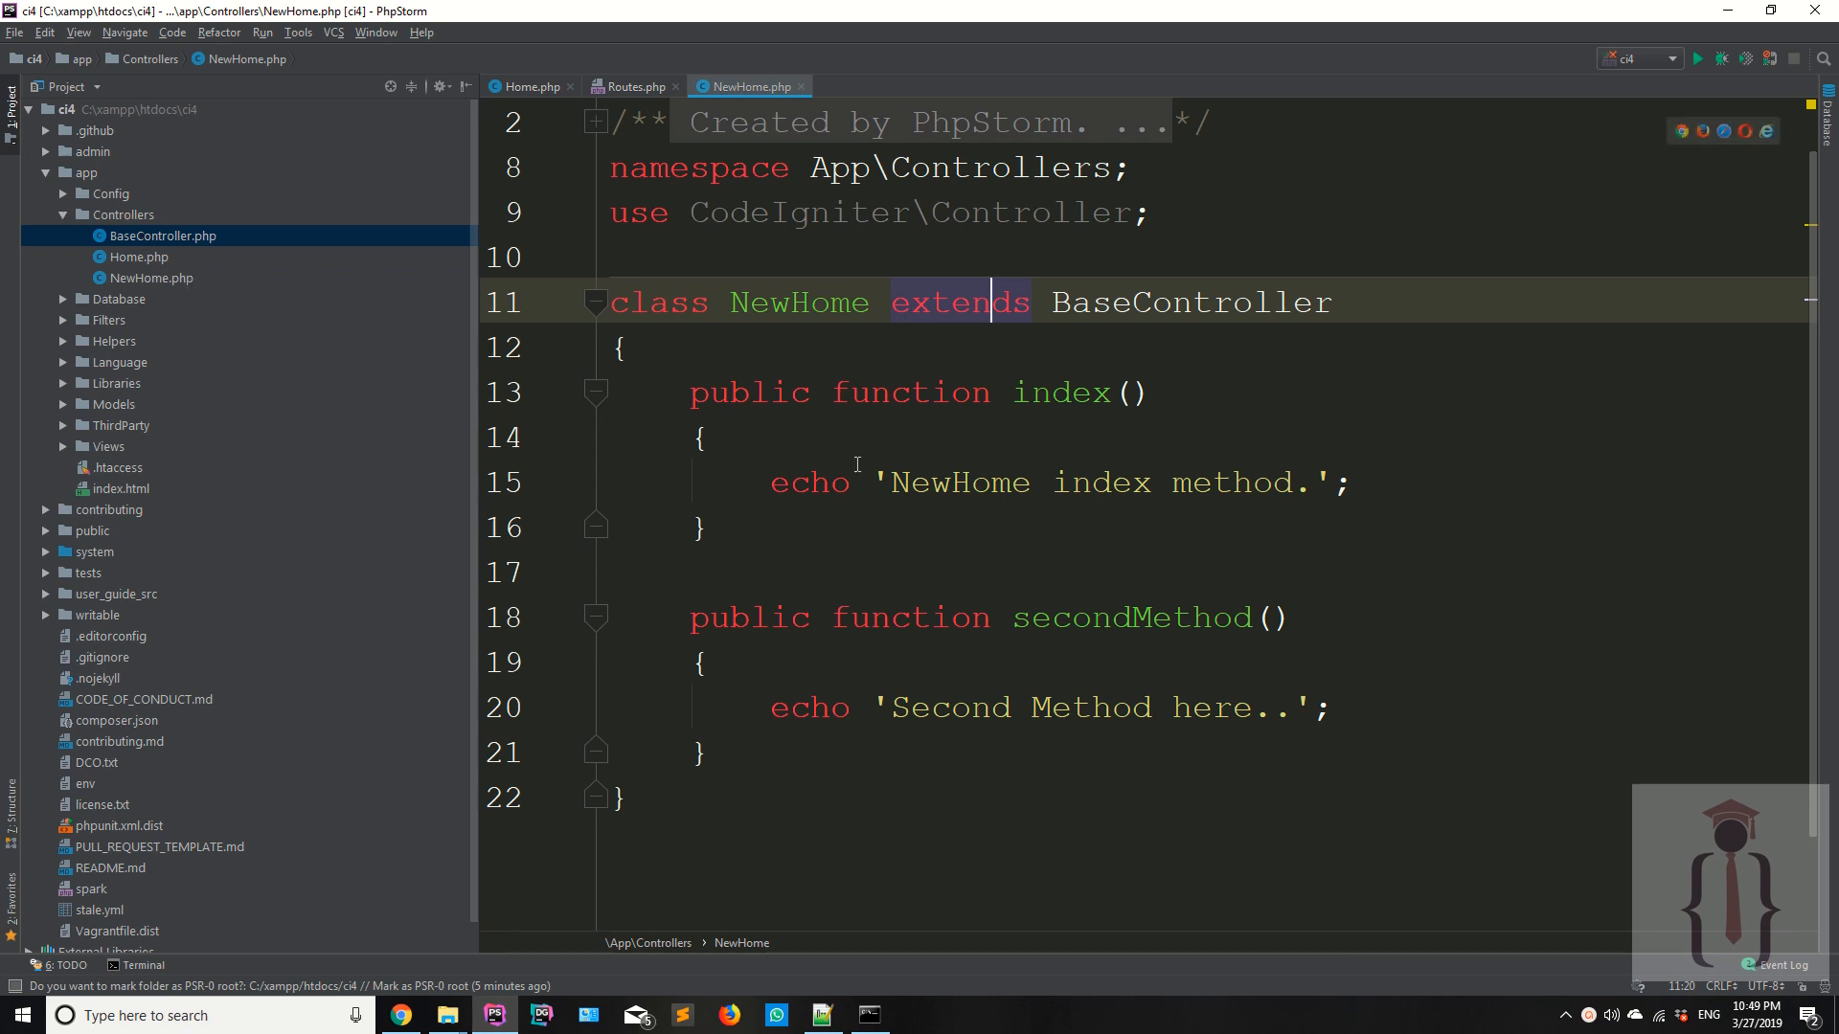
pyautogui.moveTo(1067, 400)
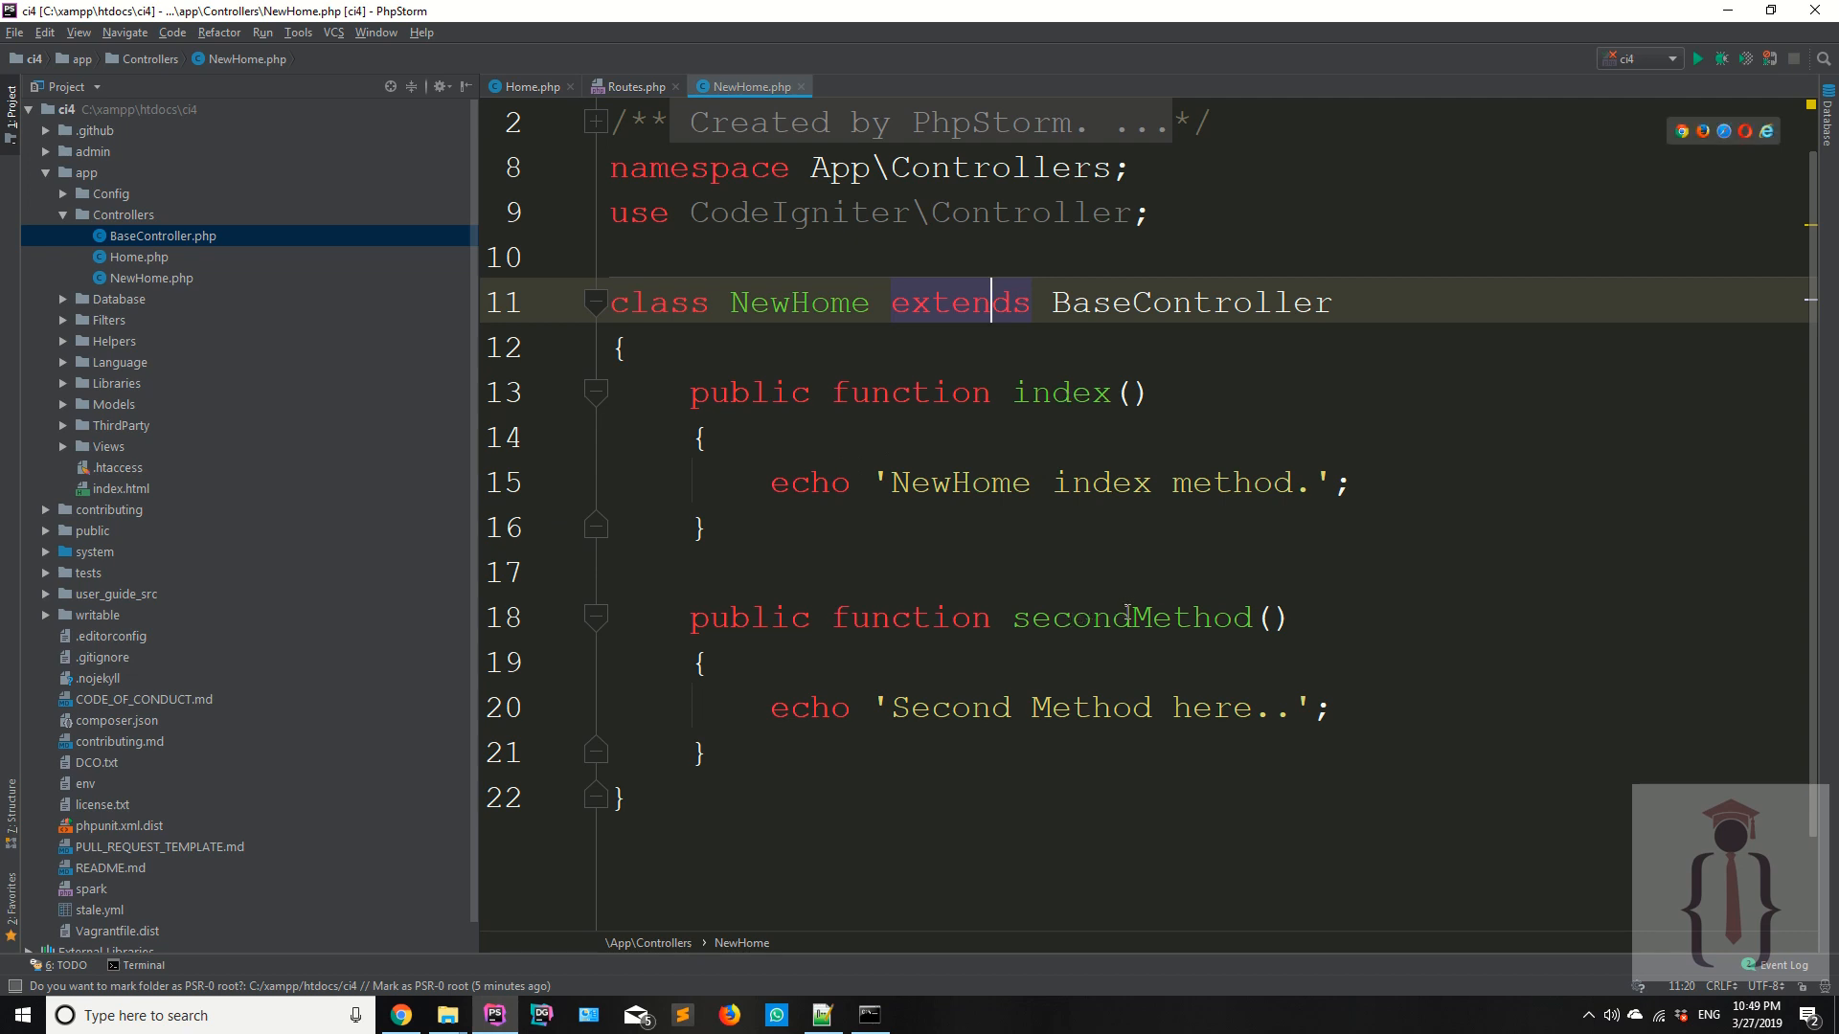
pyautogui.doubleClick(1121, 617)
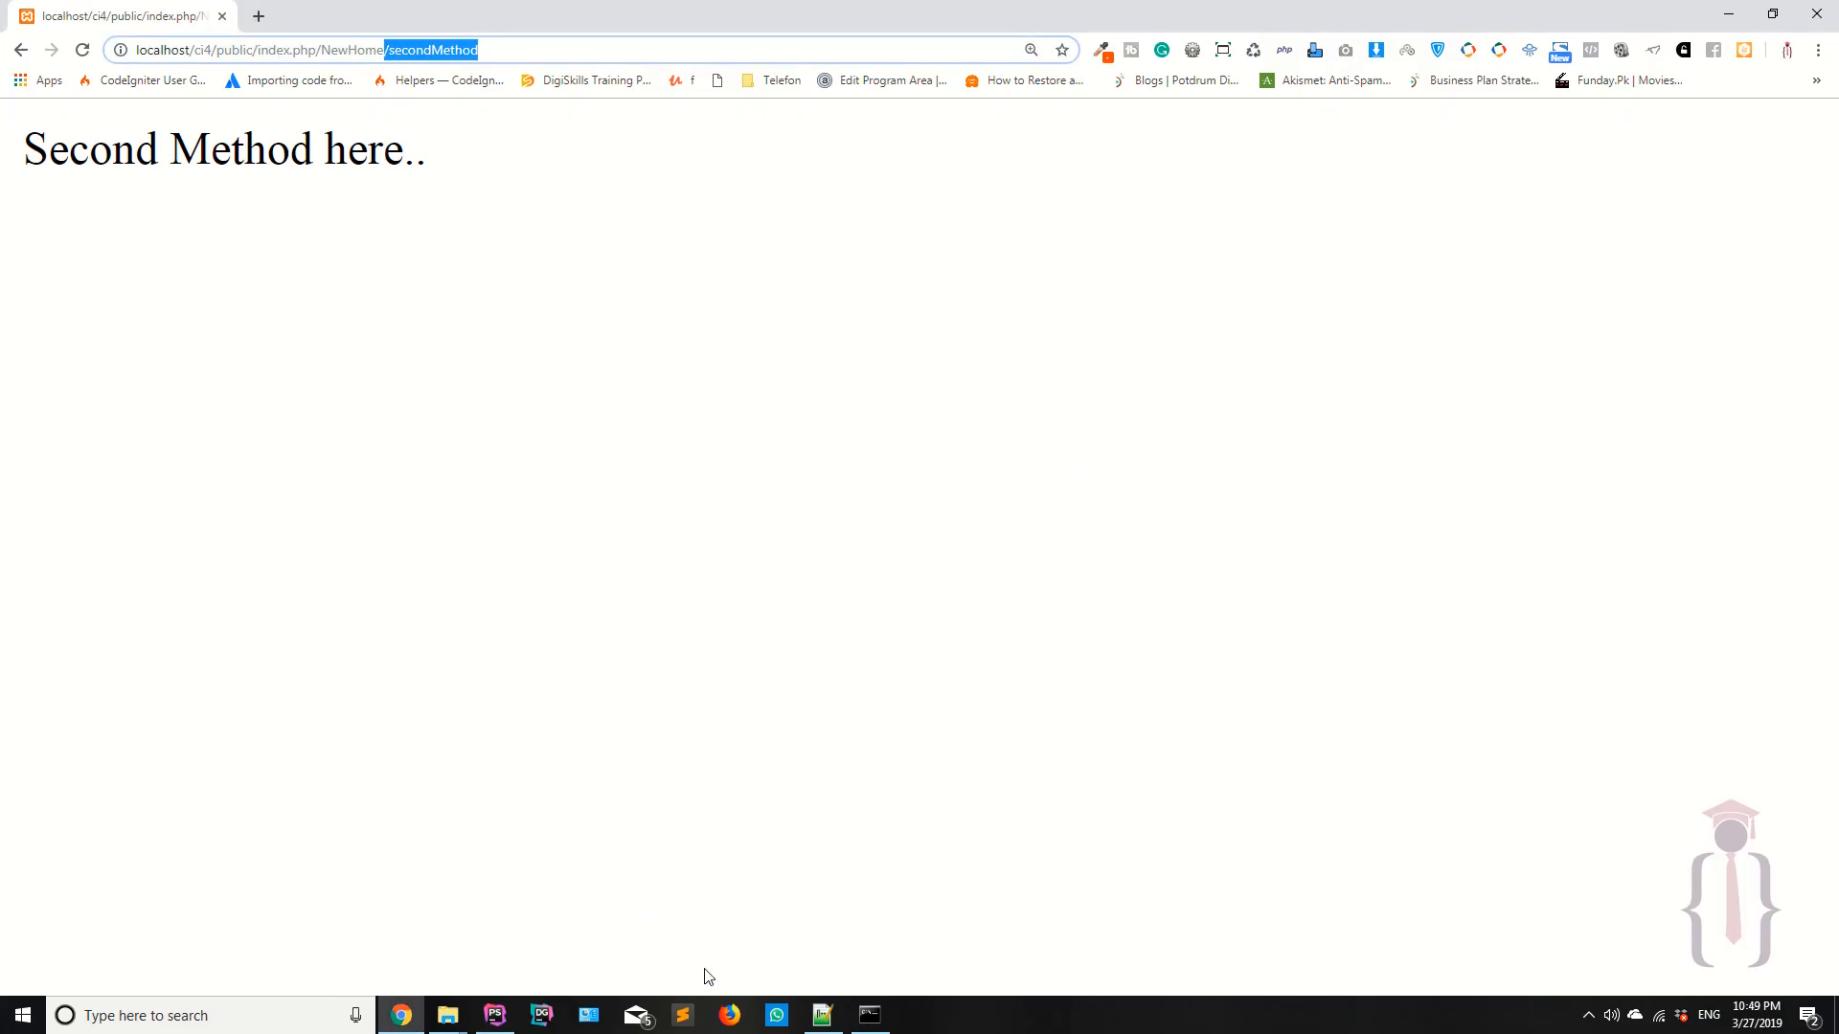
pyautogui.click(822, 1015)
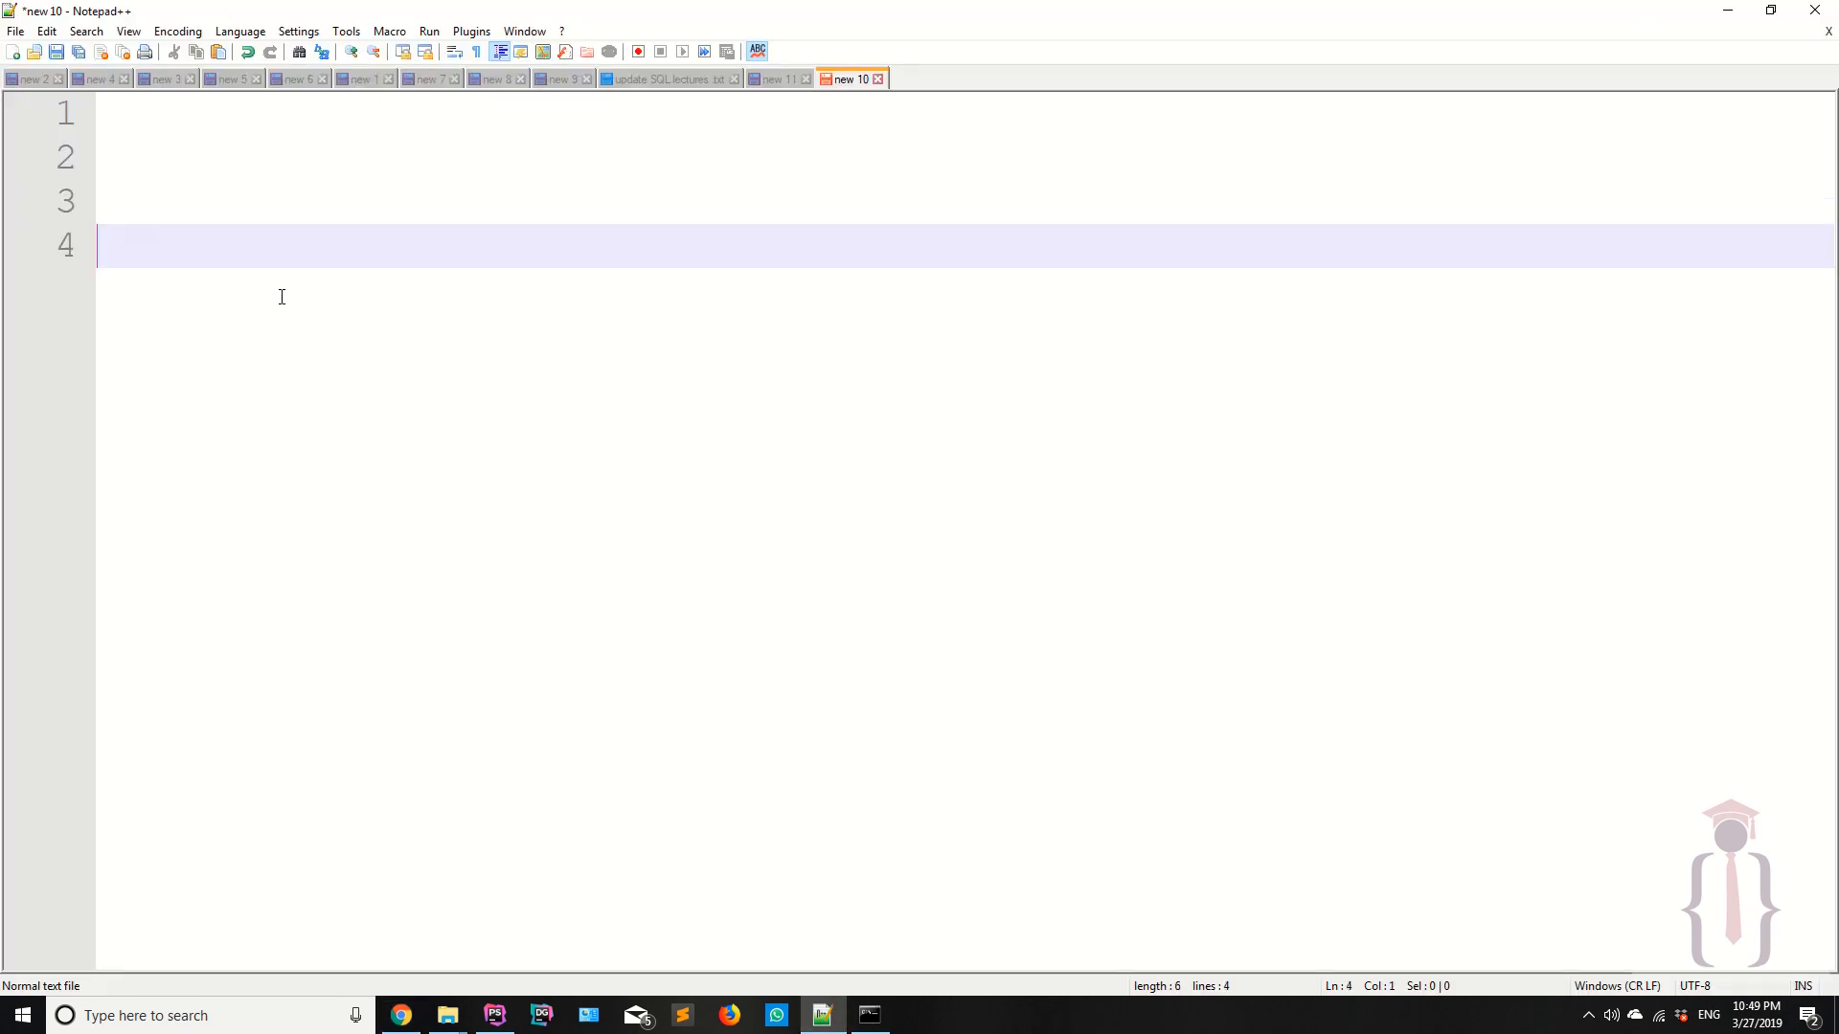
# Write the example address xyz.com/something/something/12/12 on line 4
pyautogui.write('x')
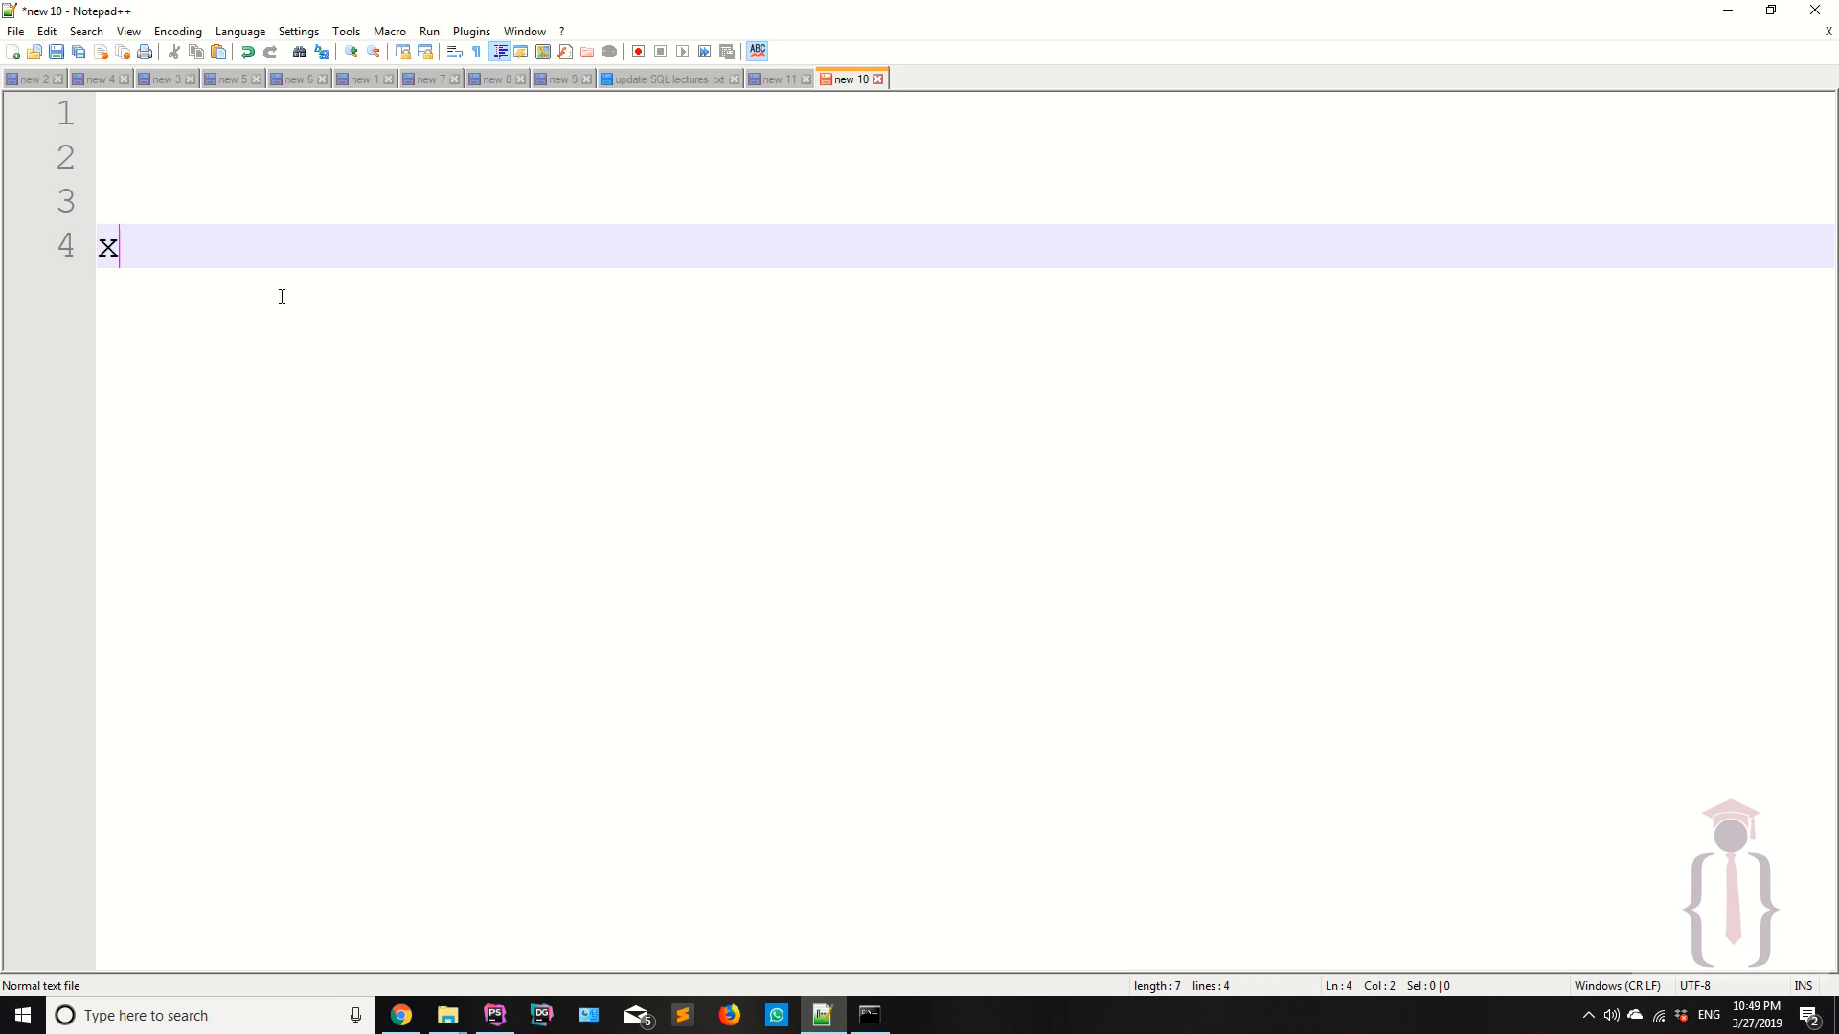
pyautogui.write('yz.com')
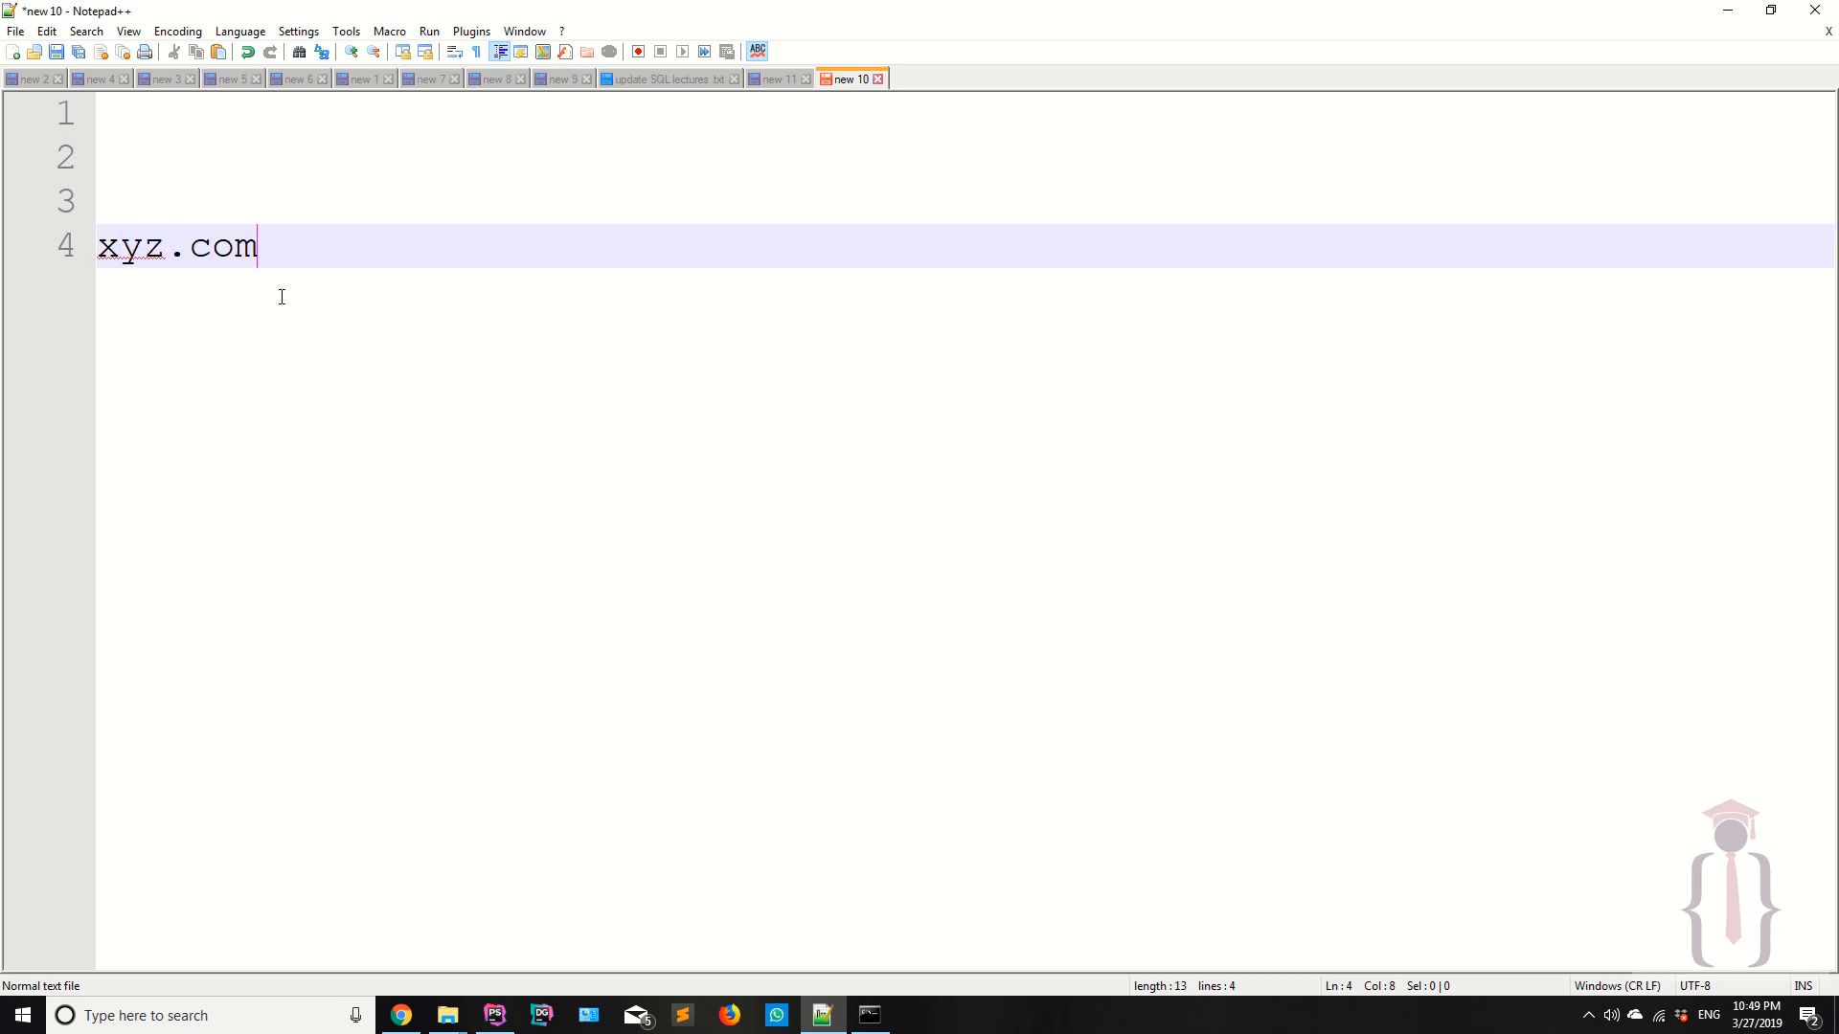
pyautogui.write('/')
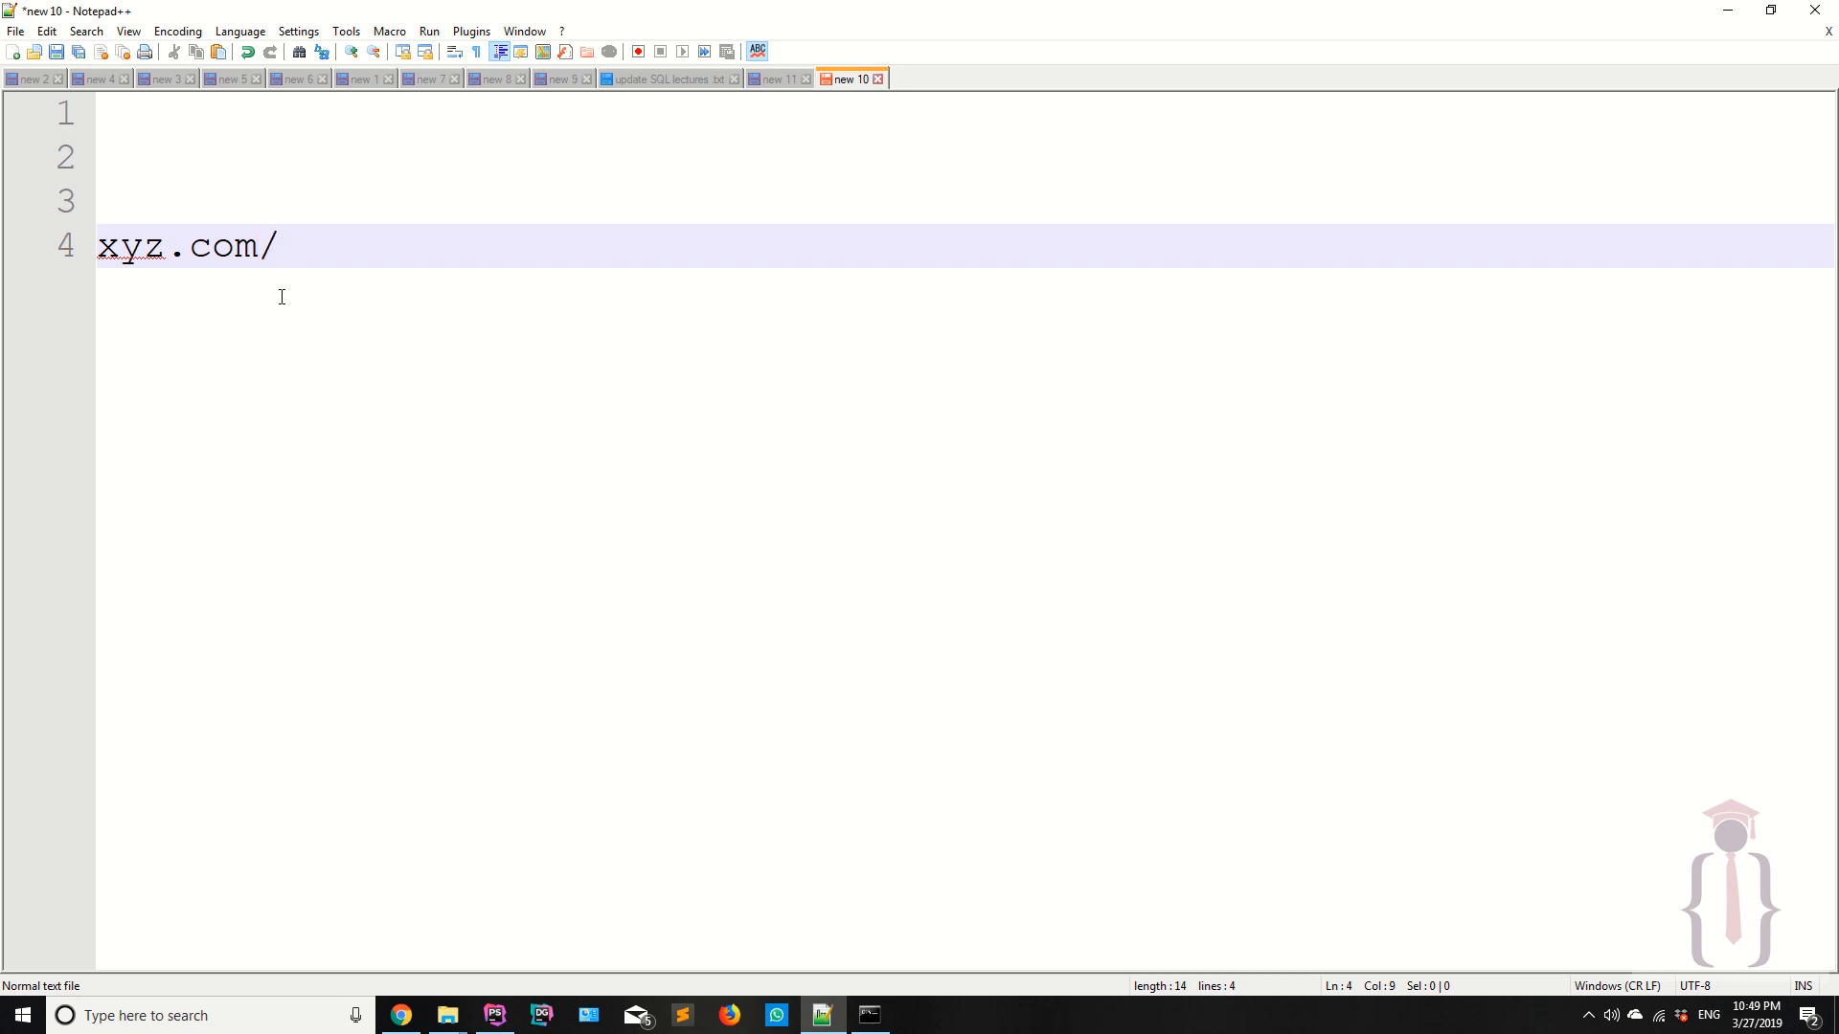
pyautogui.write('somethj')
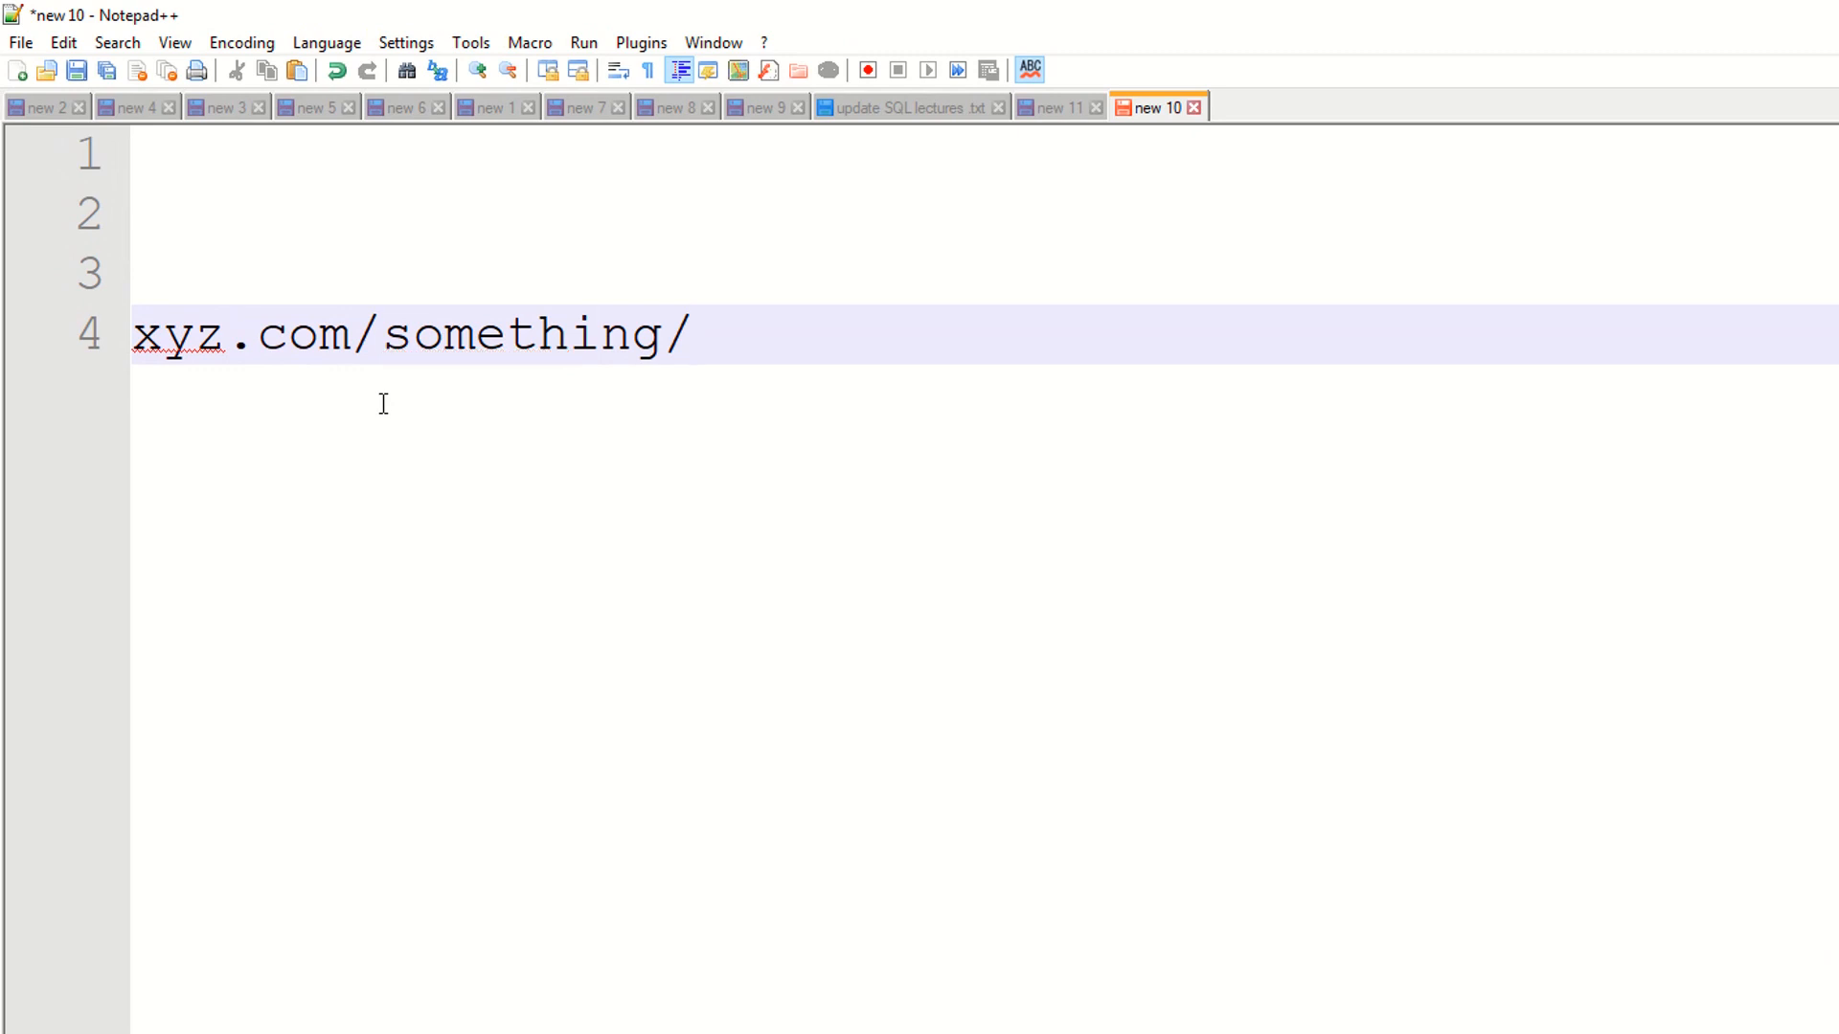
pyautogui.write('something/')
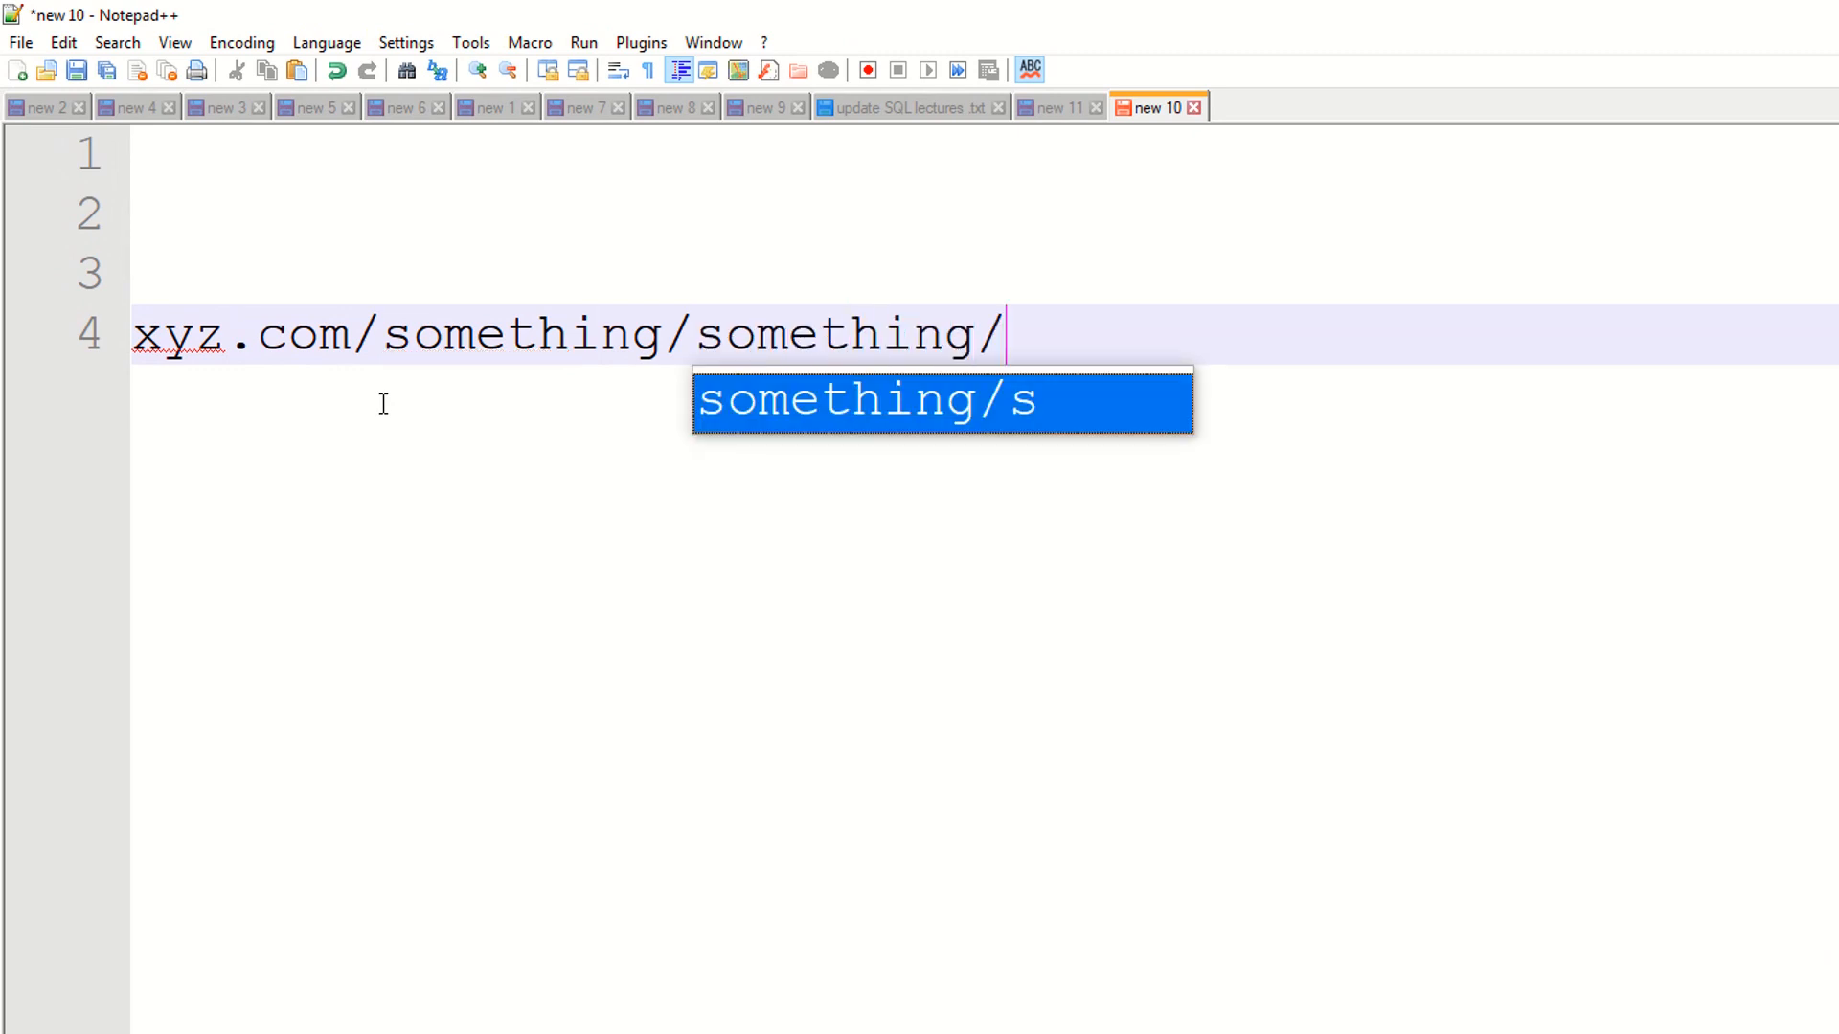
pyautogui.write('12/12')
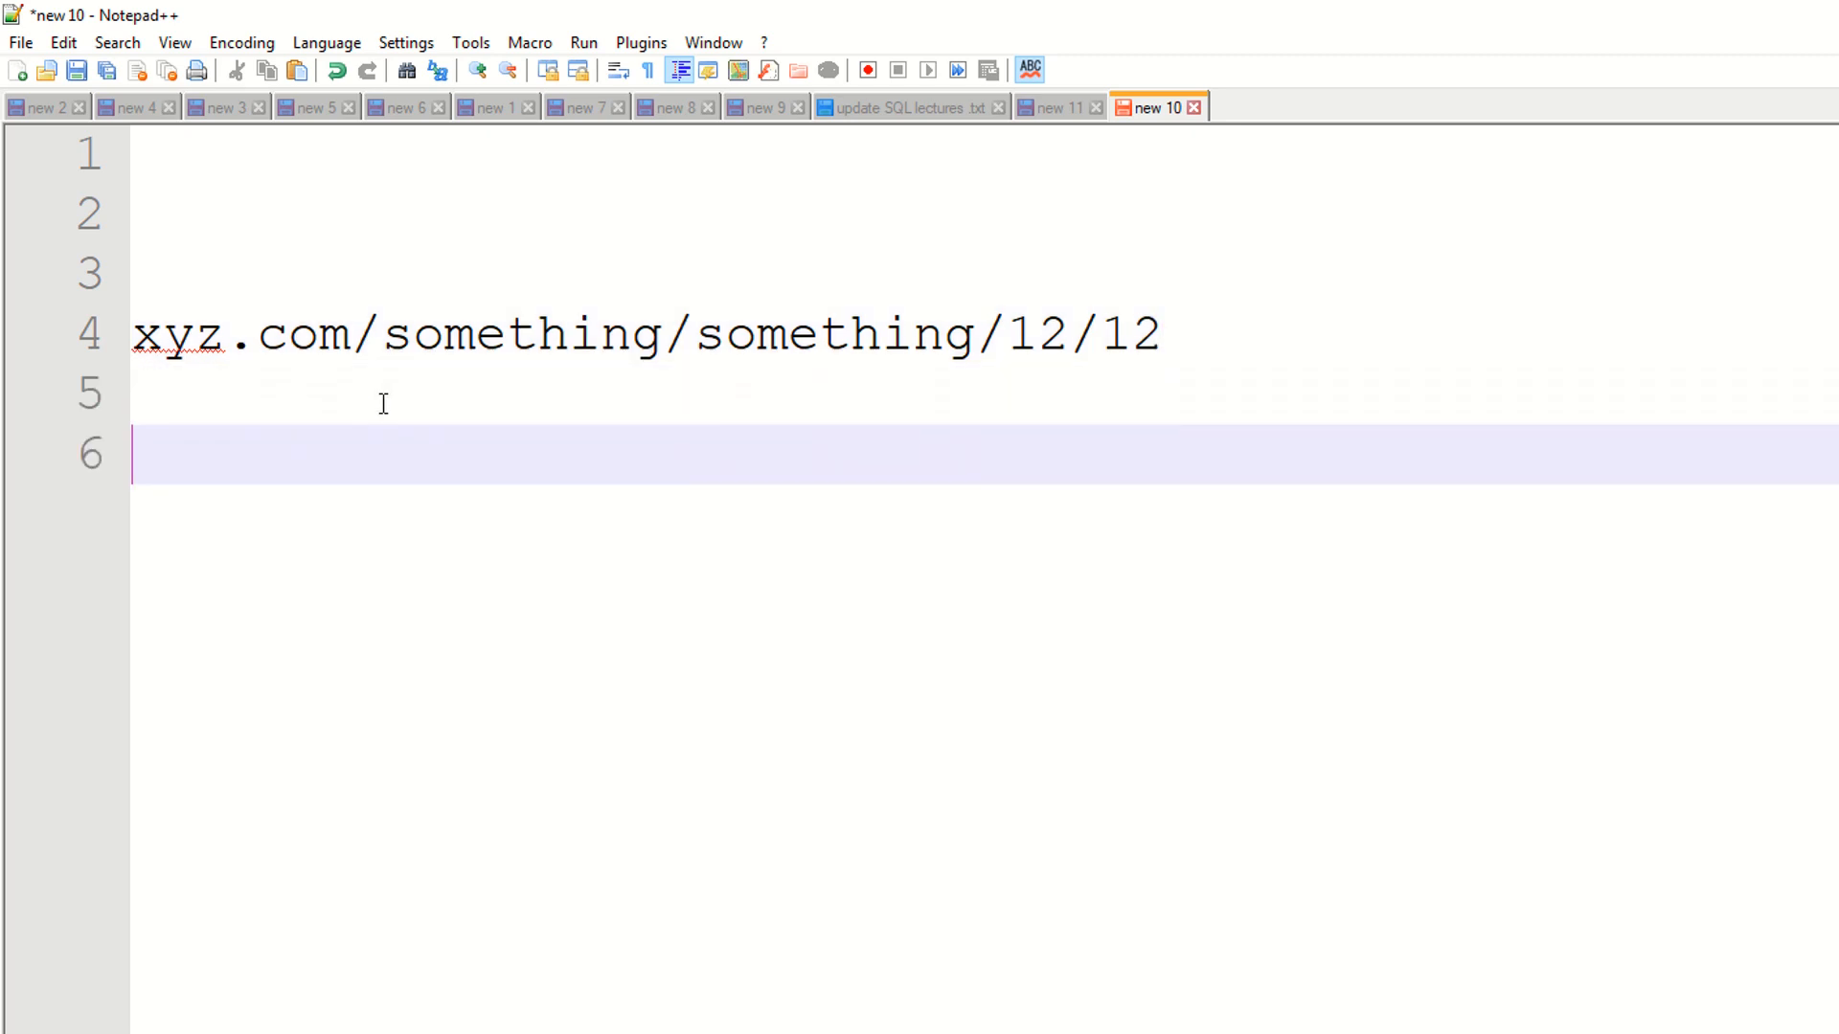
# Add the heading 'CodeIgniter URL' to the note
pyautogui.write('C')
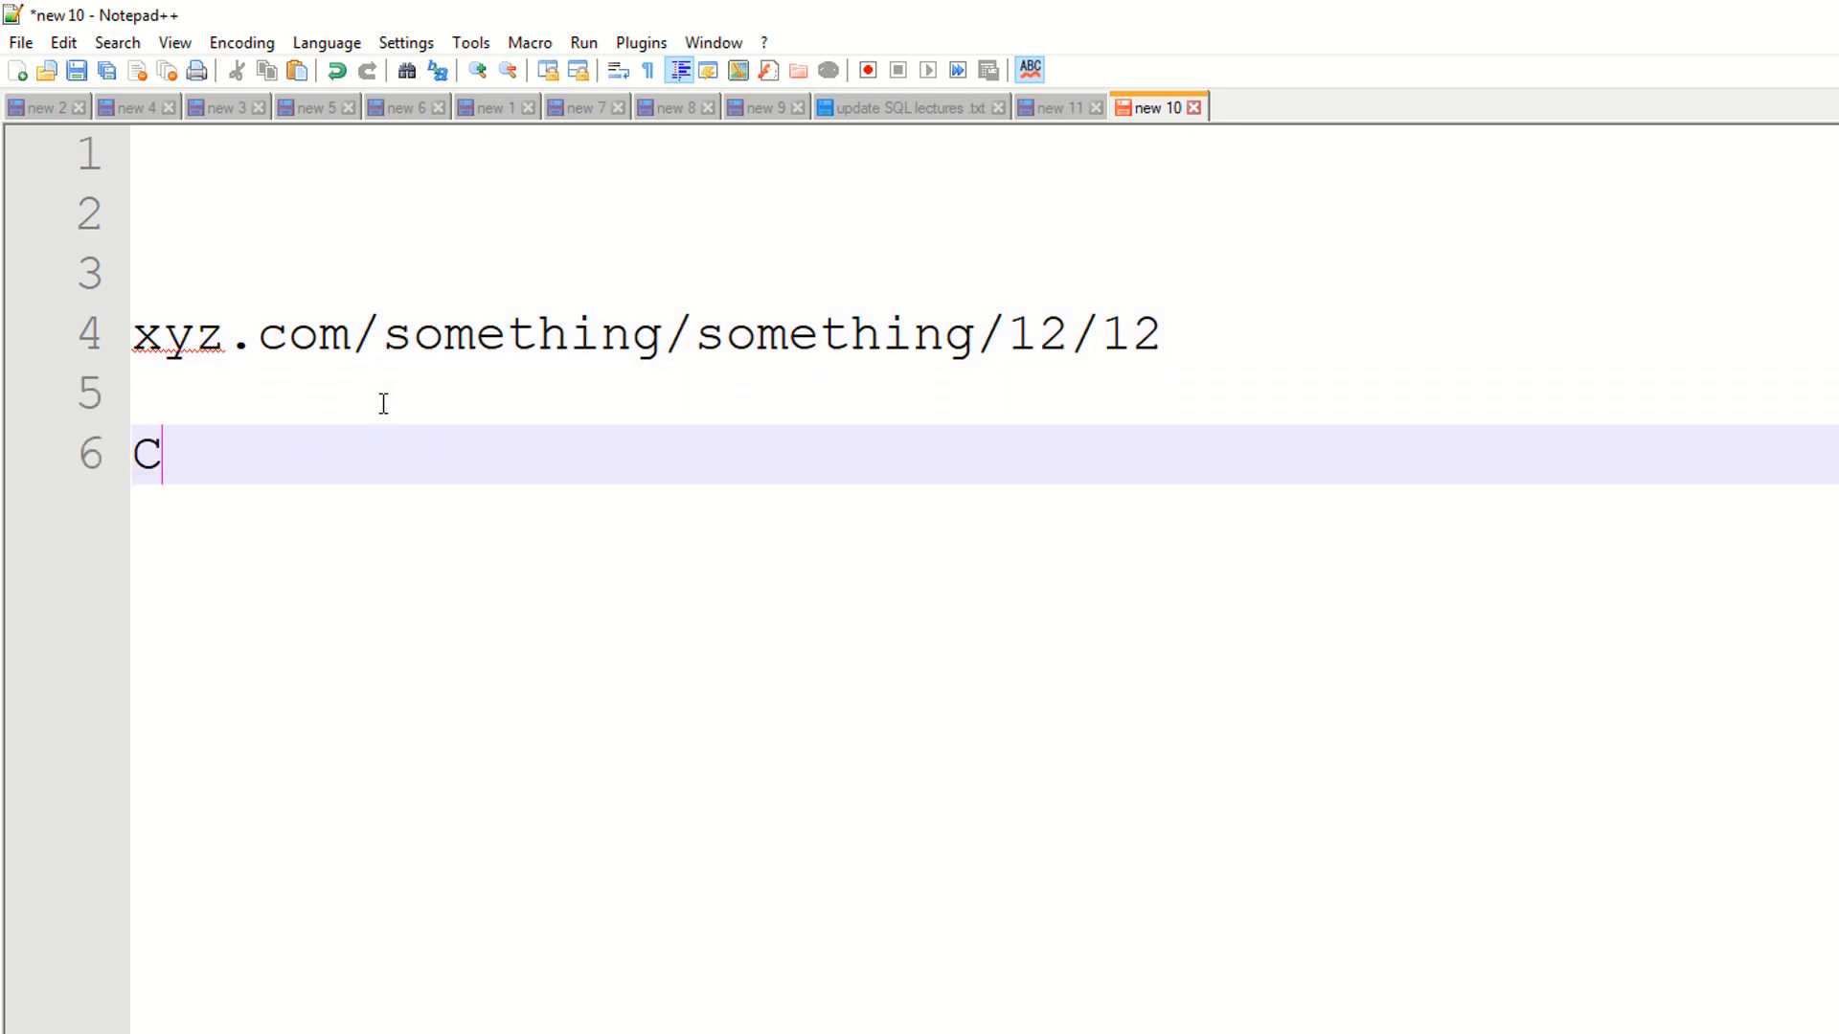
pyautogui.write('odeIgniter')
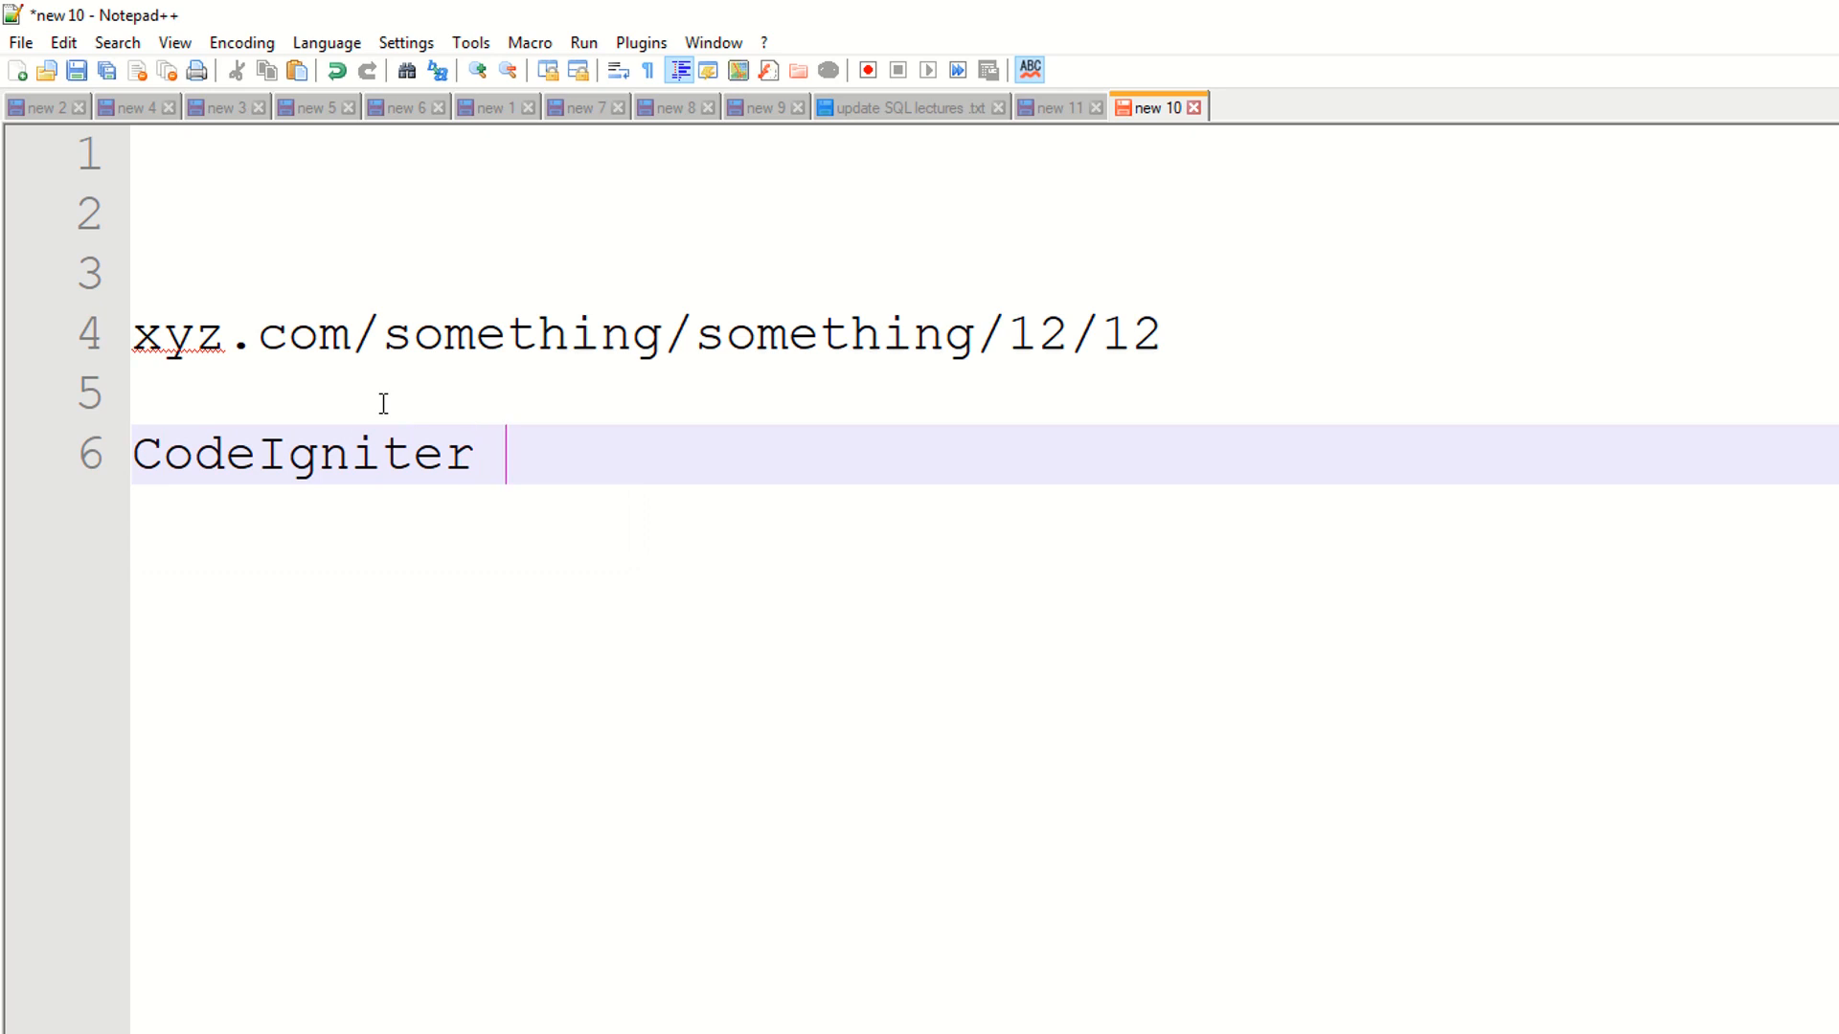
pyautogui.write('URL')
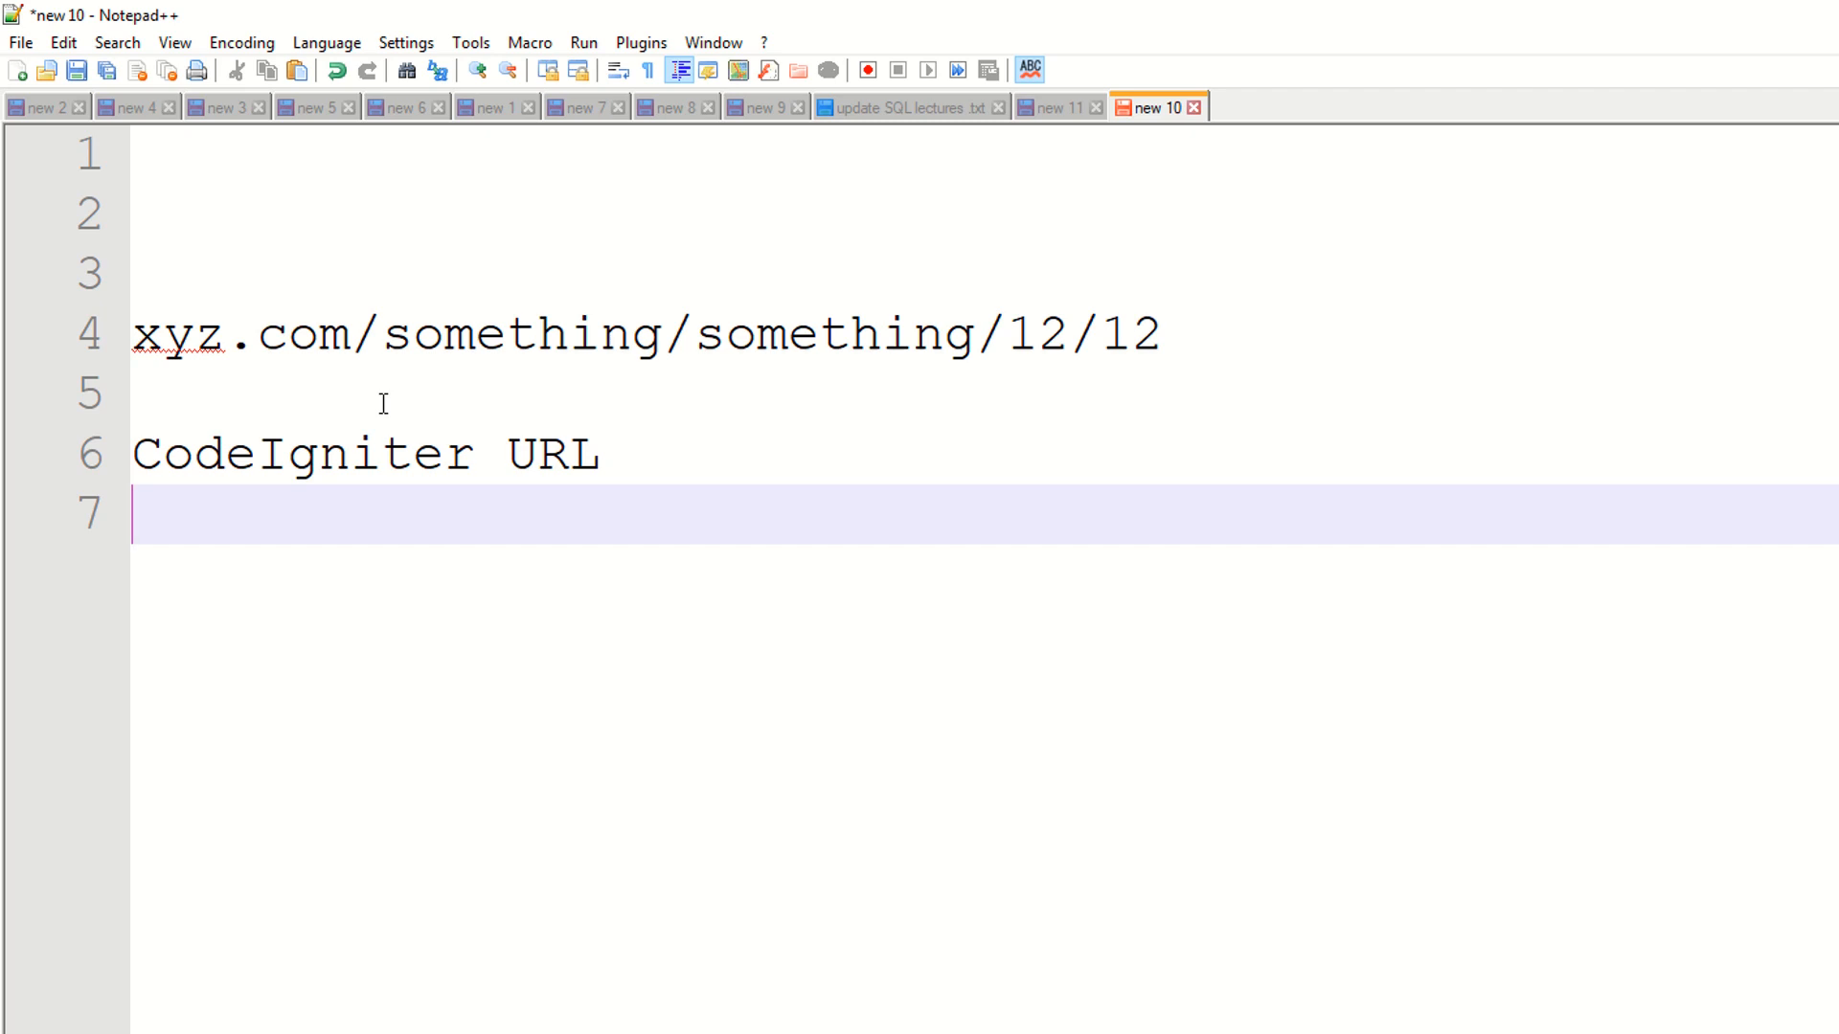
# Write the pattern domainName/index.php/Controller/Method/Para and start the localhost line below it
pyautogui.write('domain')
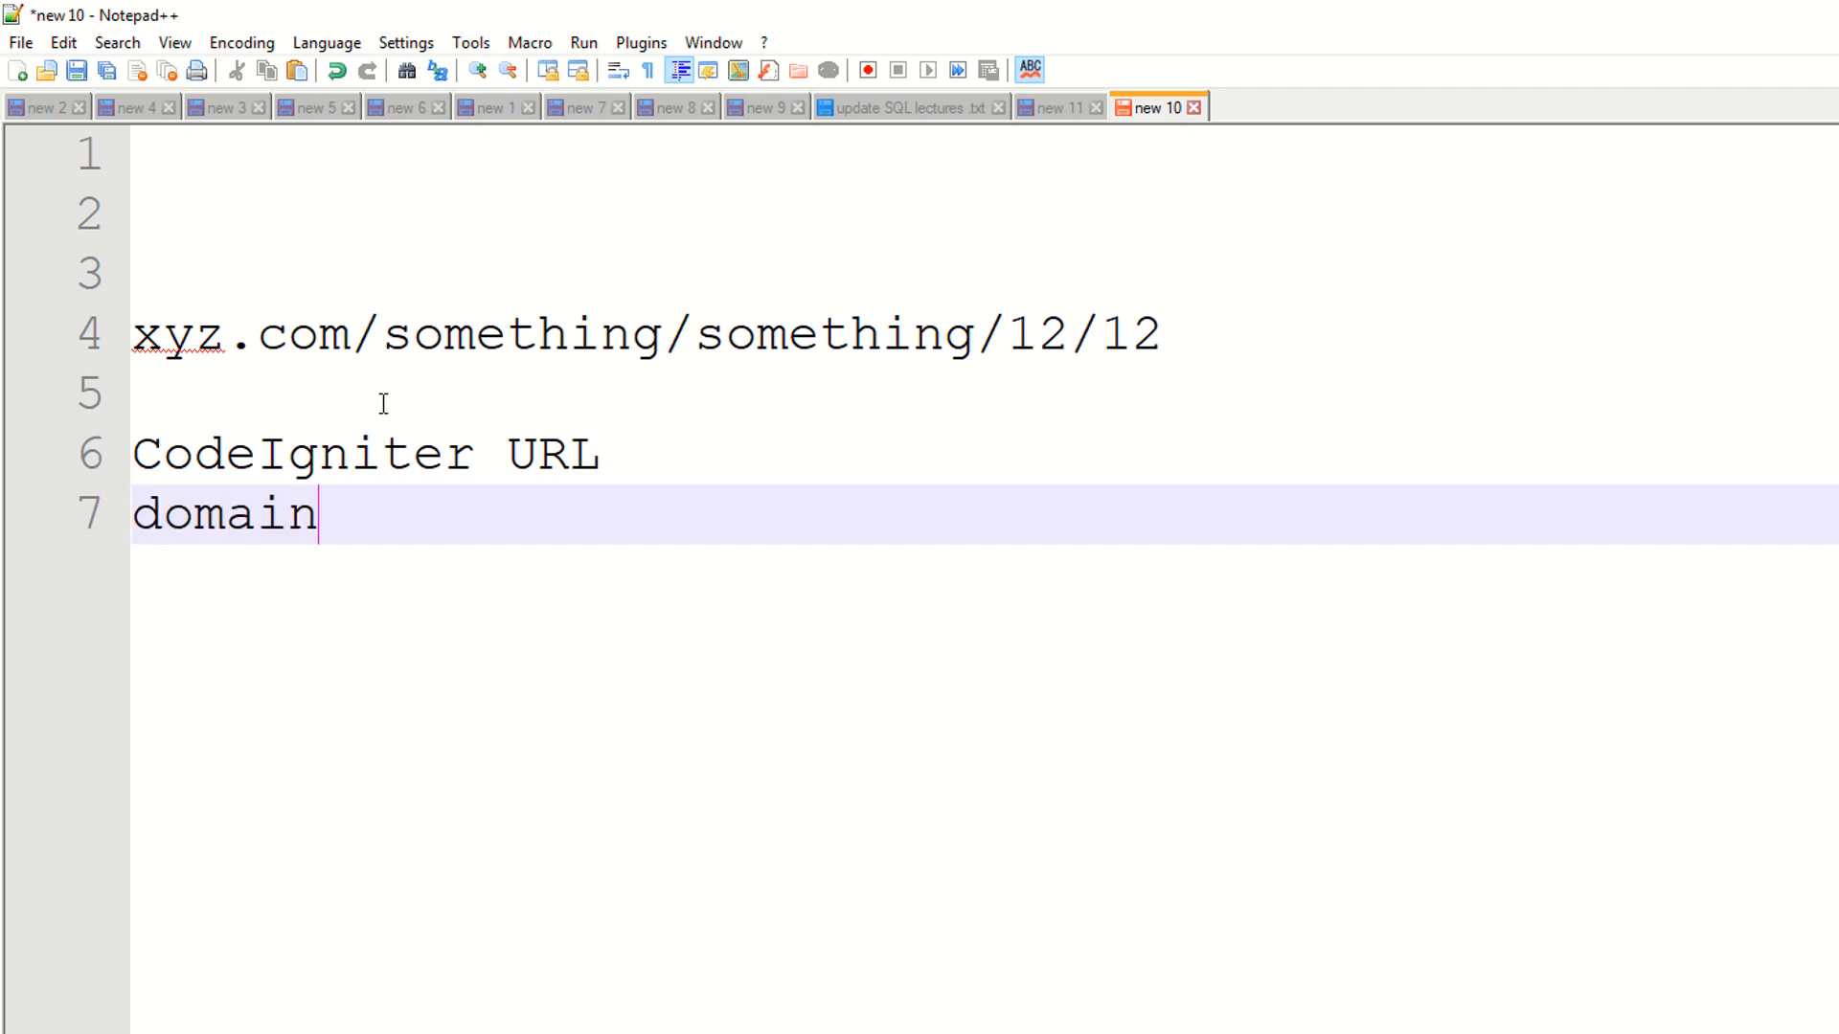
pyautogui.write('Name/i')
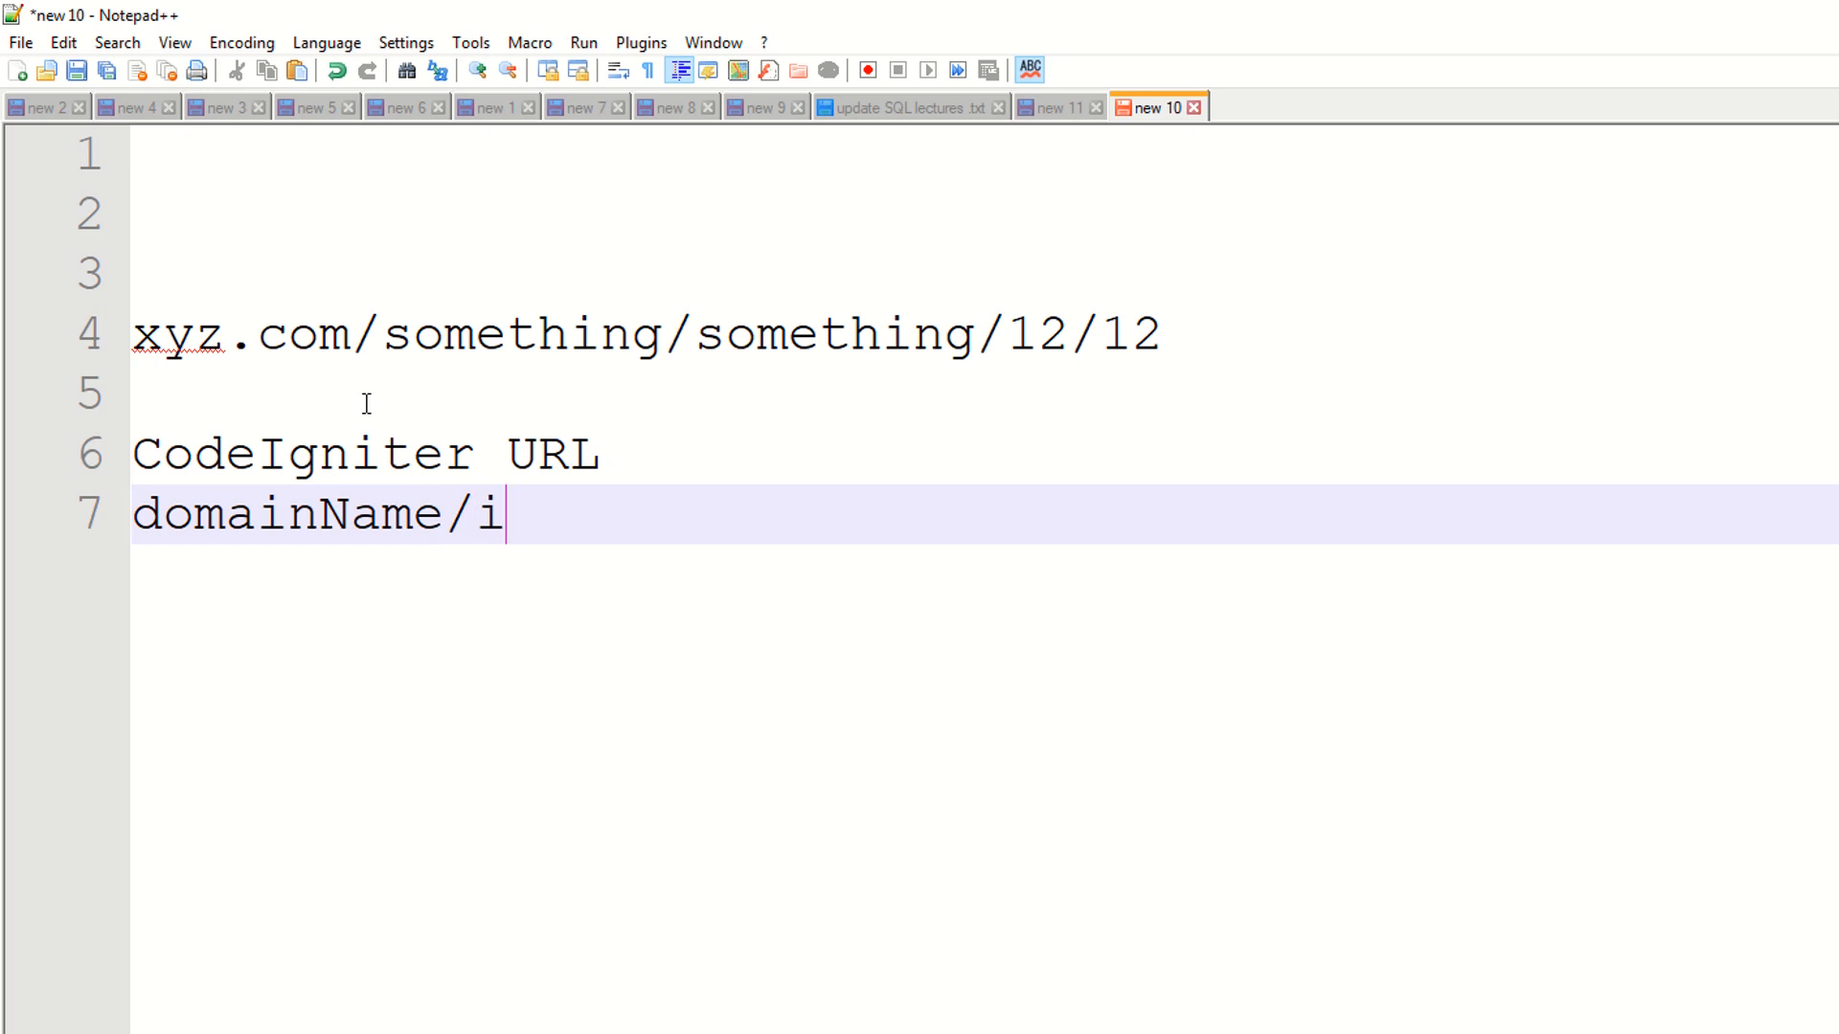
pyautogui.write('ndex.php/')
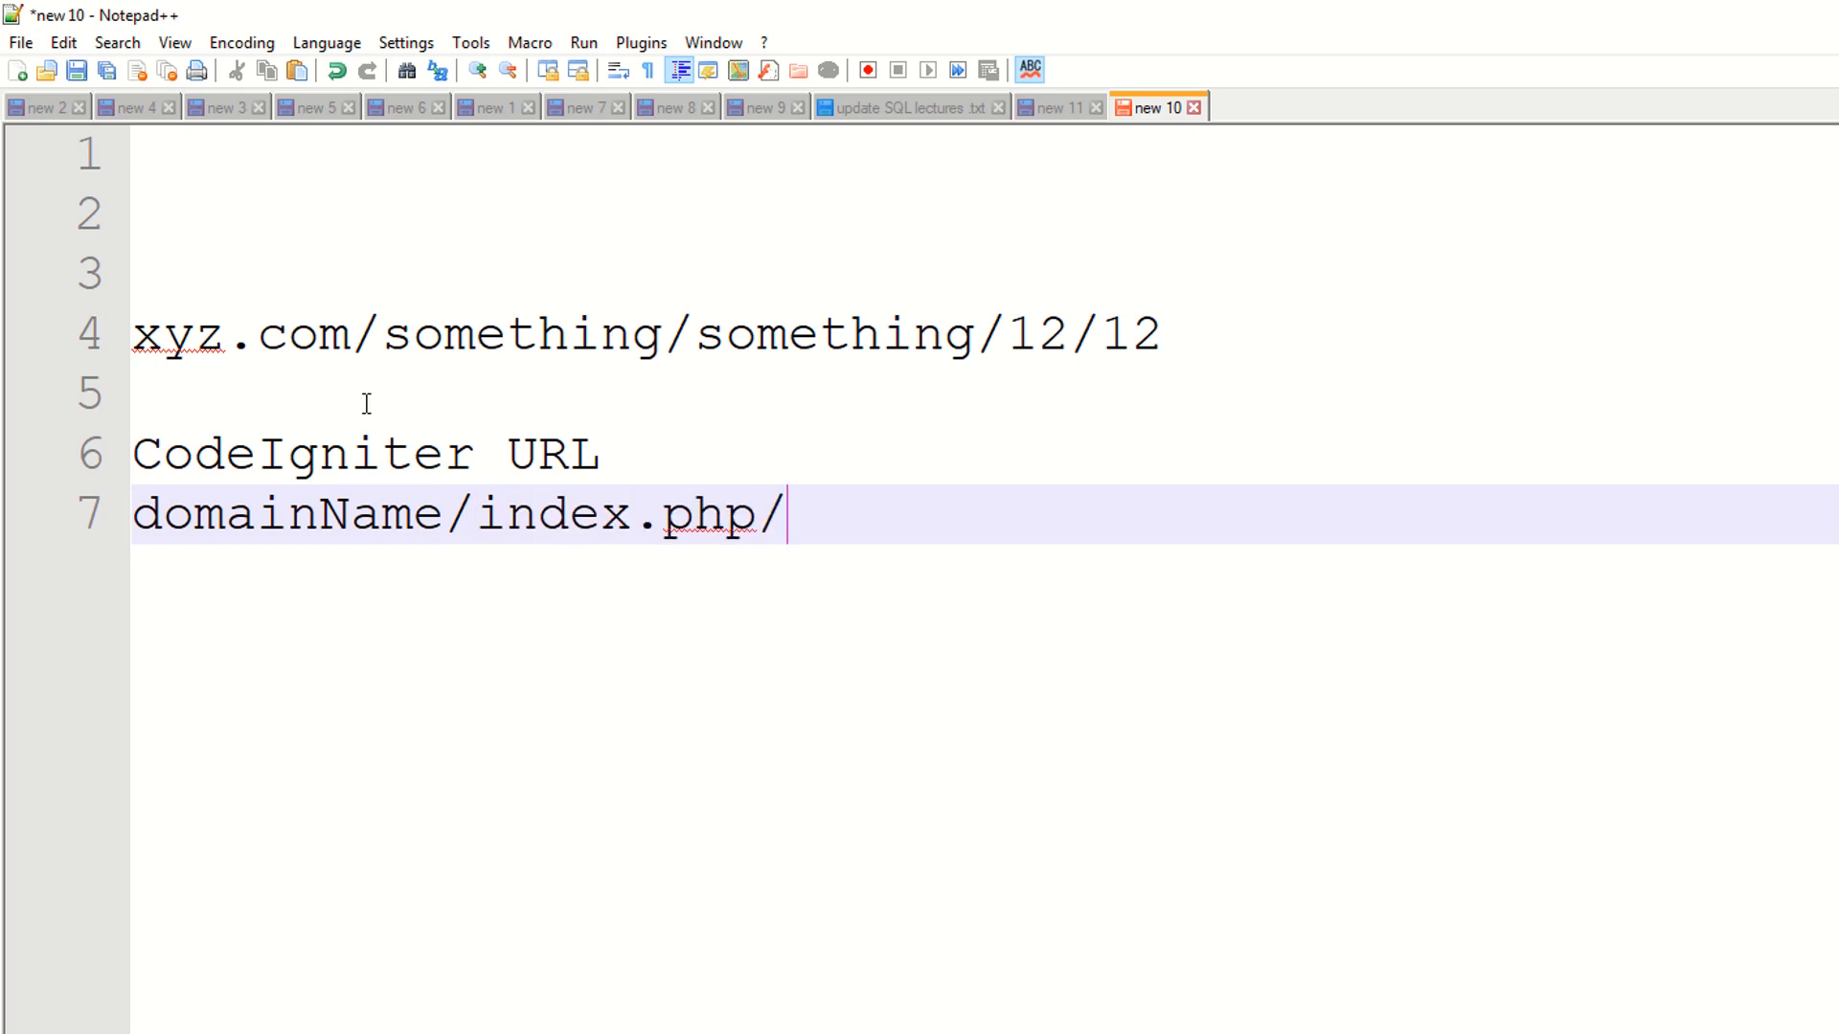
pyautogui.write('Con')
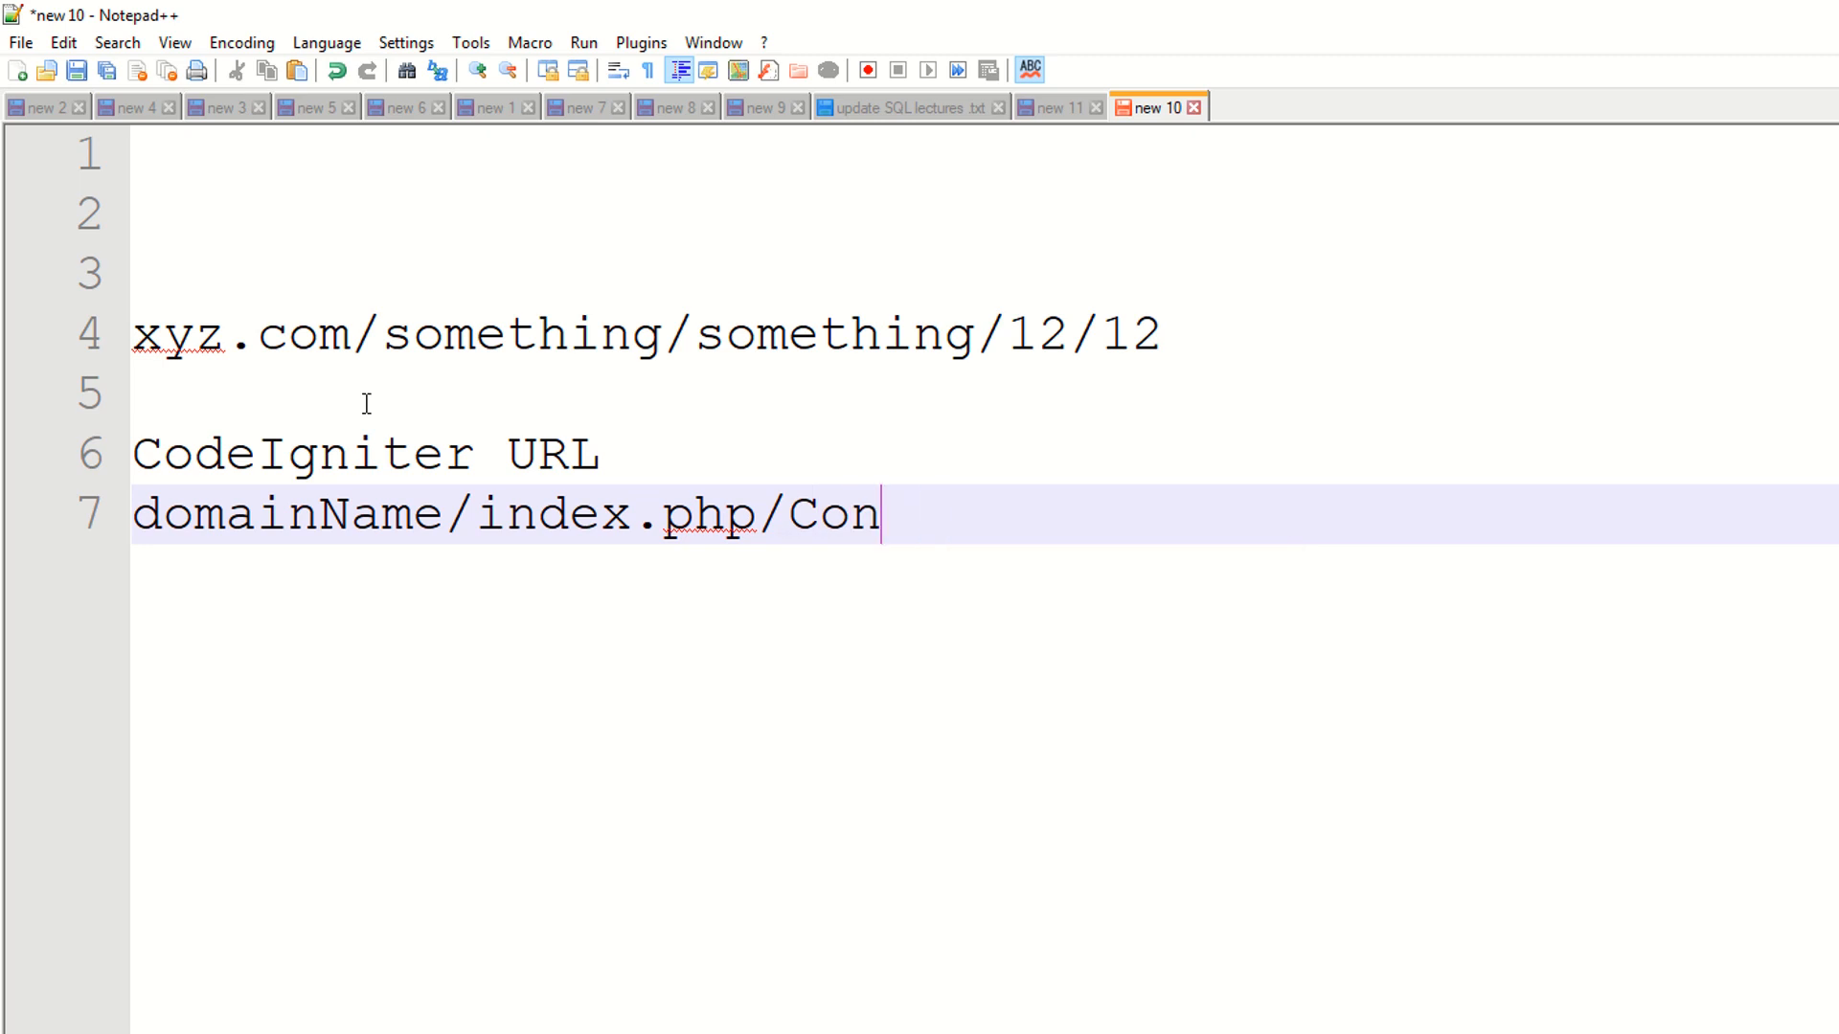
pyautogui.write('troller')
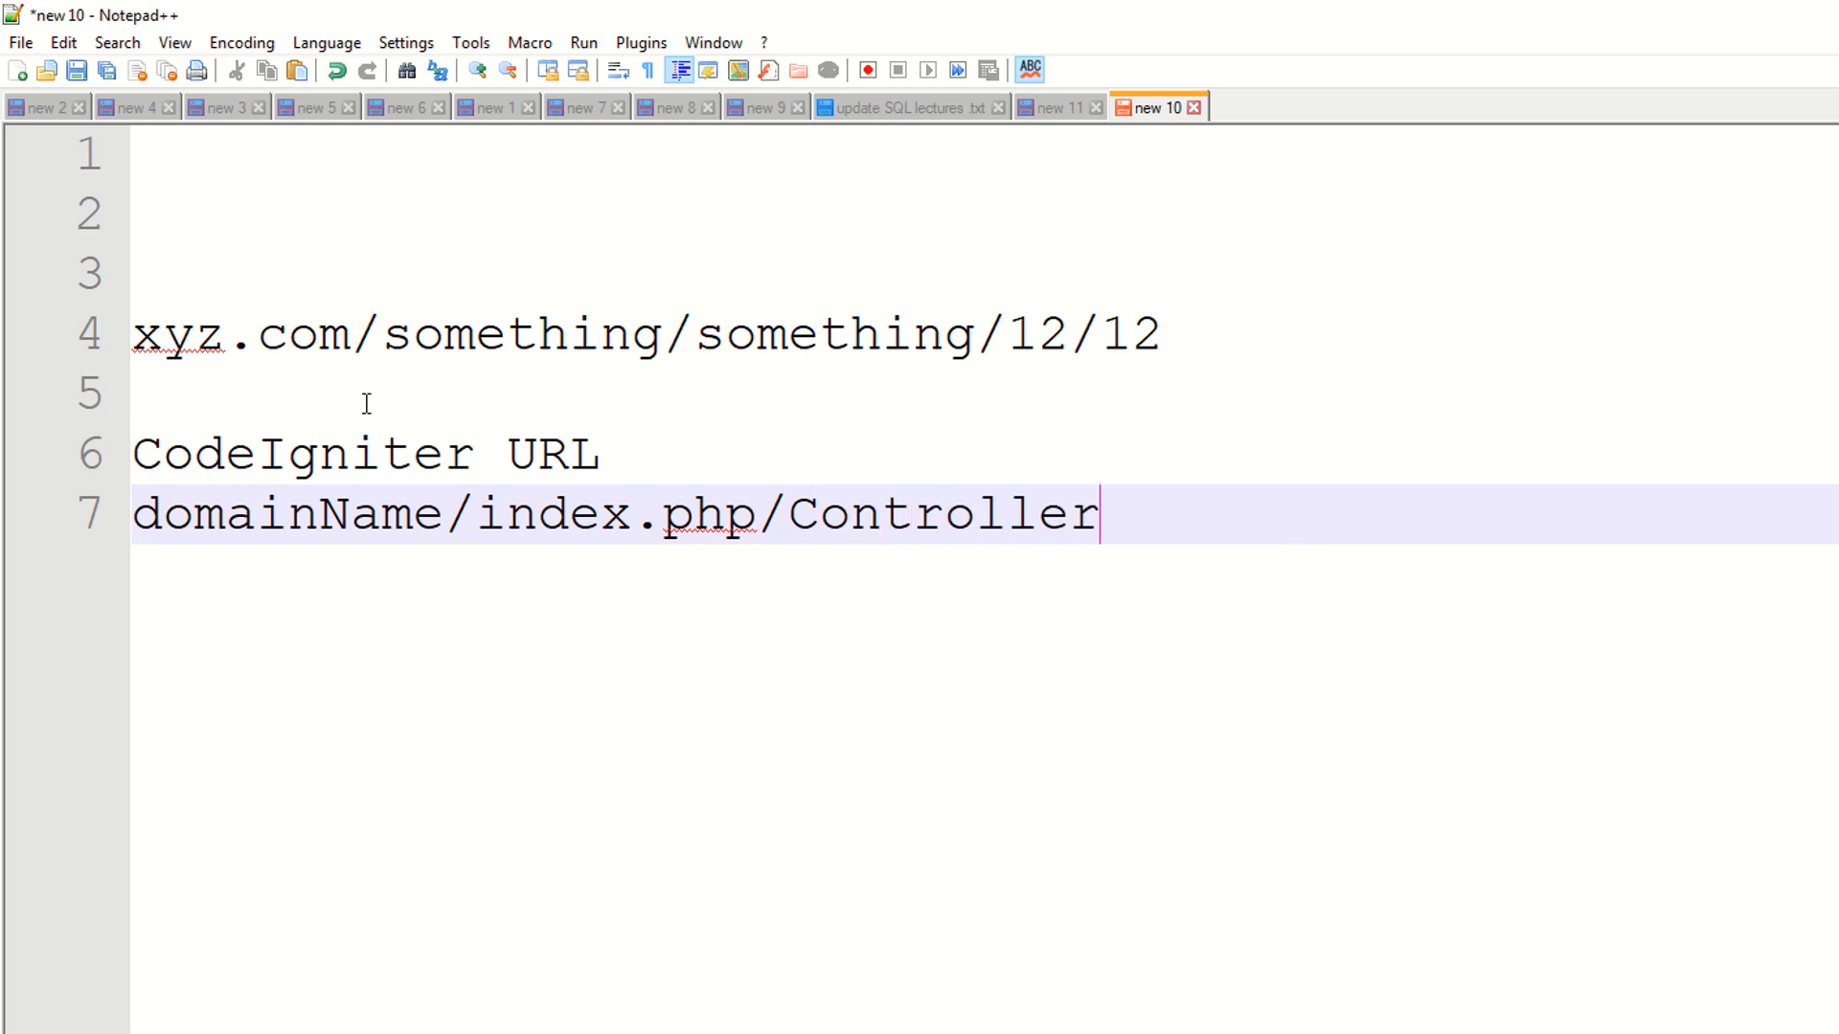
pyautogui.write('/Method')
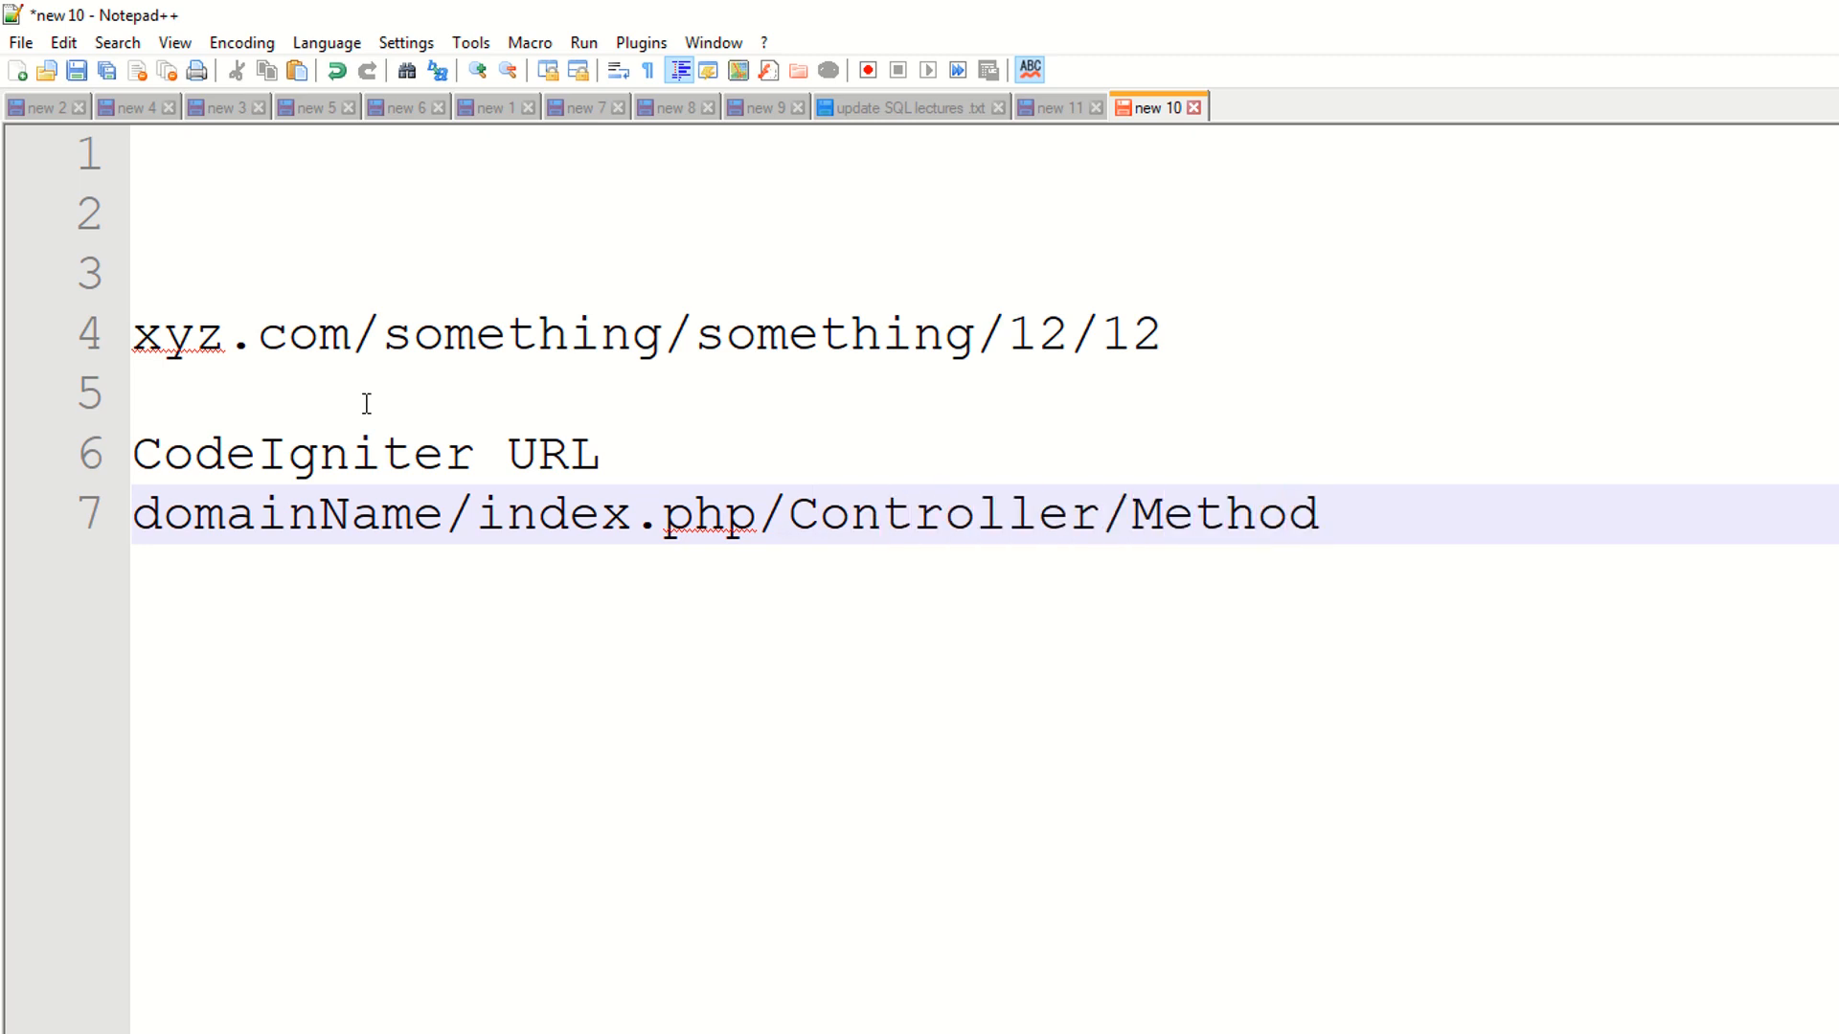
pyautogui.write('/')
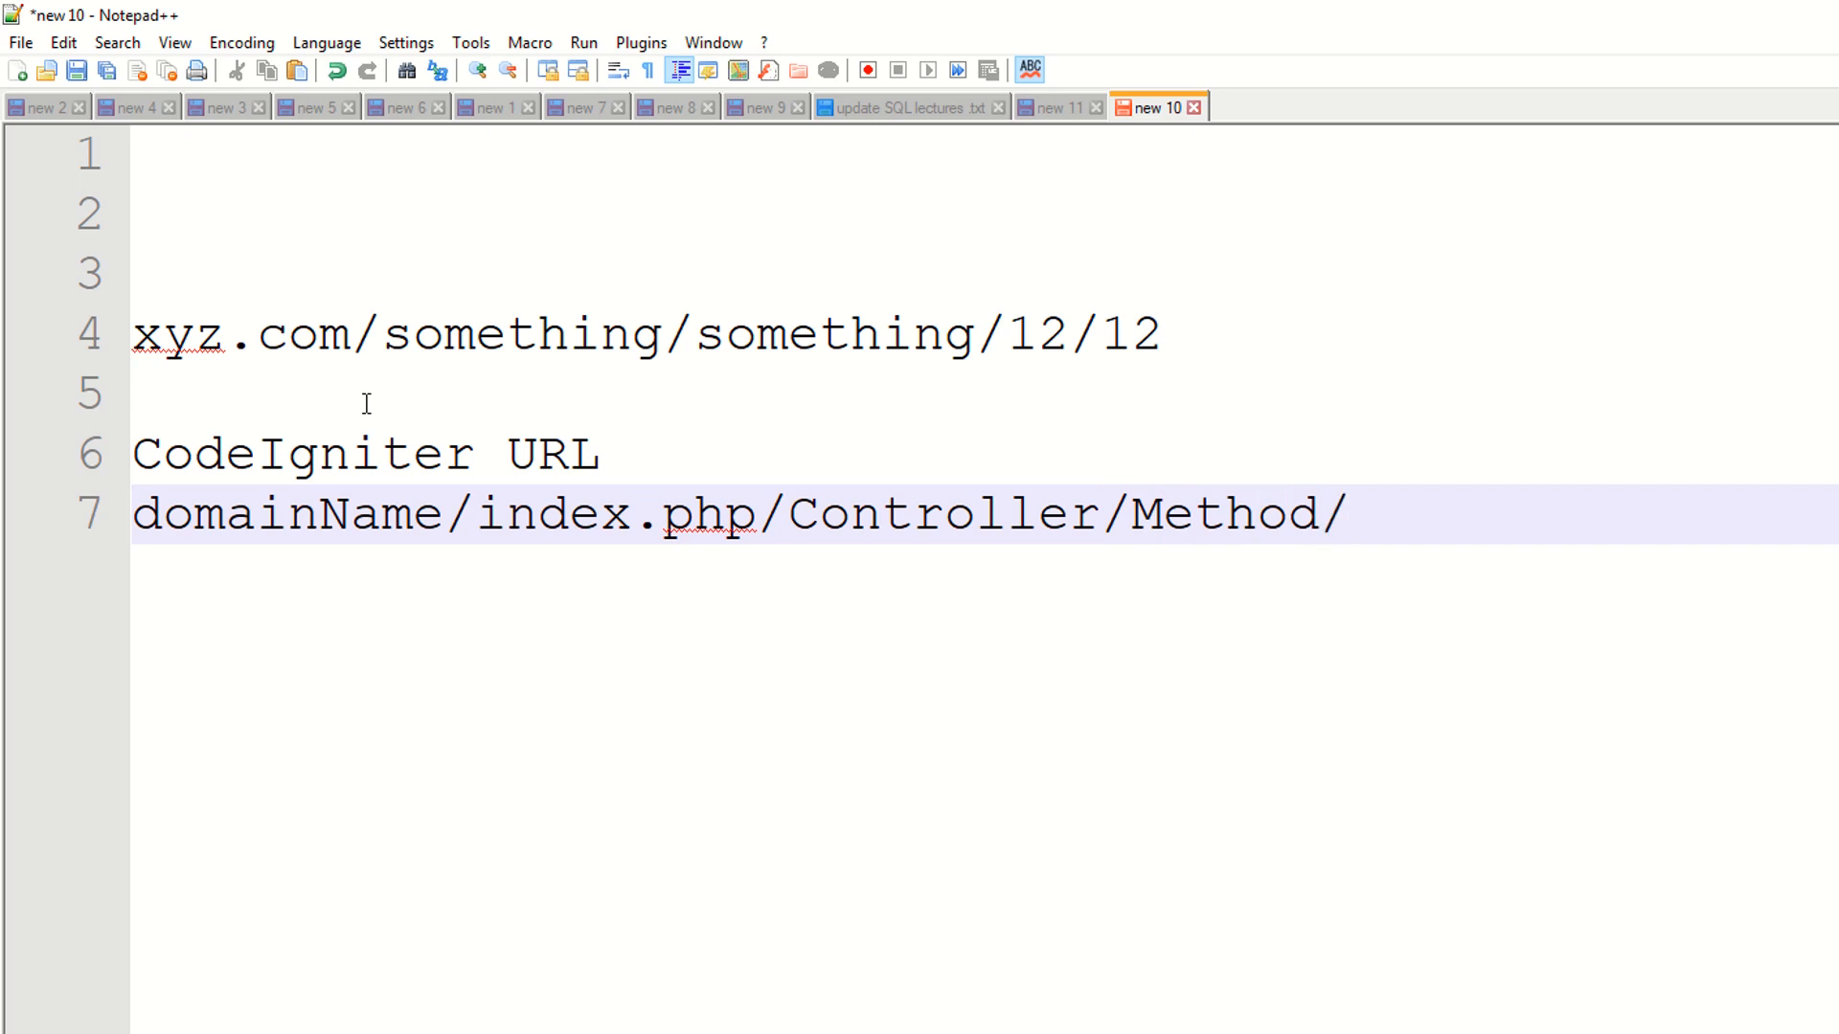
pyautogui.write('Parame')
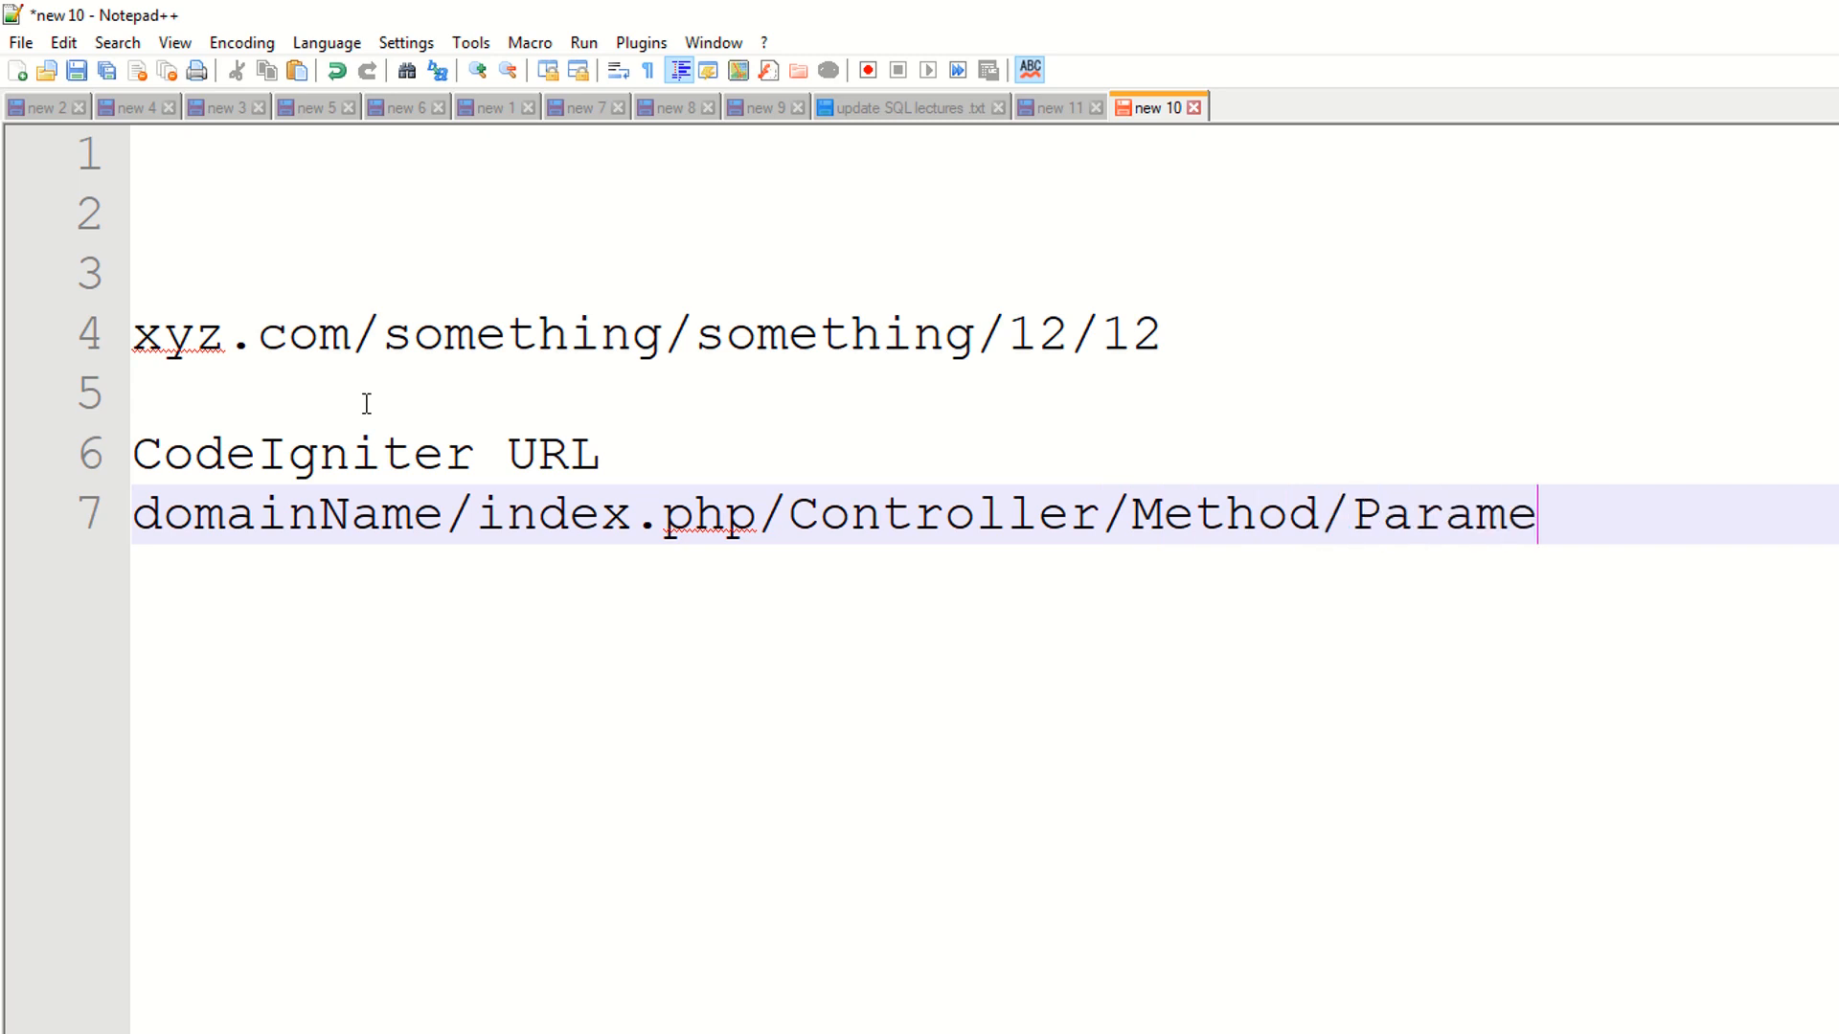
pyautogui.write('ters')
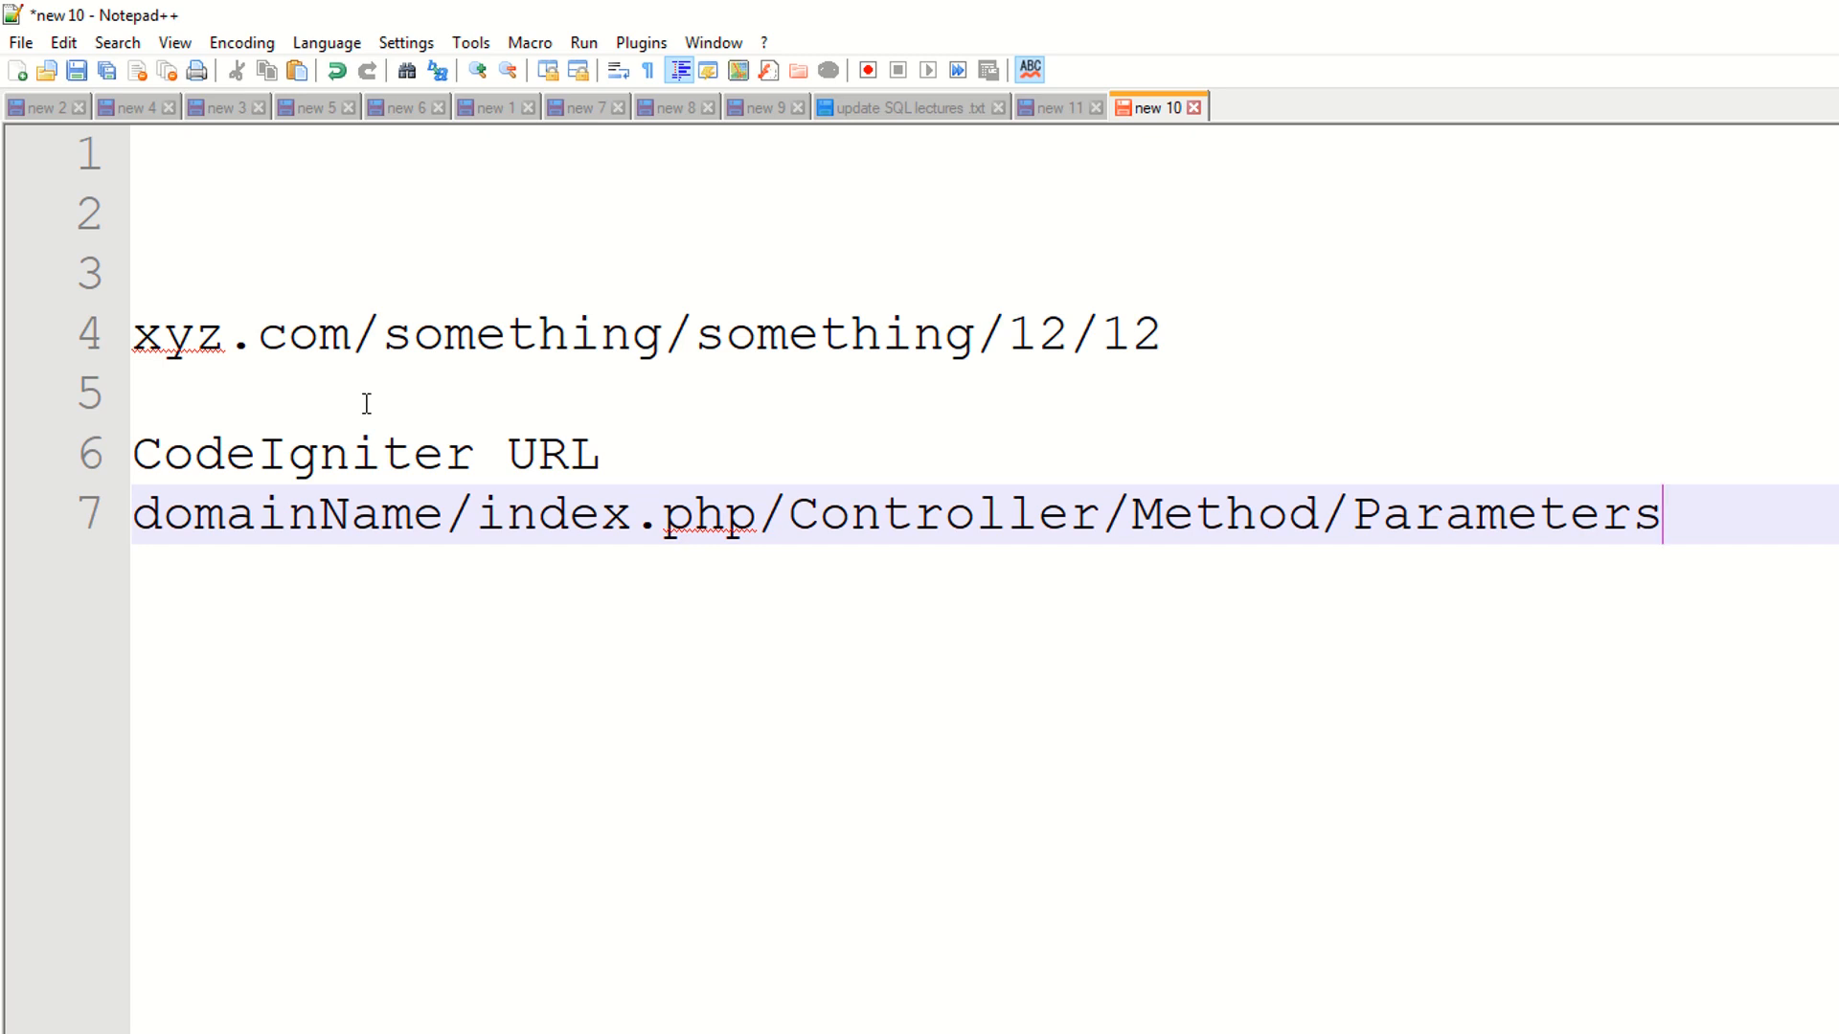
pyautogui.press('BackSpace')
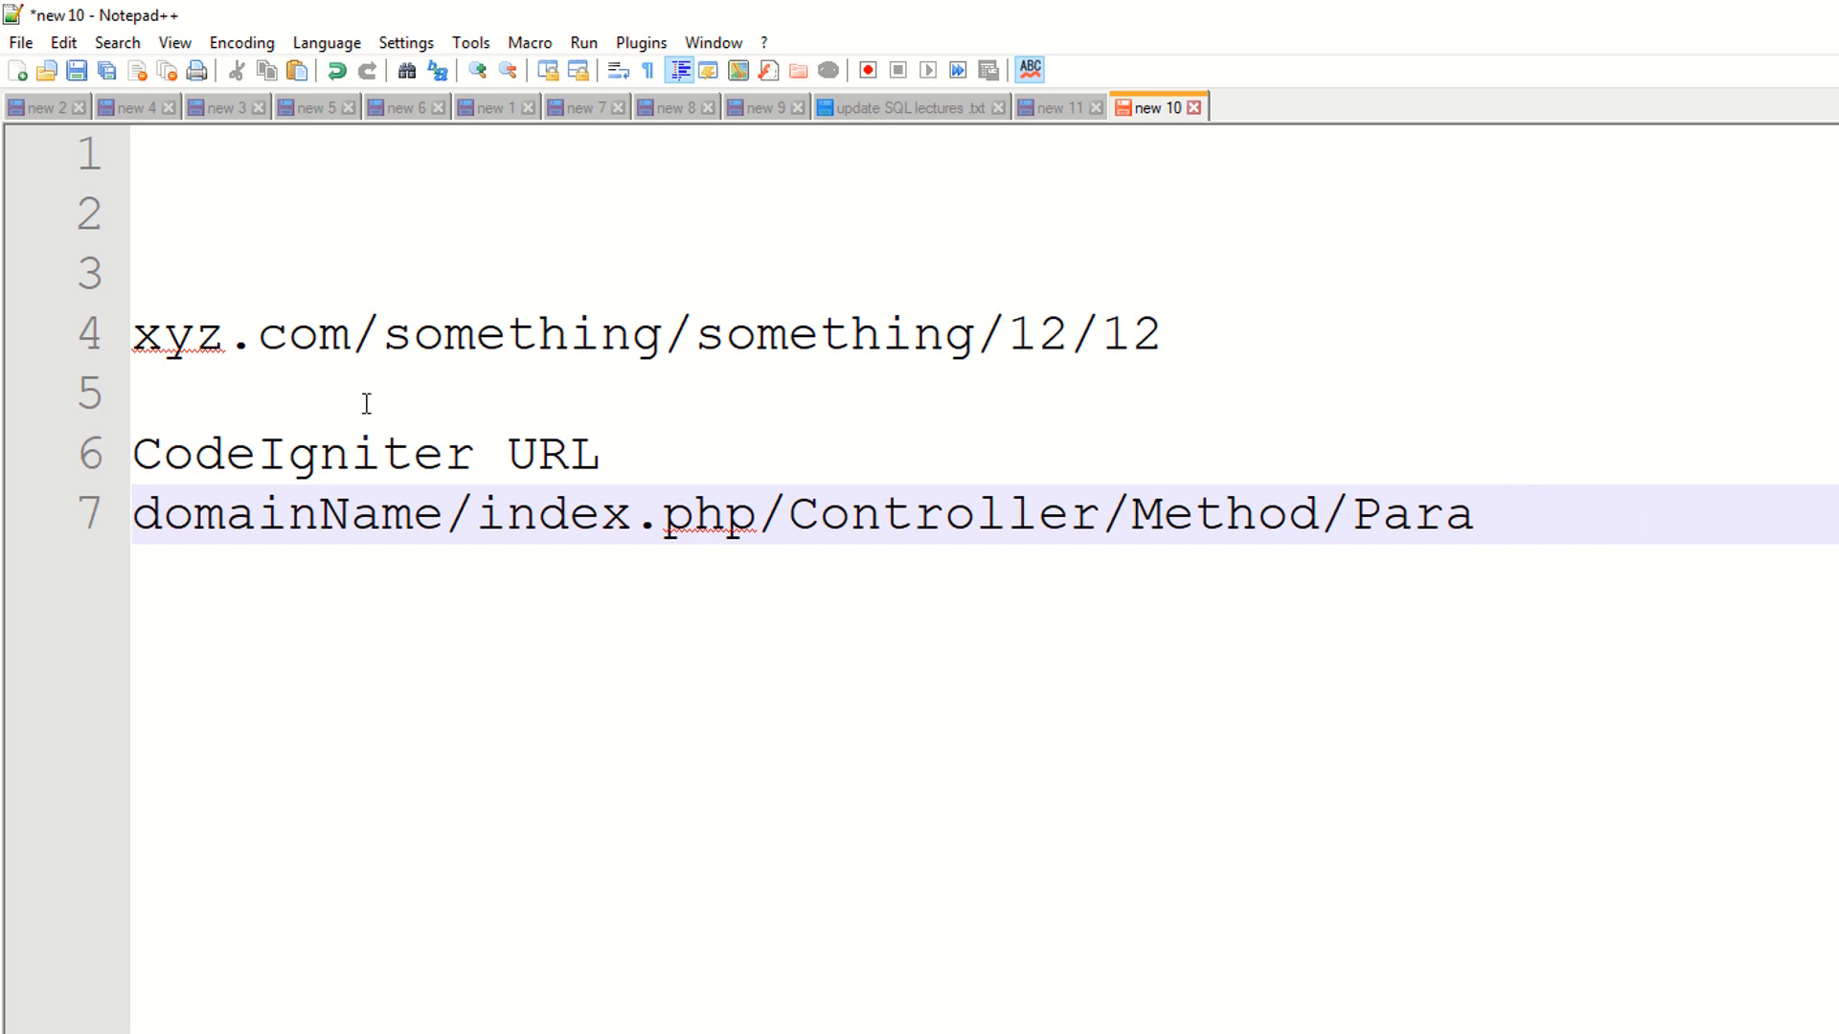
pyautogui.press('Enter')
pyautogui.write('http://localhost/ci4/public/')
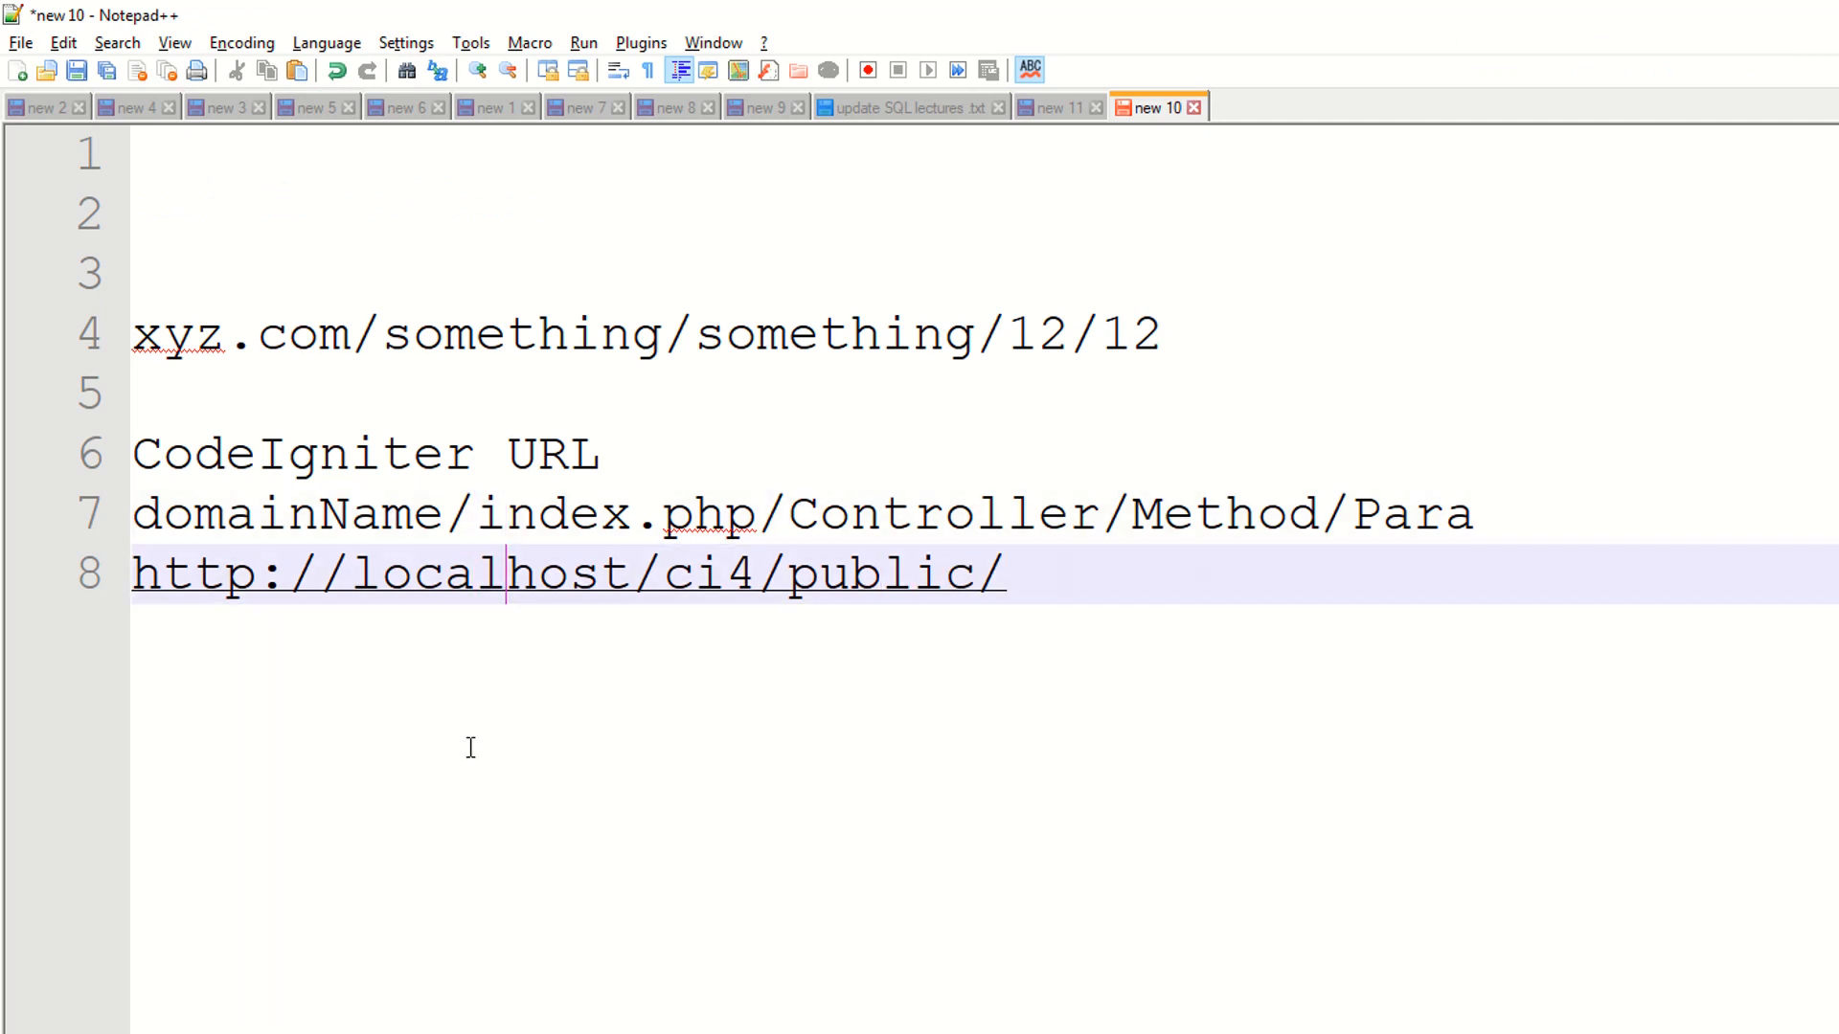
pyautogui.write('index.php/NewHome/secondMethod')
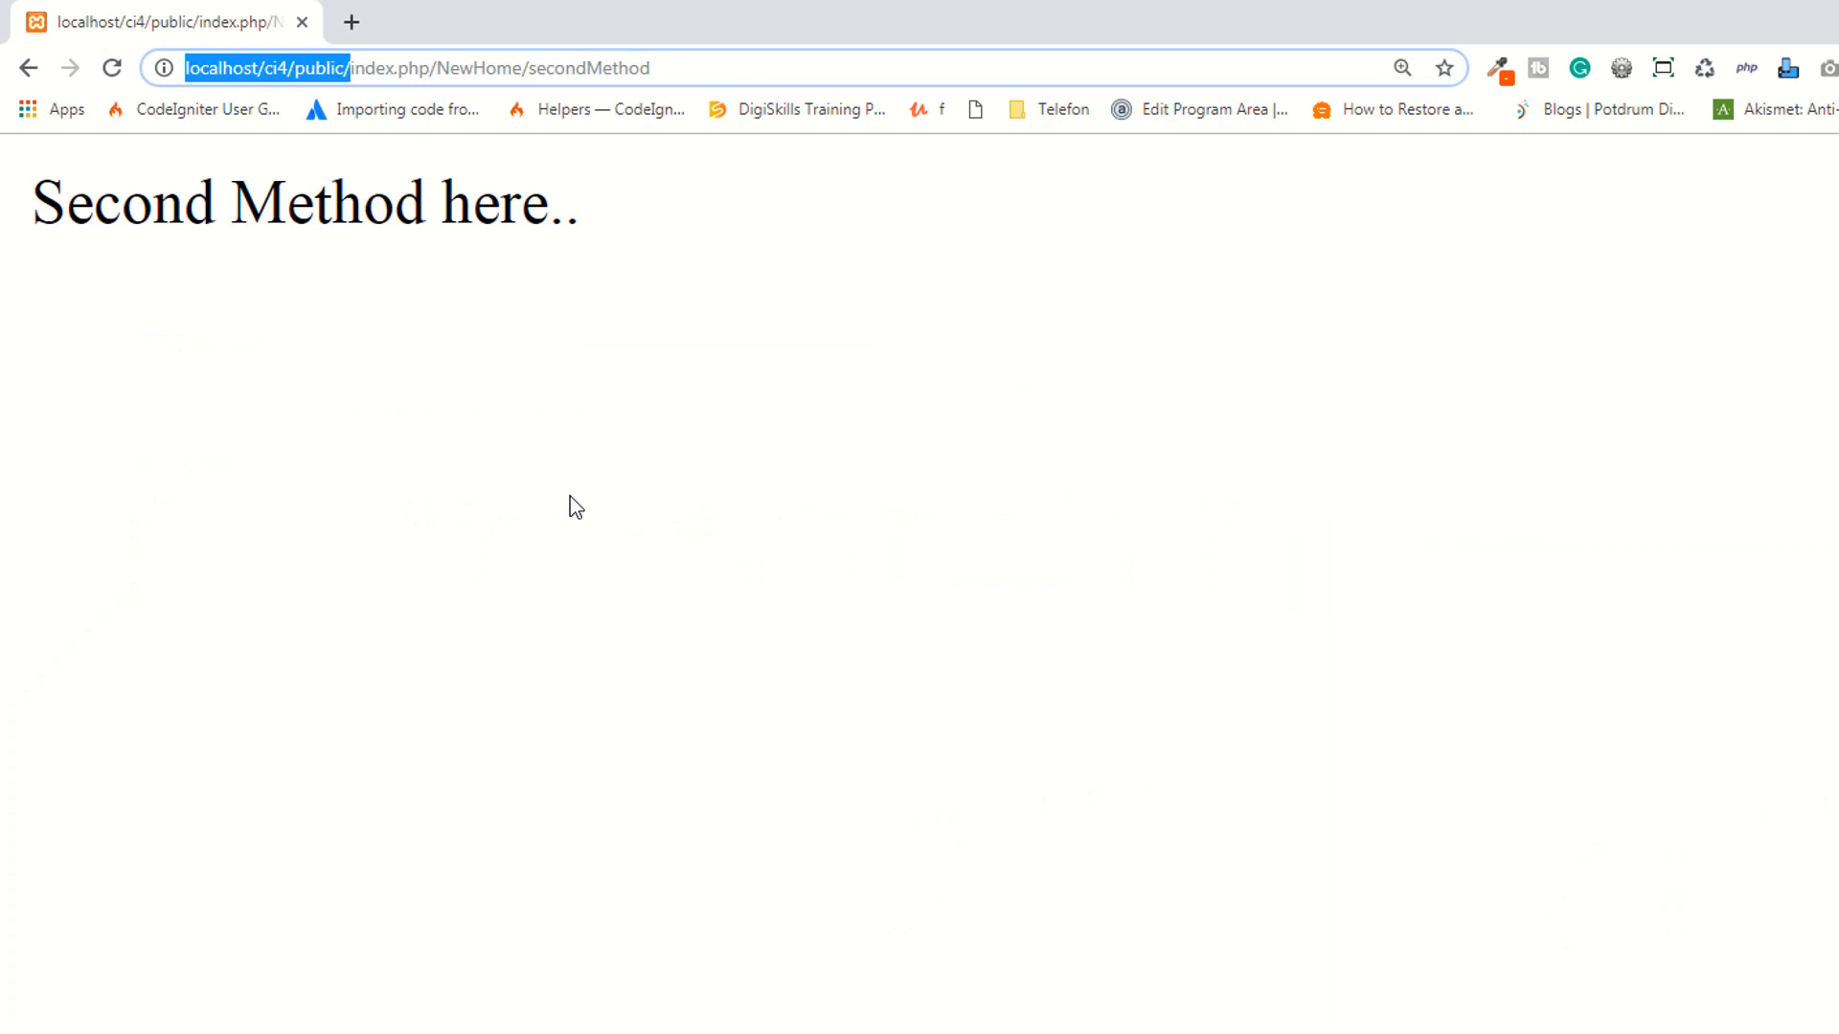
# Examine the 404 address for NewHome/secondMethod and review Routes.php with its default NewHome::index route
pyautogui.doubleClick(542, 67)
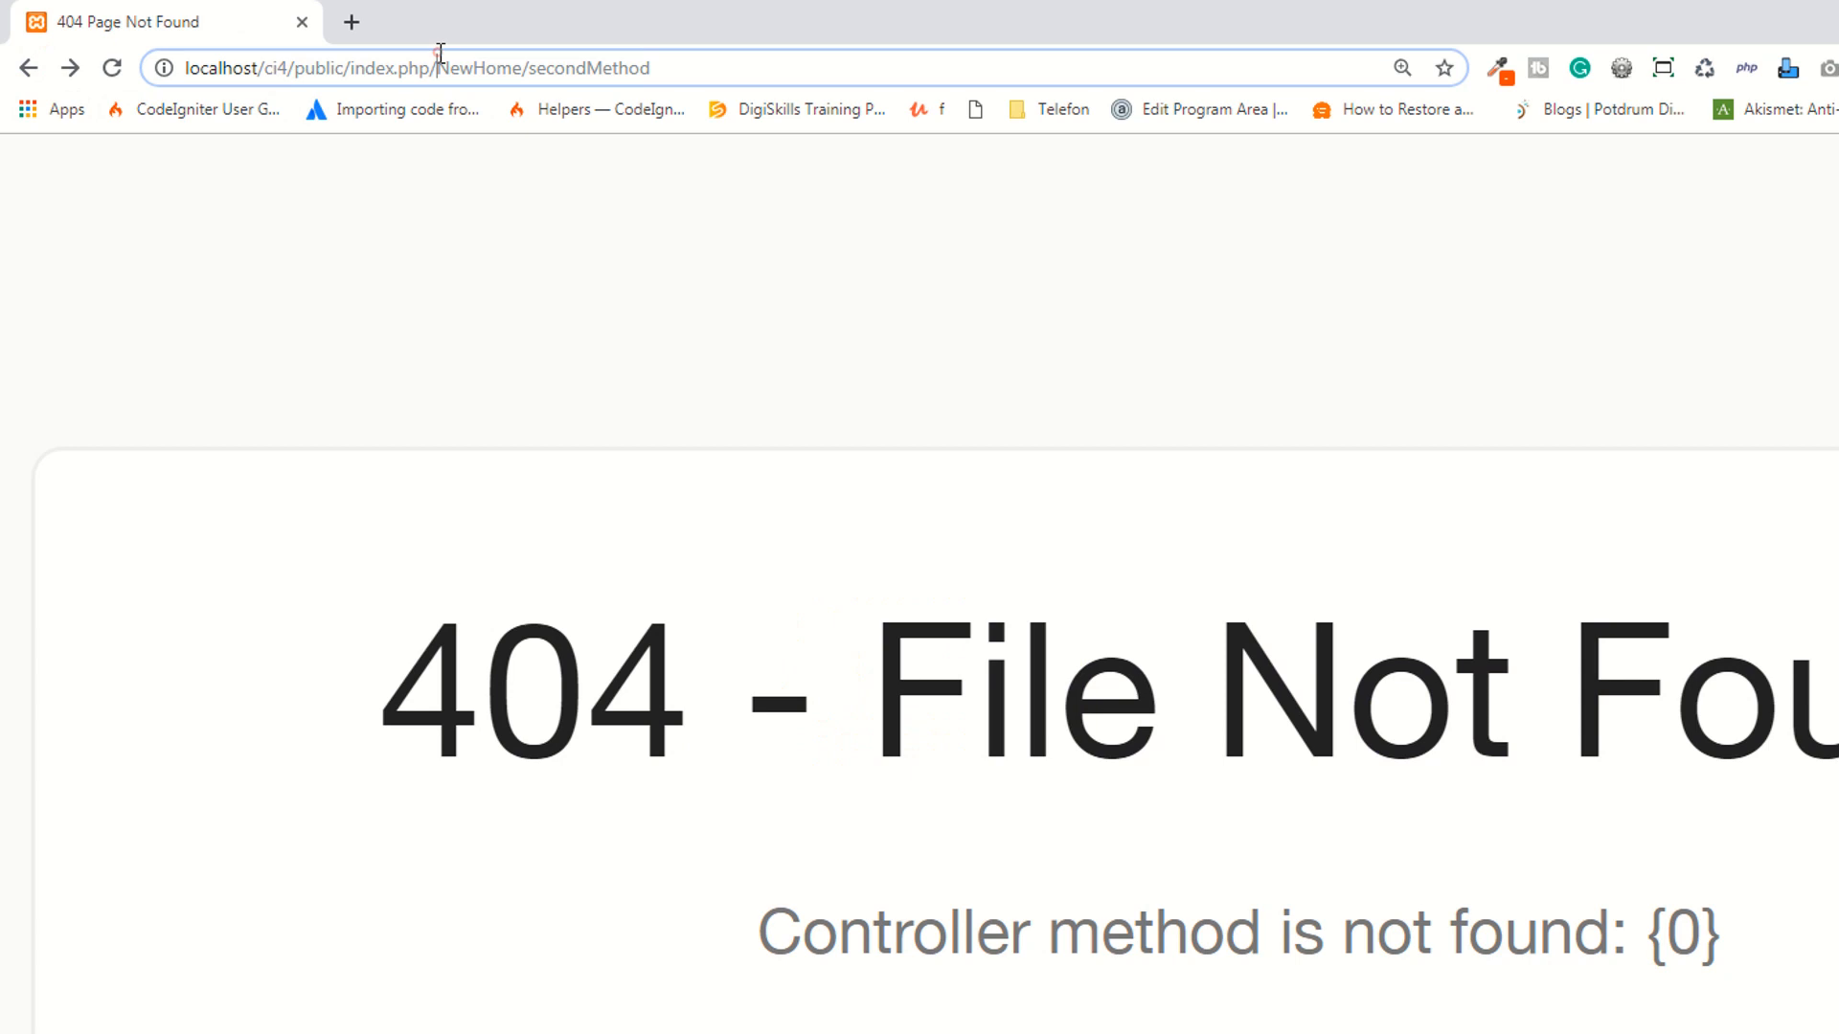
pyautogui.doubleClick(542, 67)
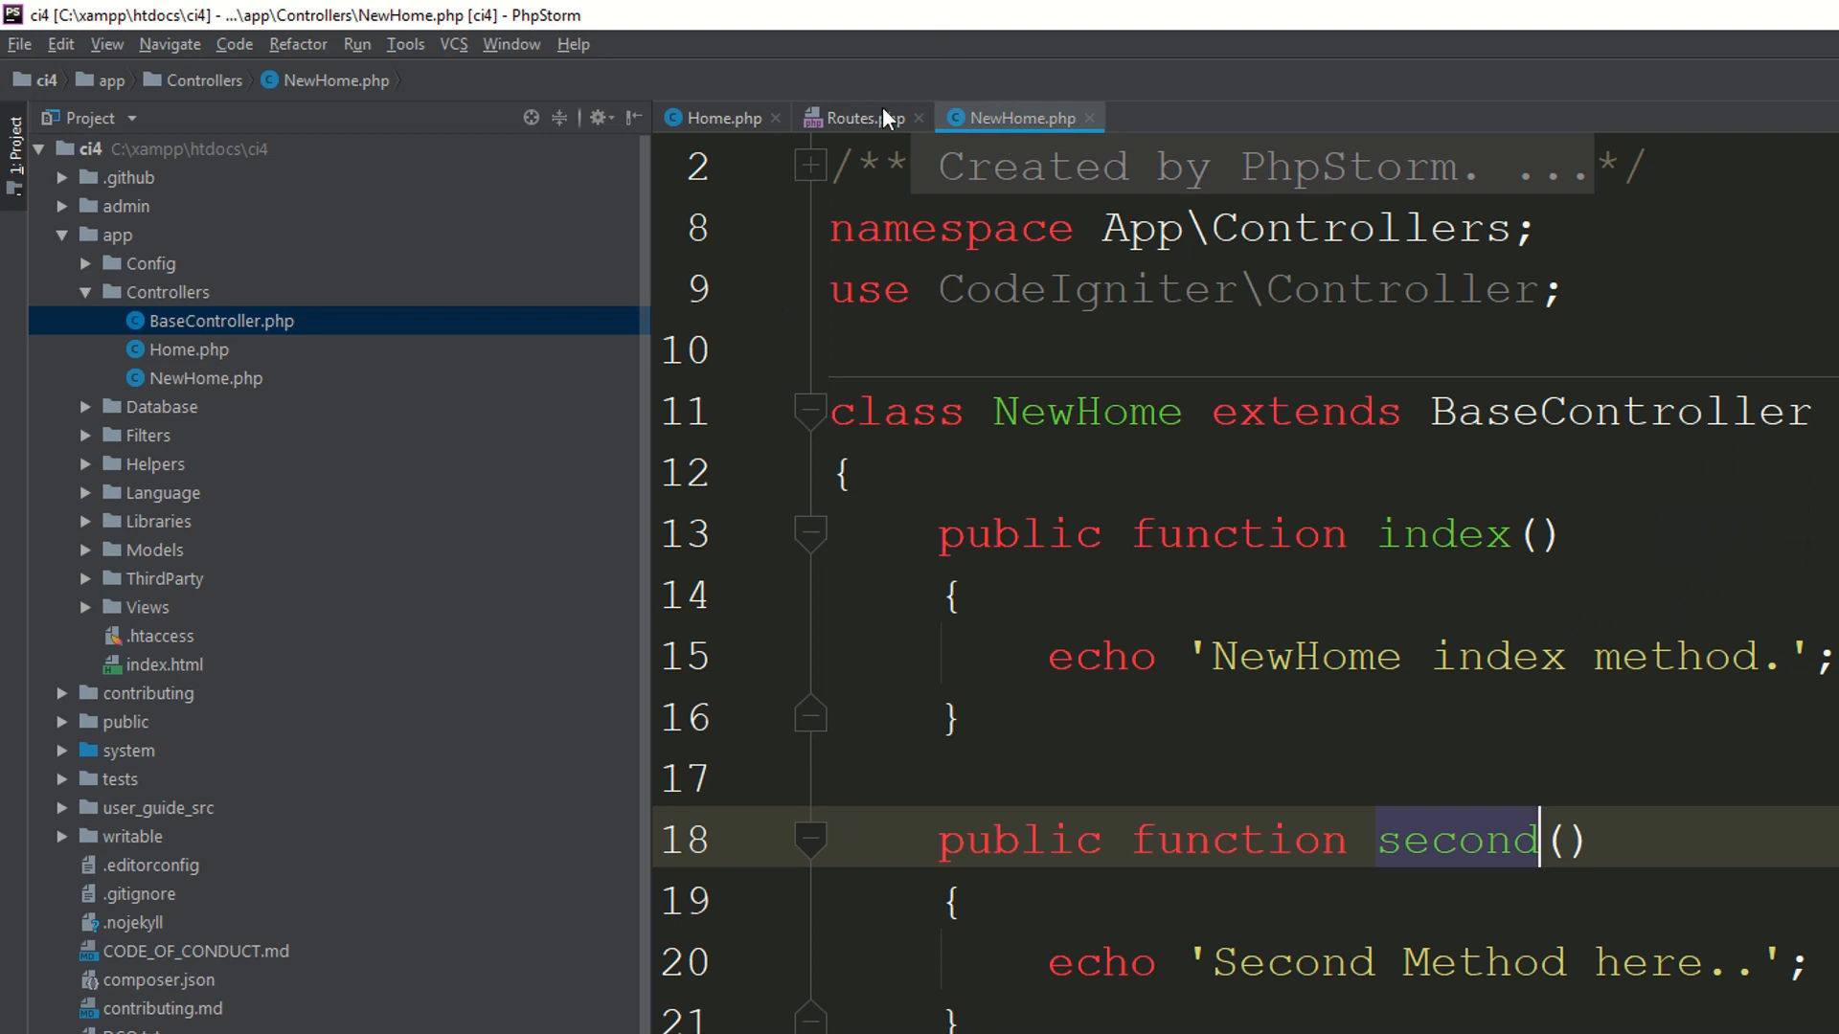
pyautogui.click(854, 117)
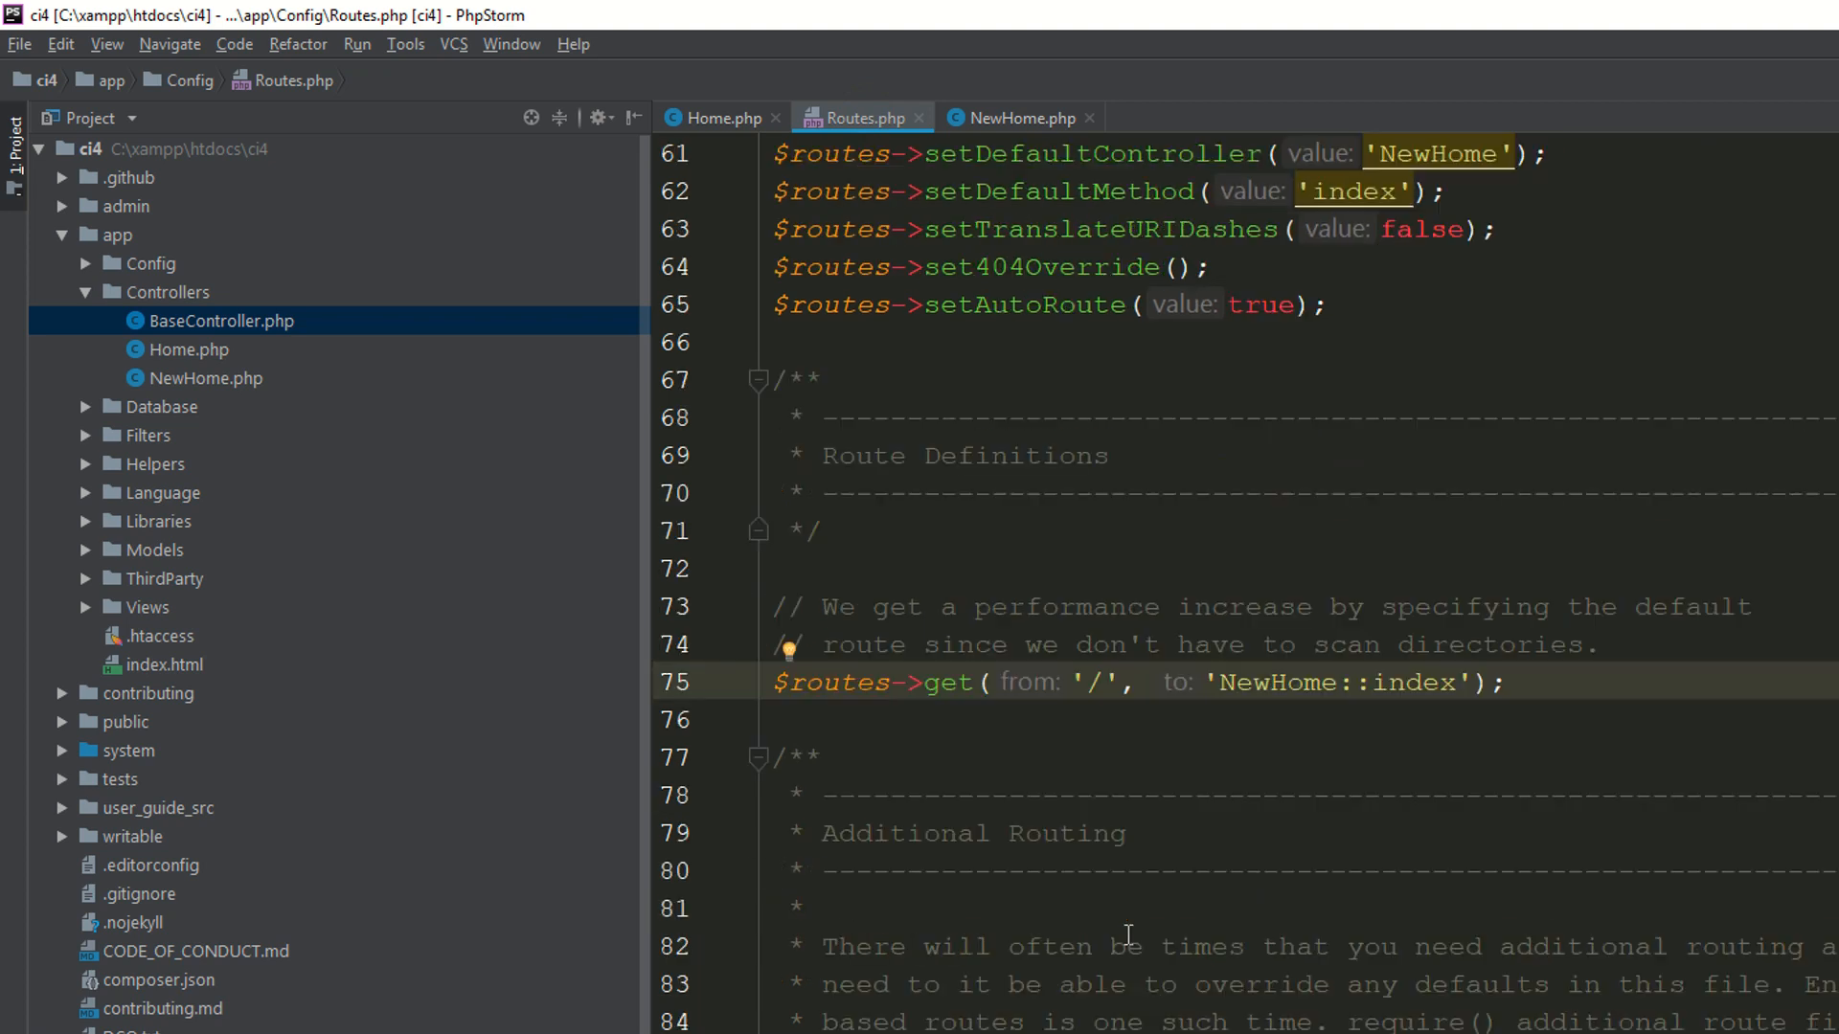
pyautogui.click(1019, 117)
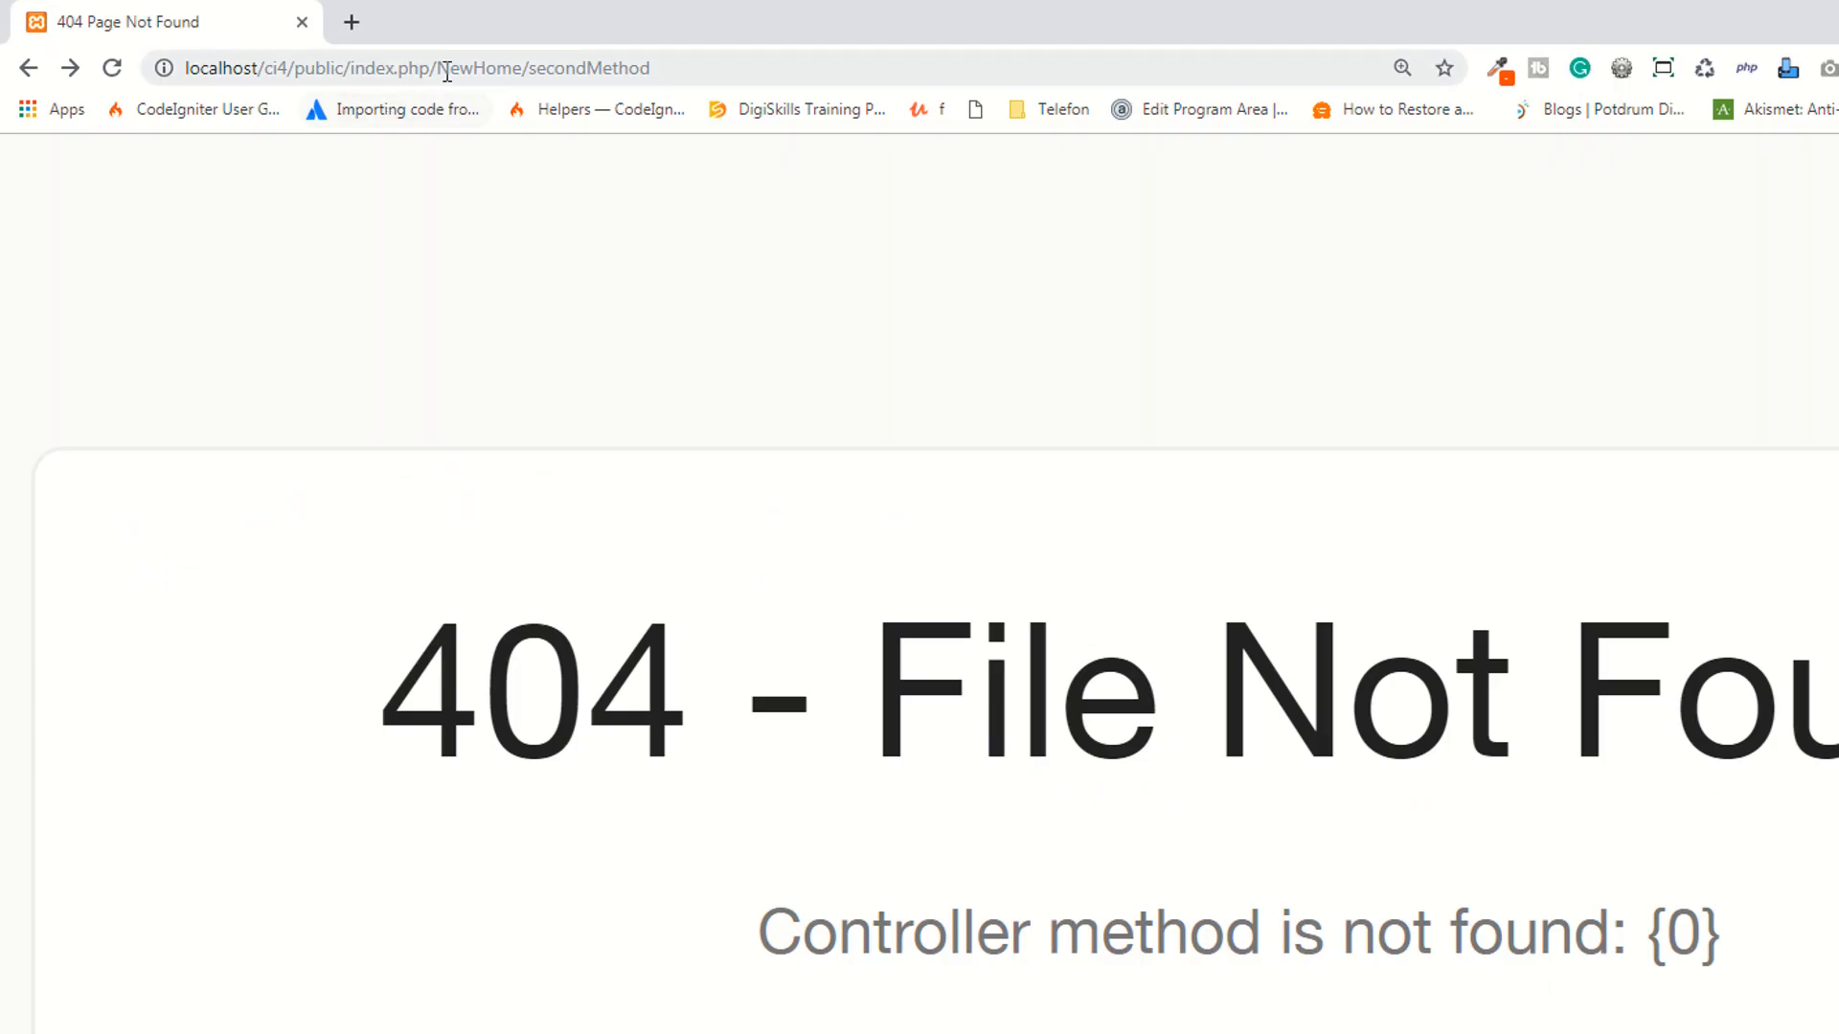
pyautogui.click(352, 67)
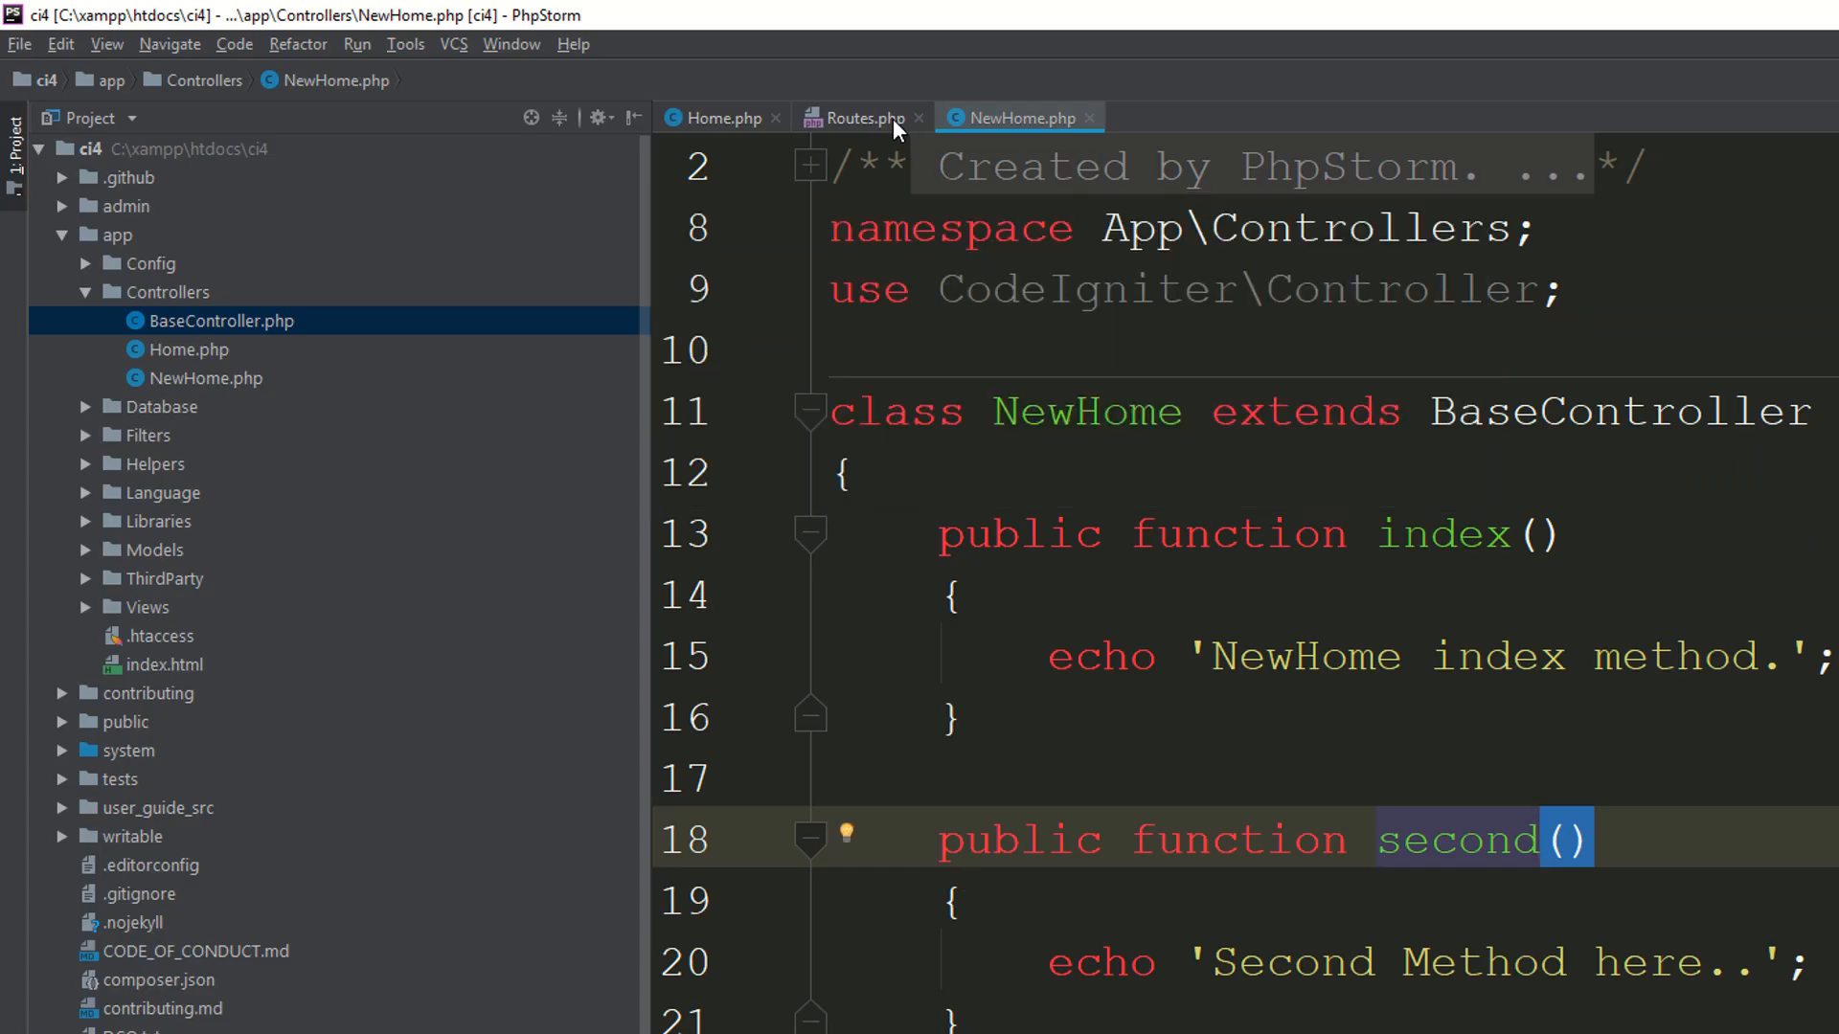
pyautogui.click(860, 117)
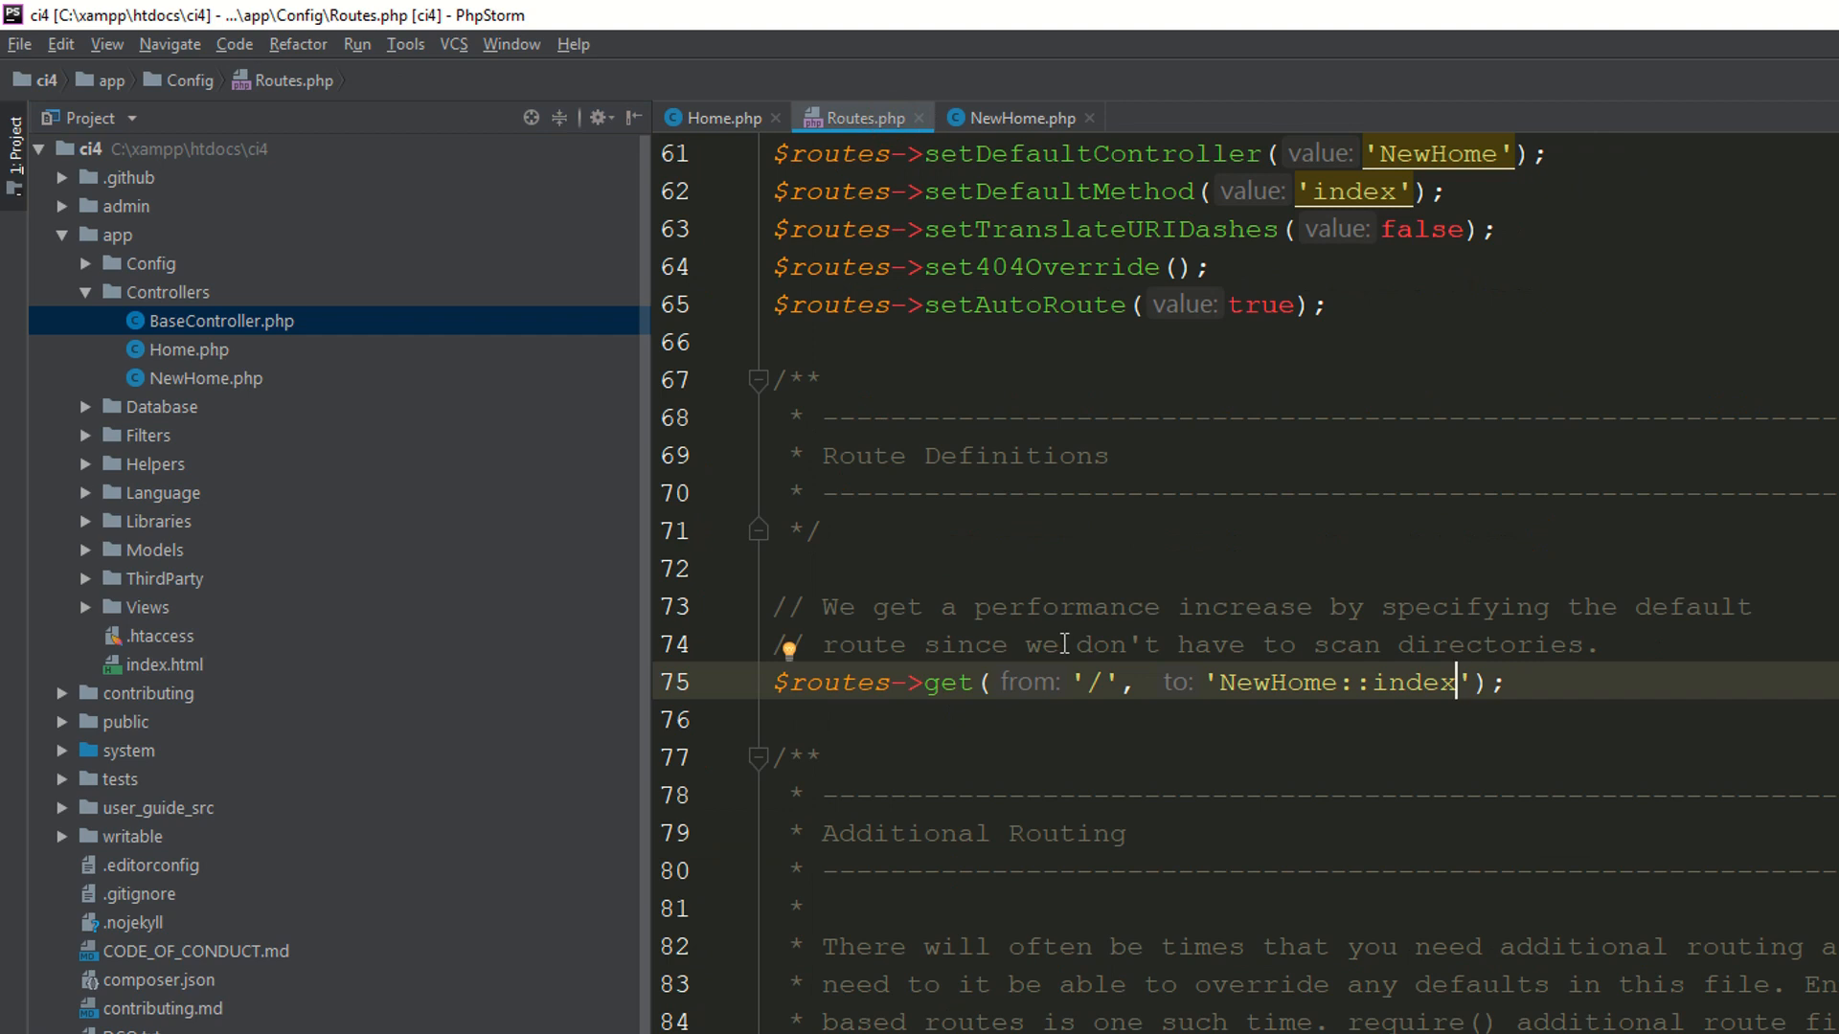
pyautogui.moveTo(1021, 116)
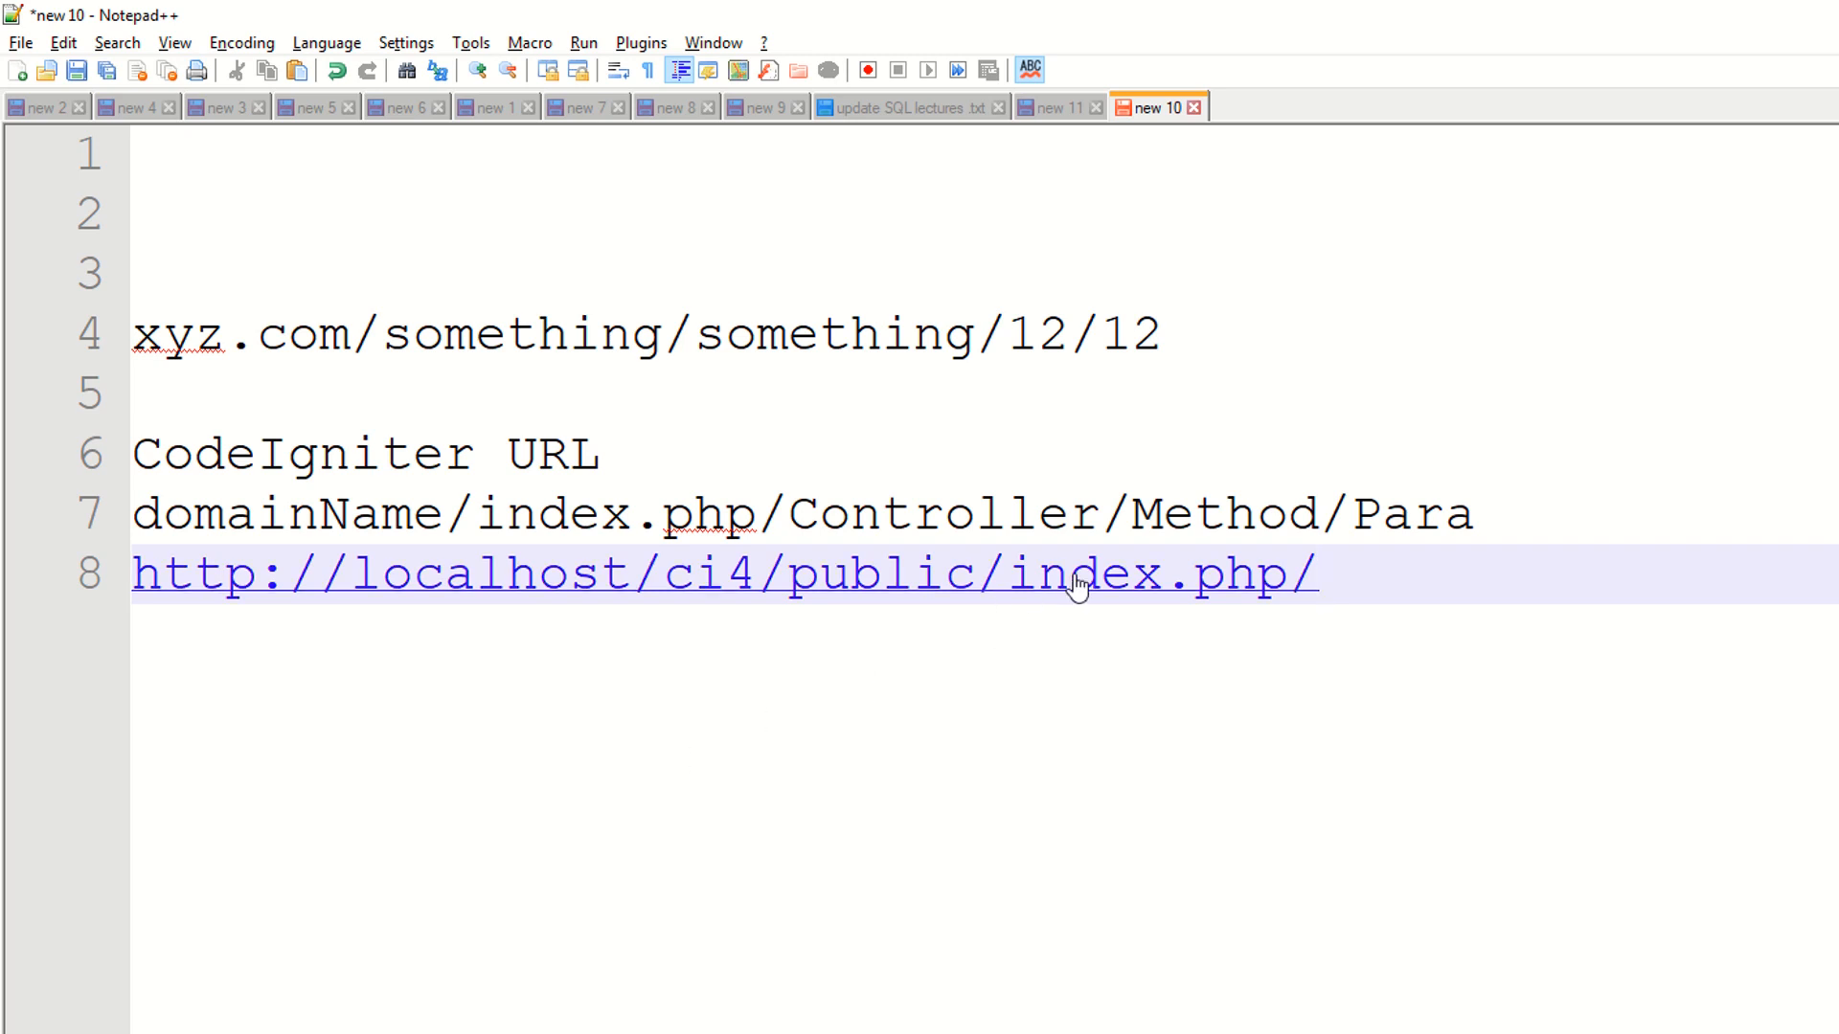
# Extend the localhost line to localhost/ci4/public/index.php/NewHome/Method
pyautogui.click(1321, 574)
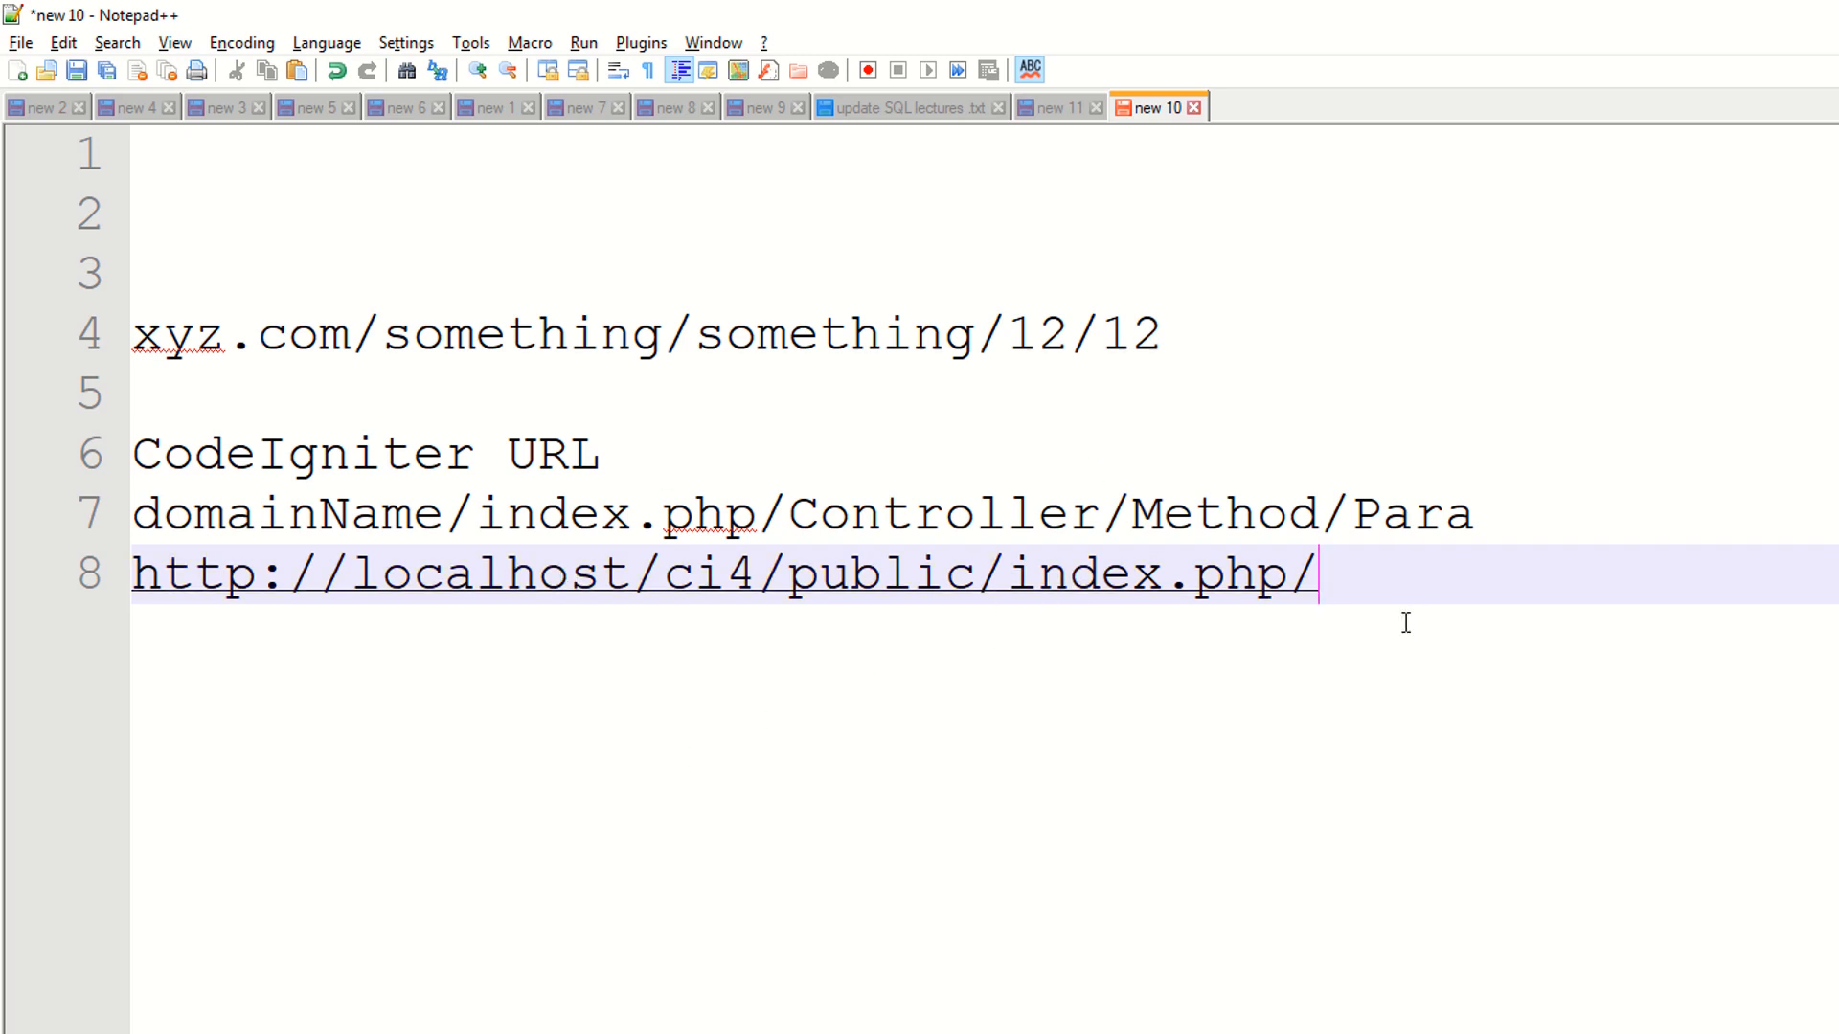
pyautogui.write('controller')
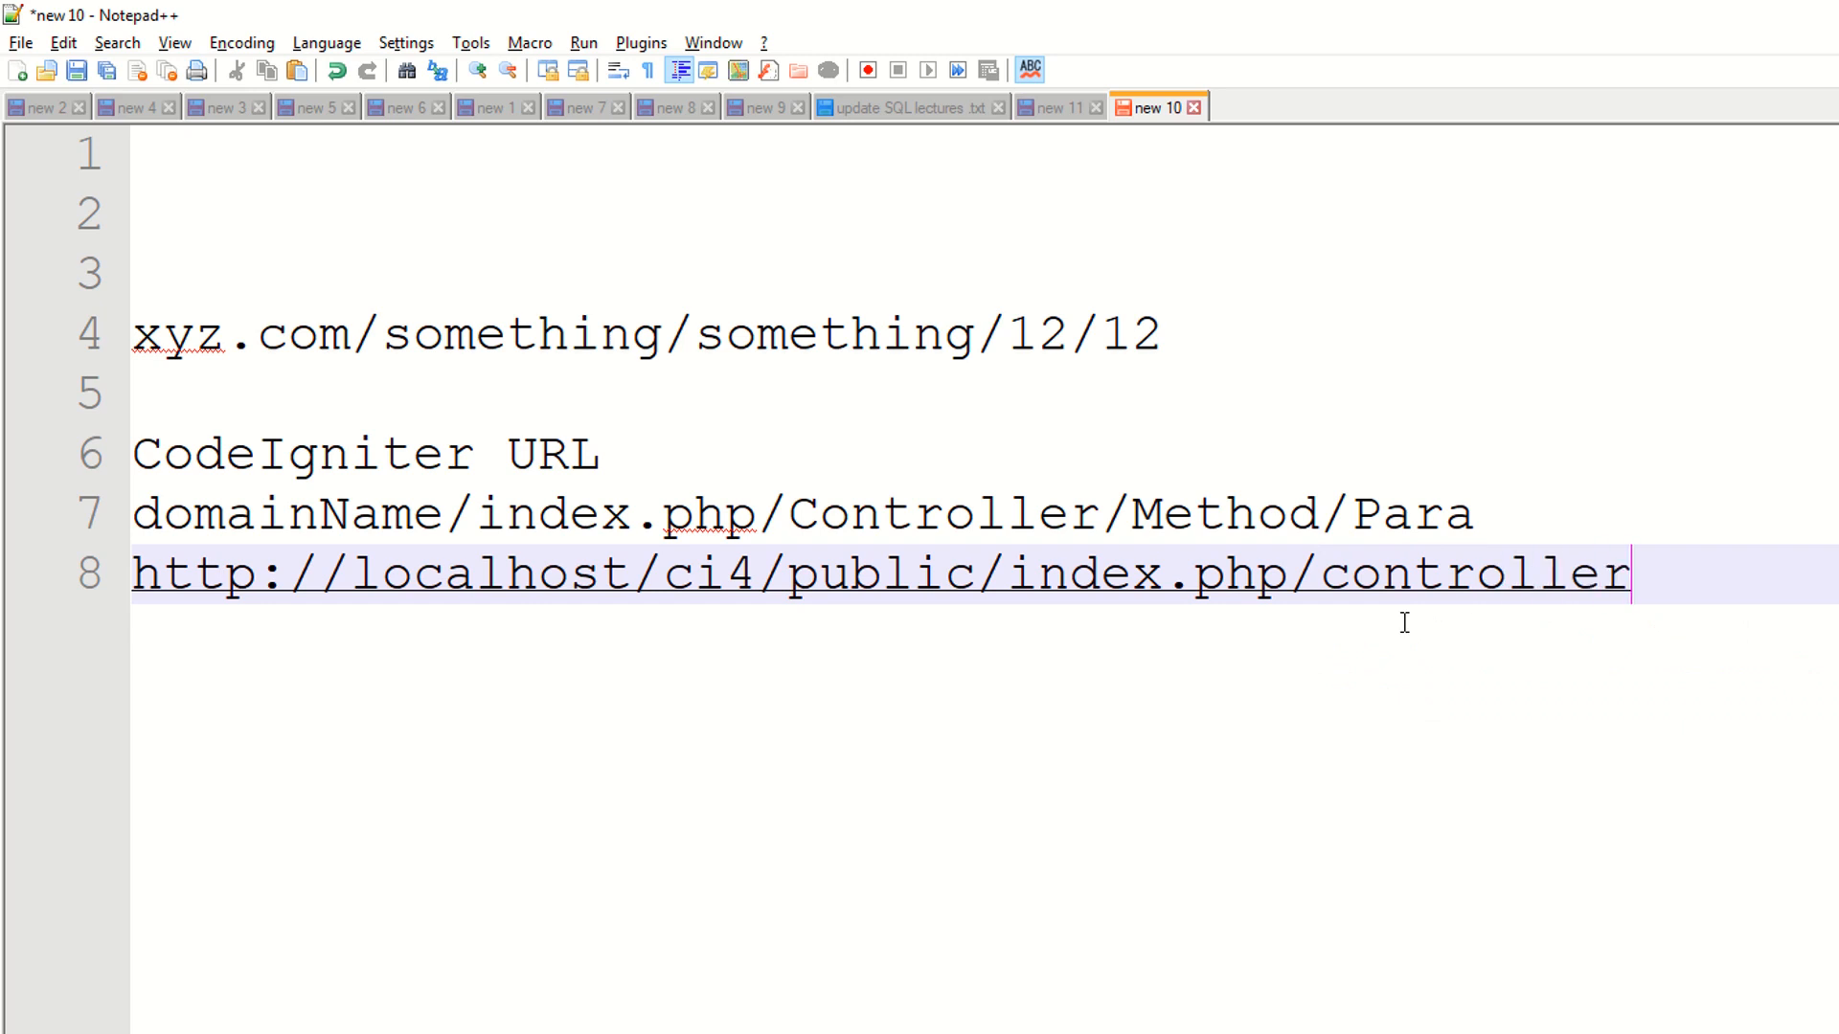
pyautogui.press('Backspace')
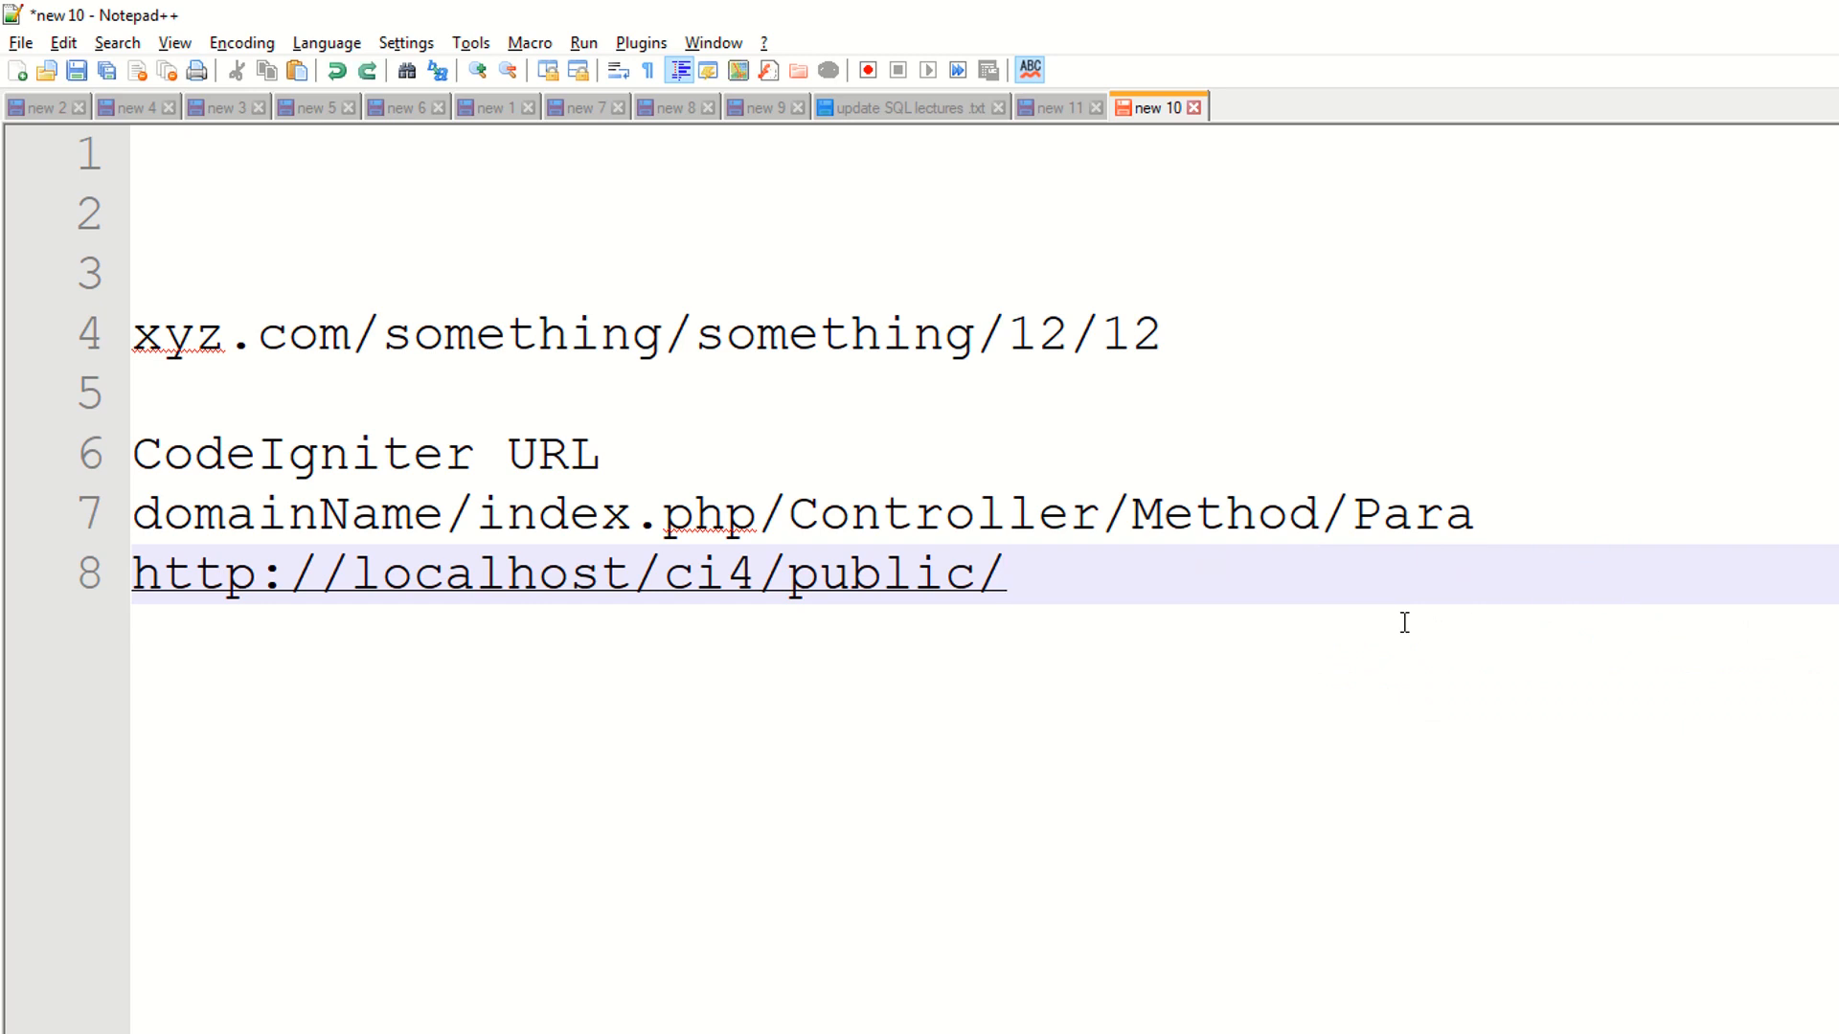
pyautogui.write('index.php/co')
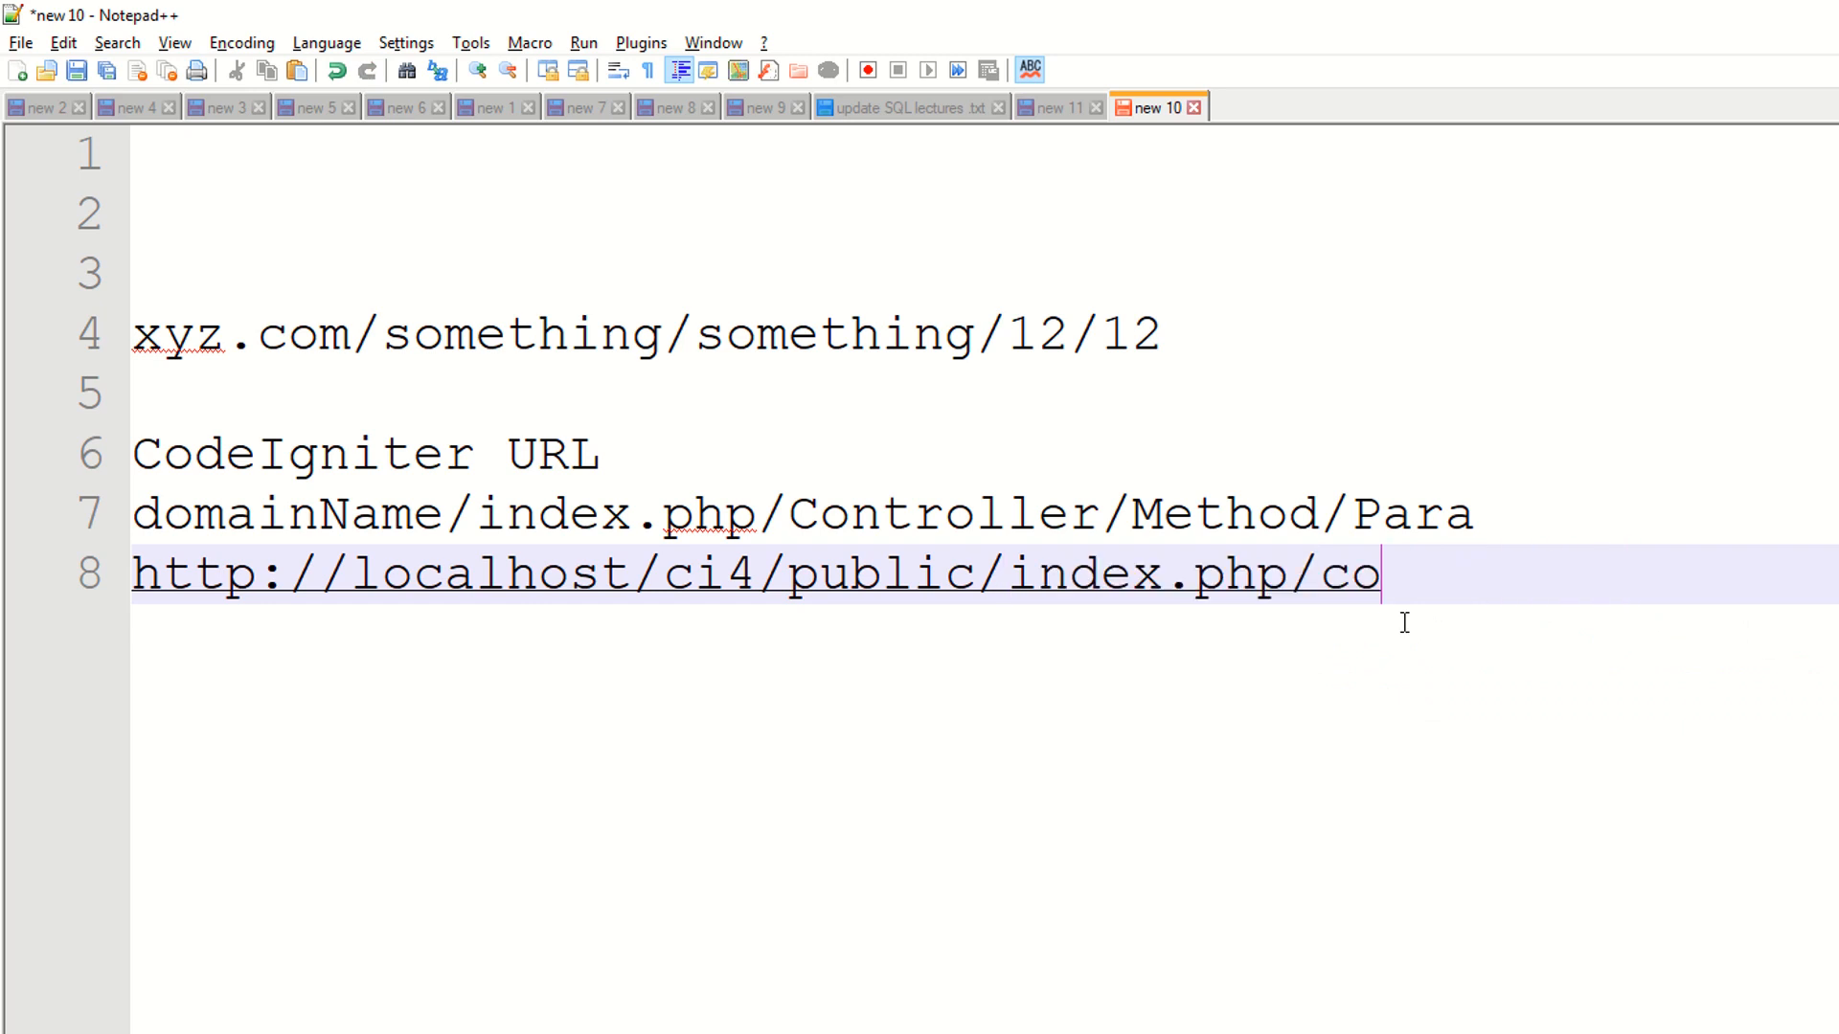
pyautogui.write('NewHome')
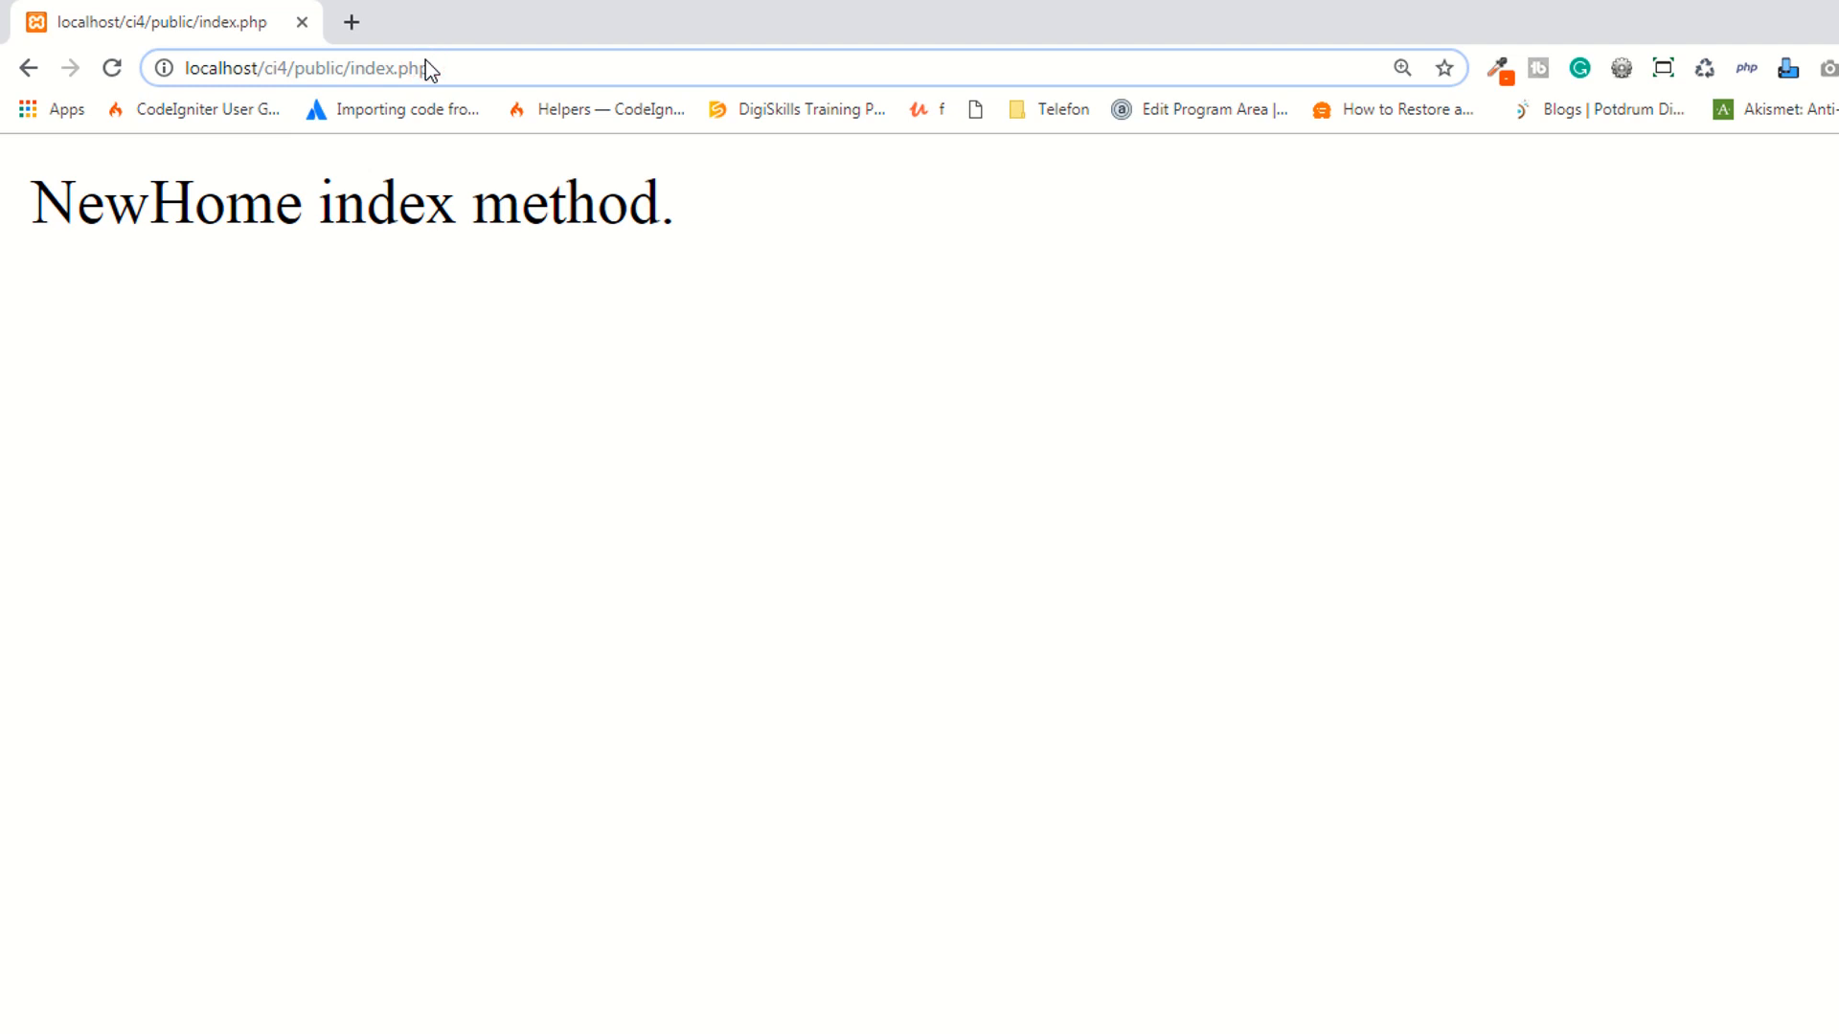
pyautogui.write('/NewHome')
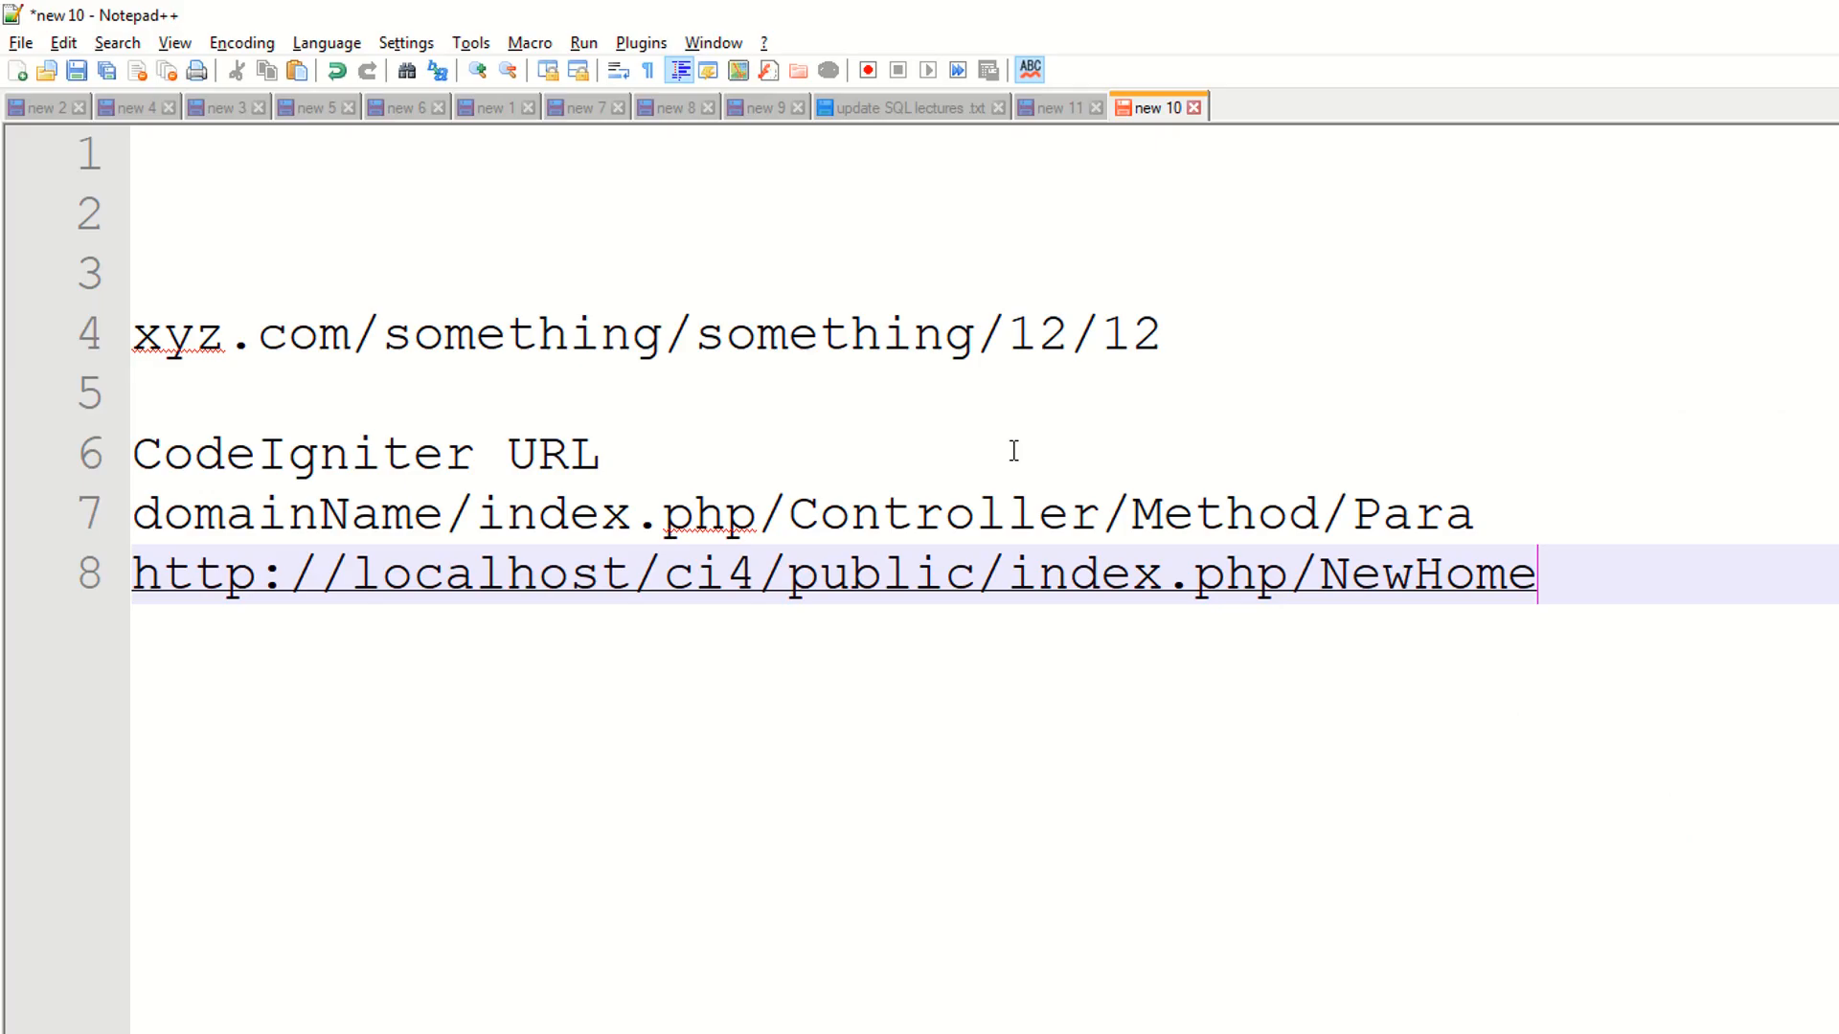
pyautogui.write('/')
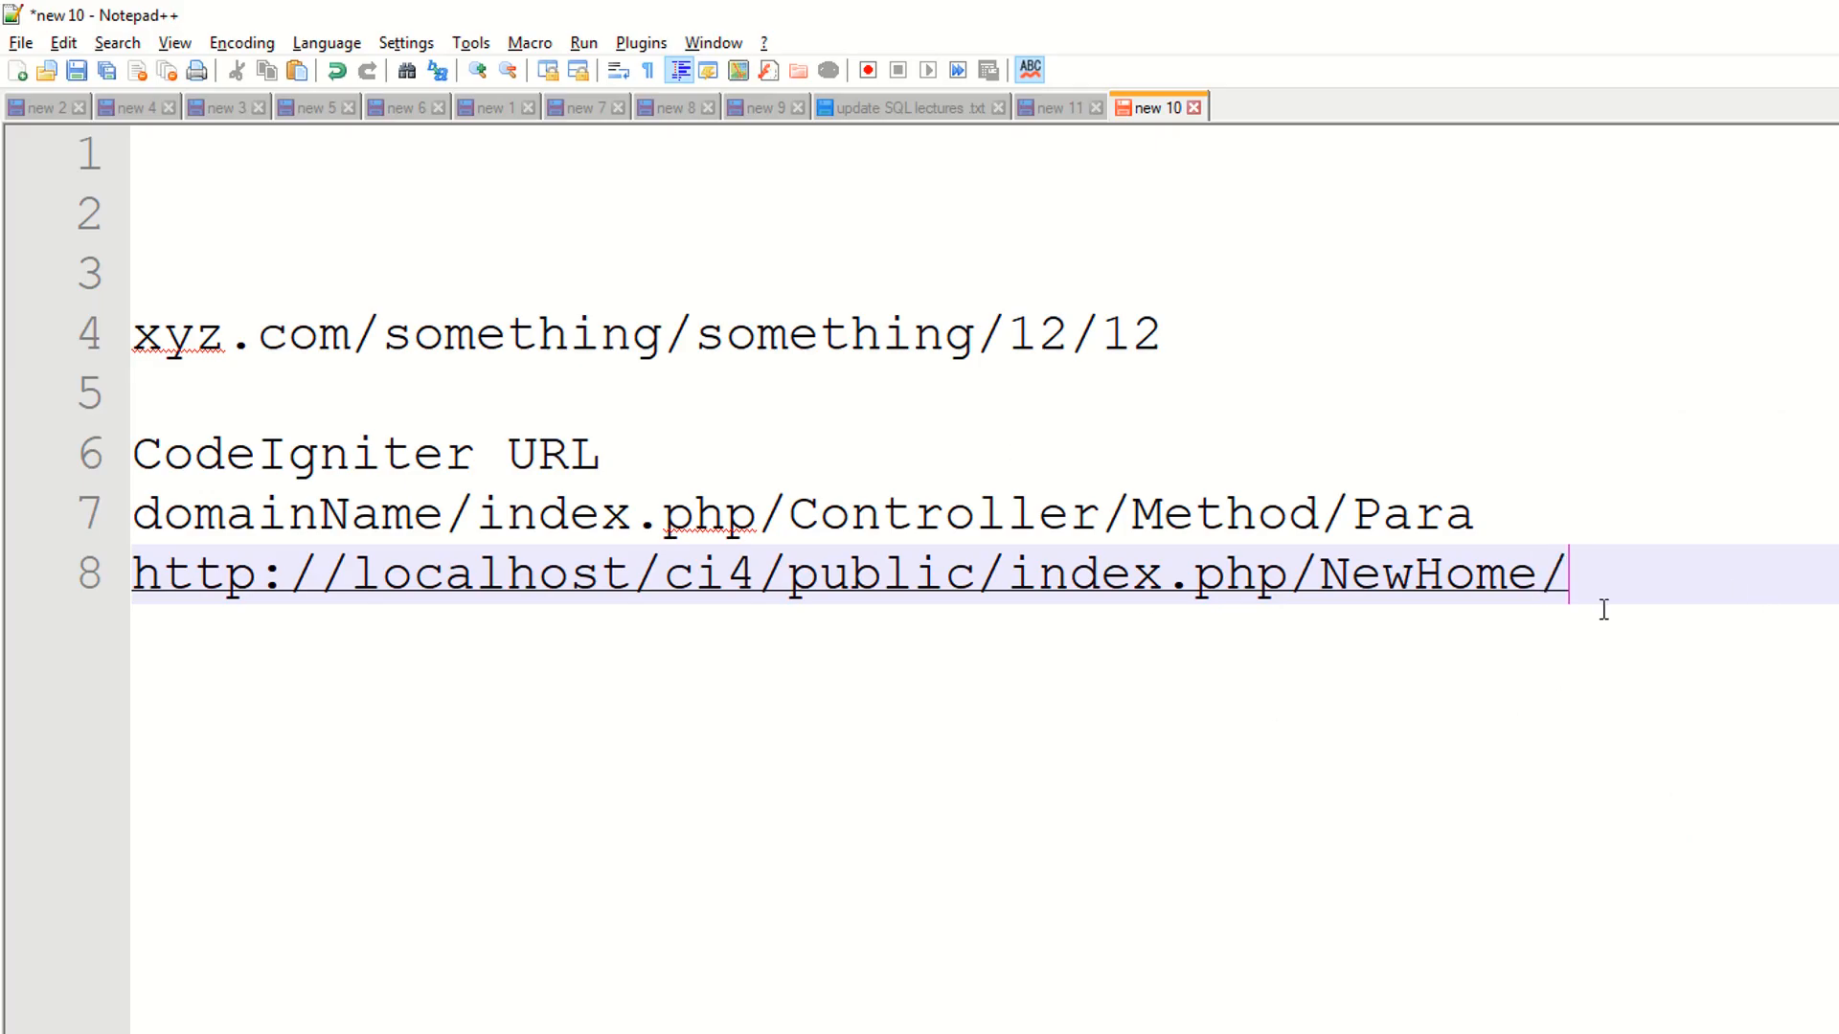
pyautogui.write('Method')
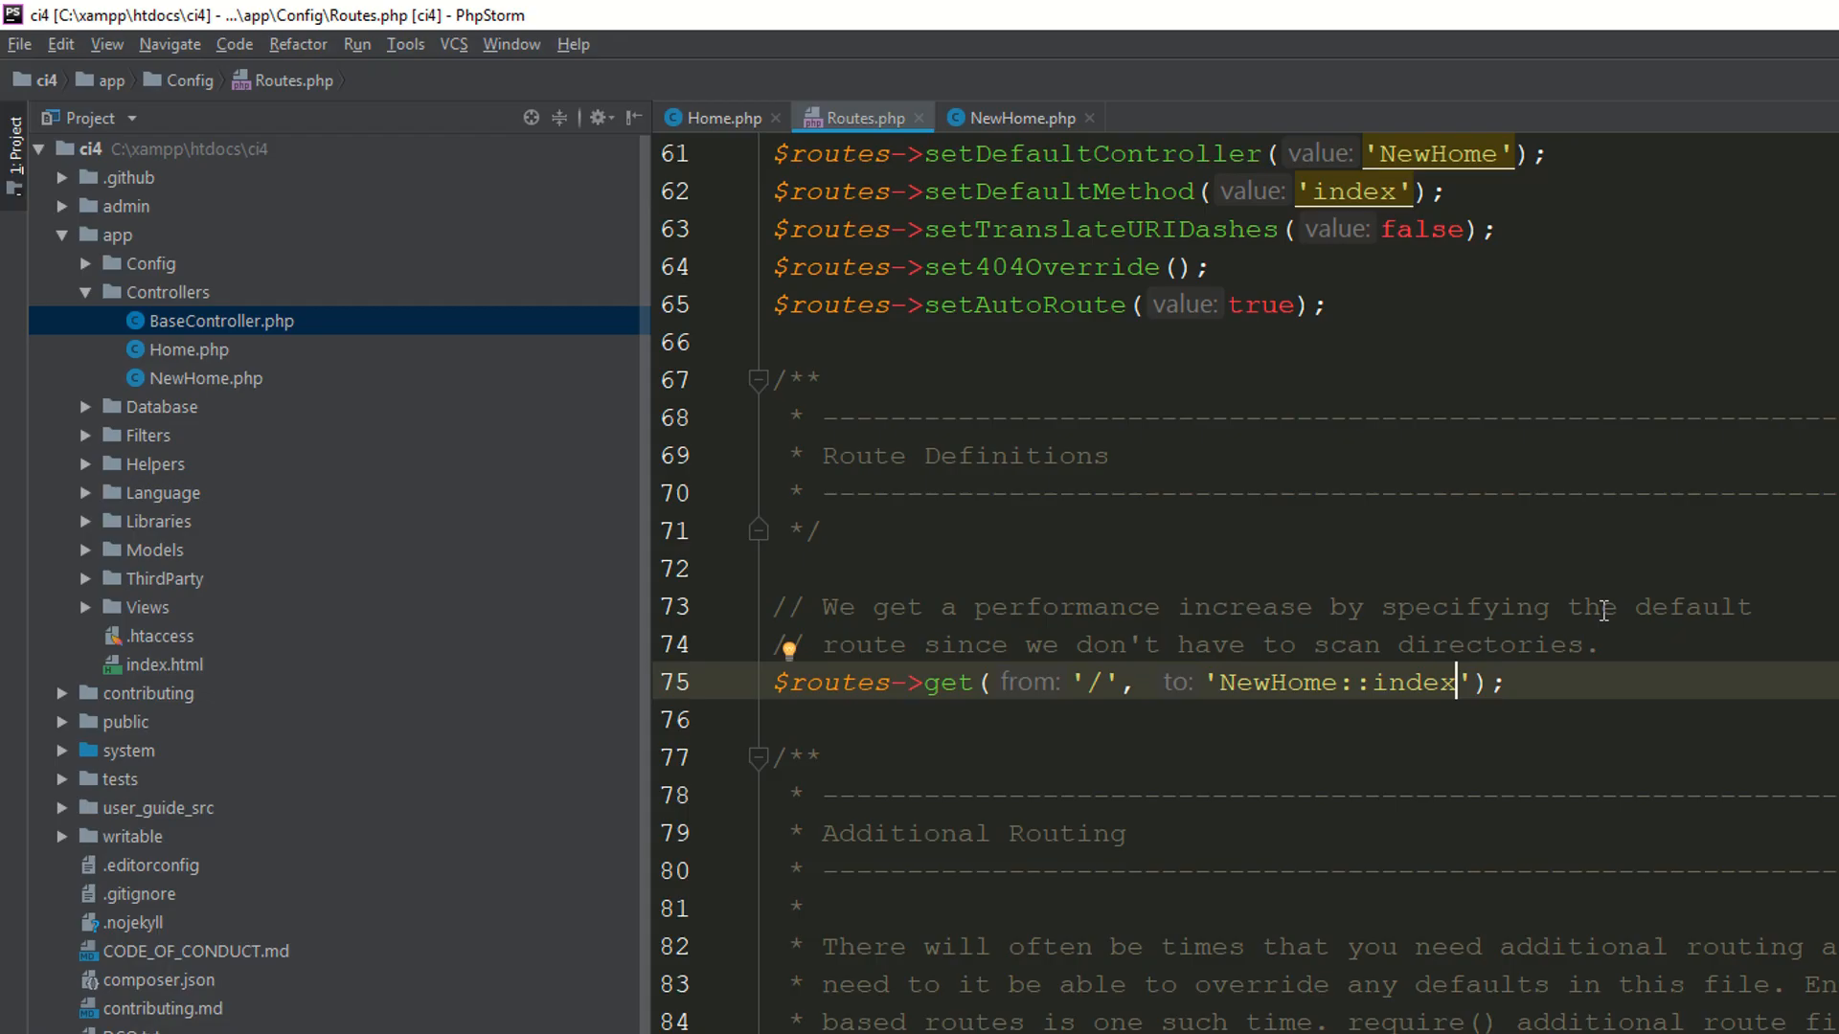
# Test the NewHome/second address in Chrome, then bring up the NewHome controller code
pyautogui.click(1017, 117)
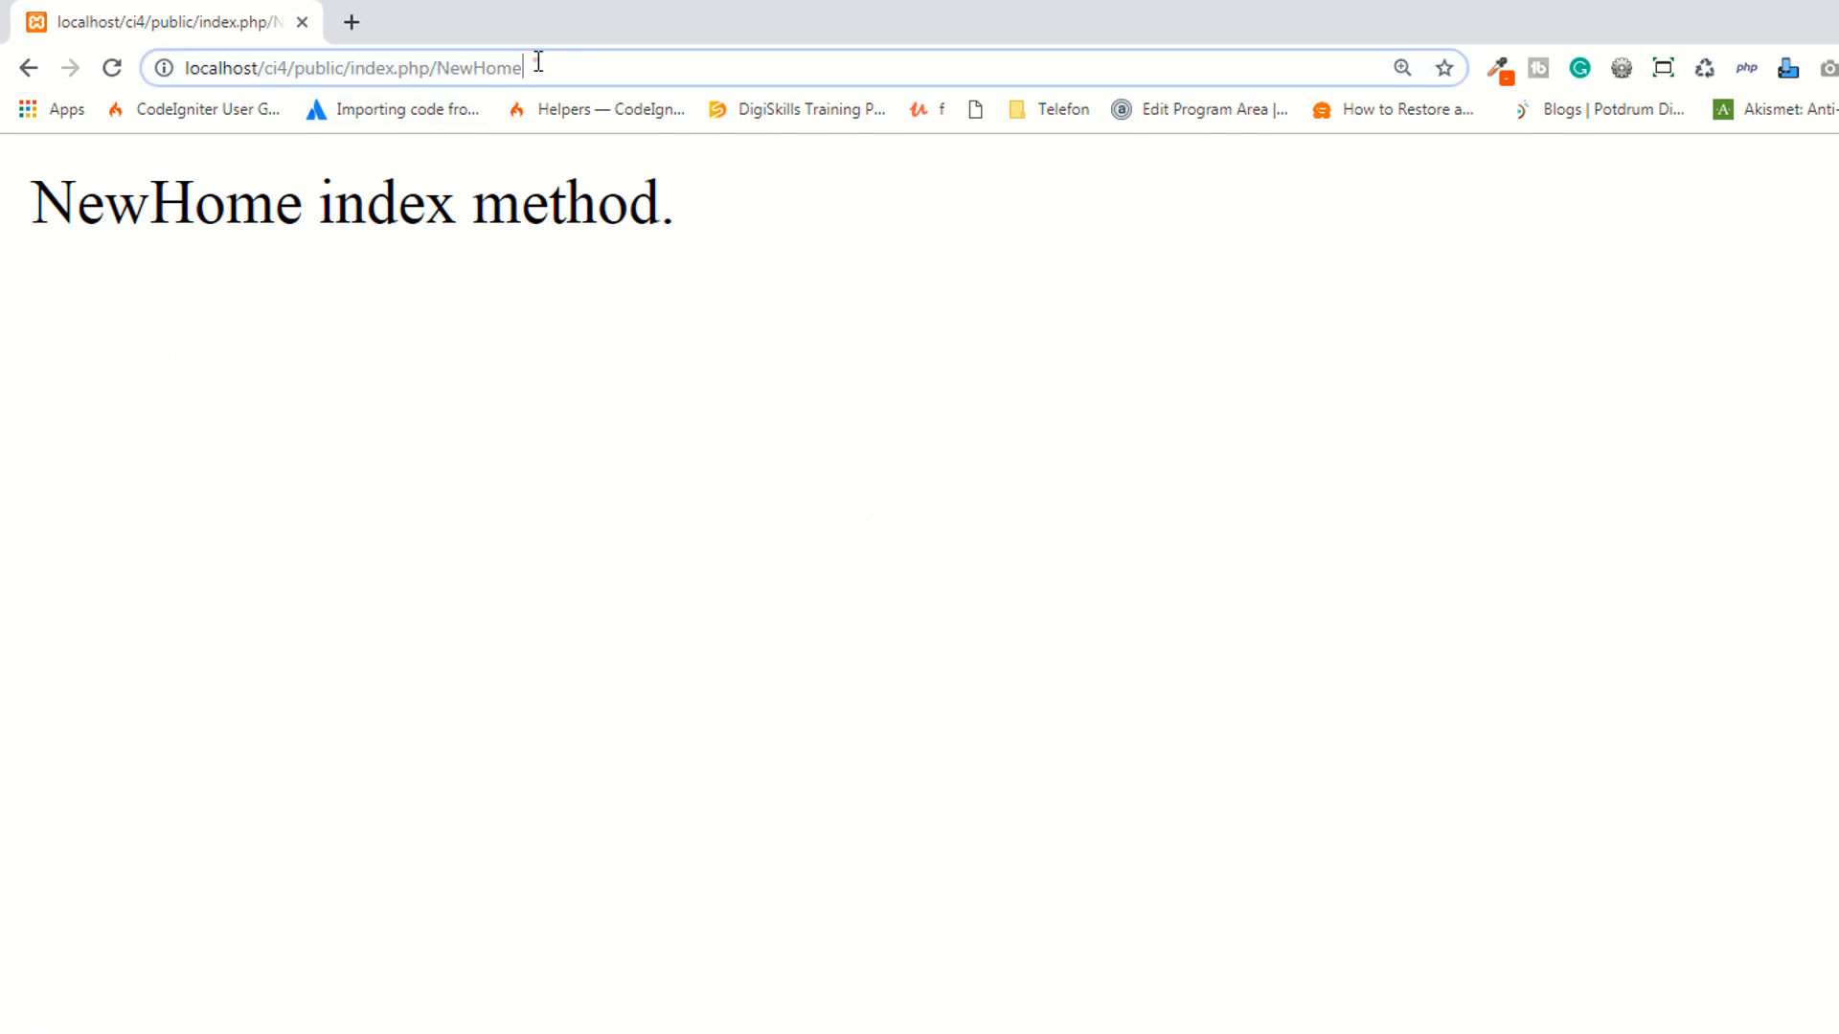
pyautogui.write('/secon')
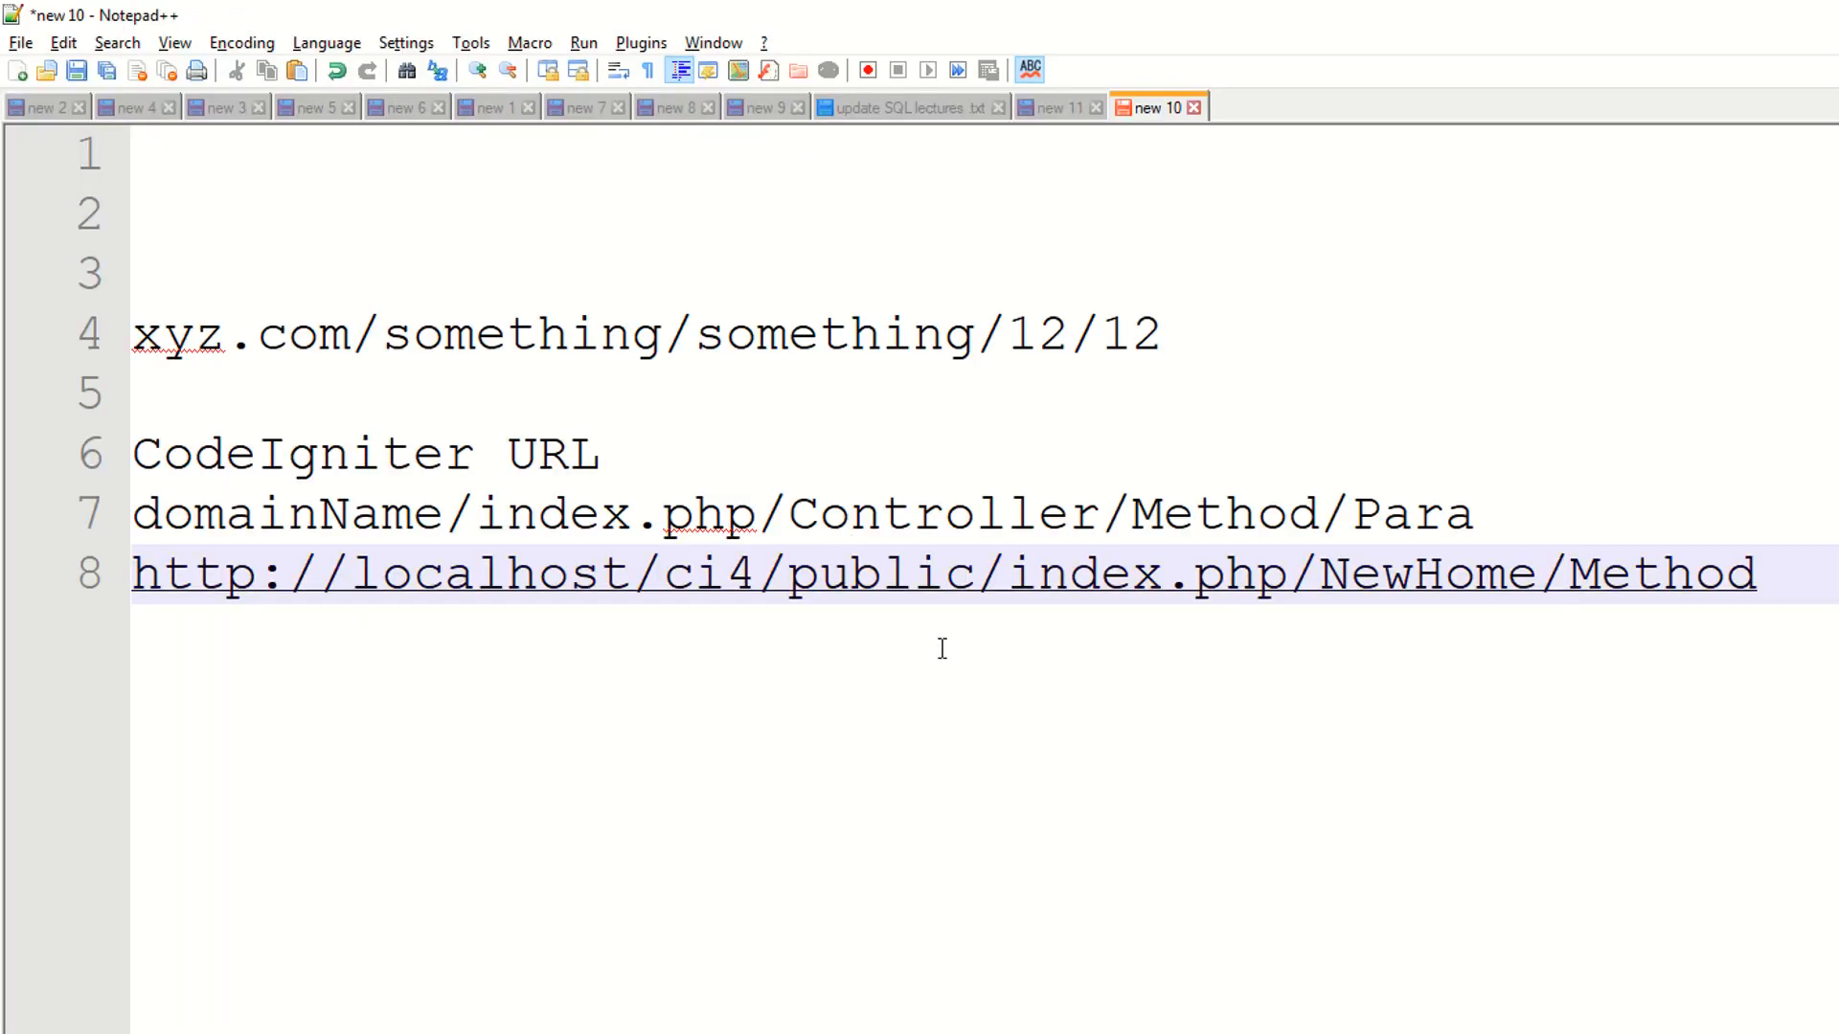
pyautogui.click(40, 107)
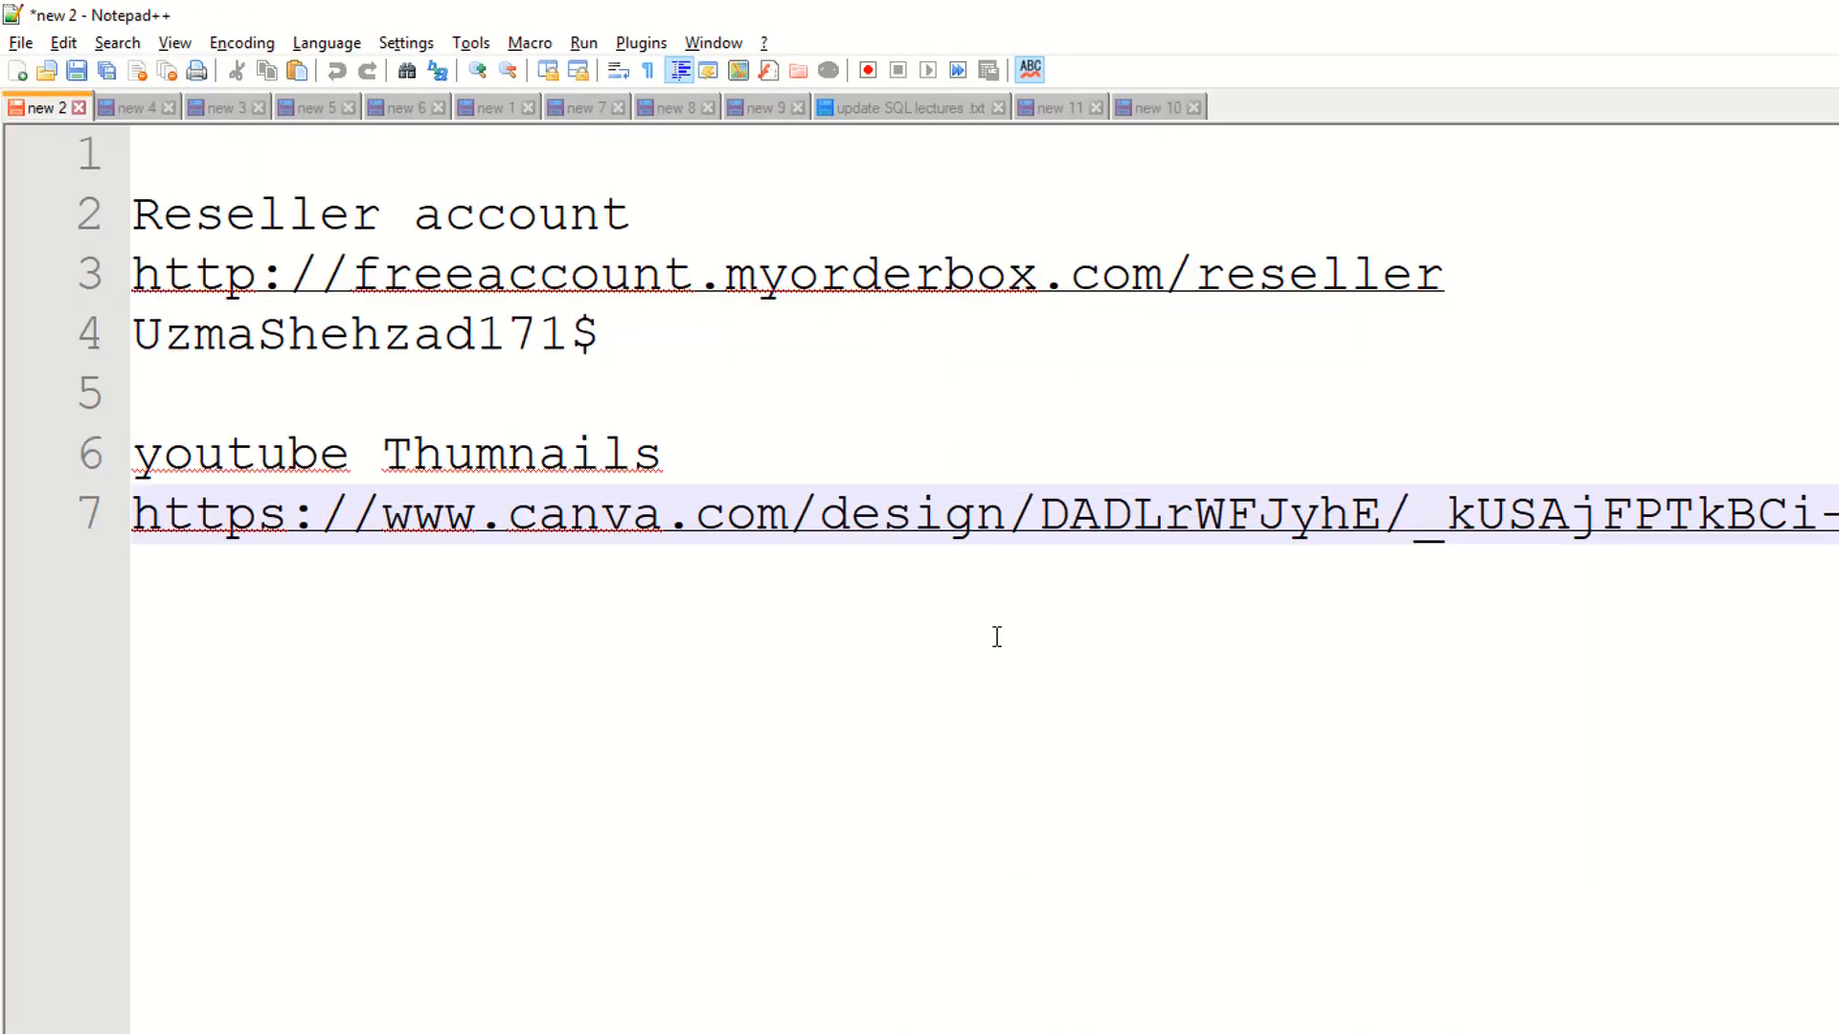
pyautogui.click(1155, 107)
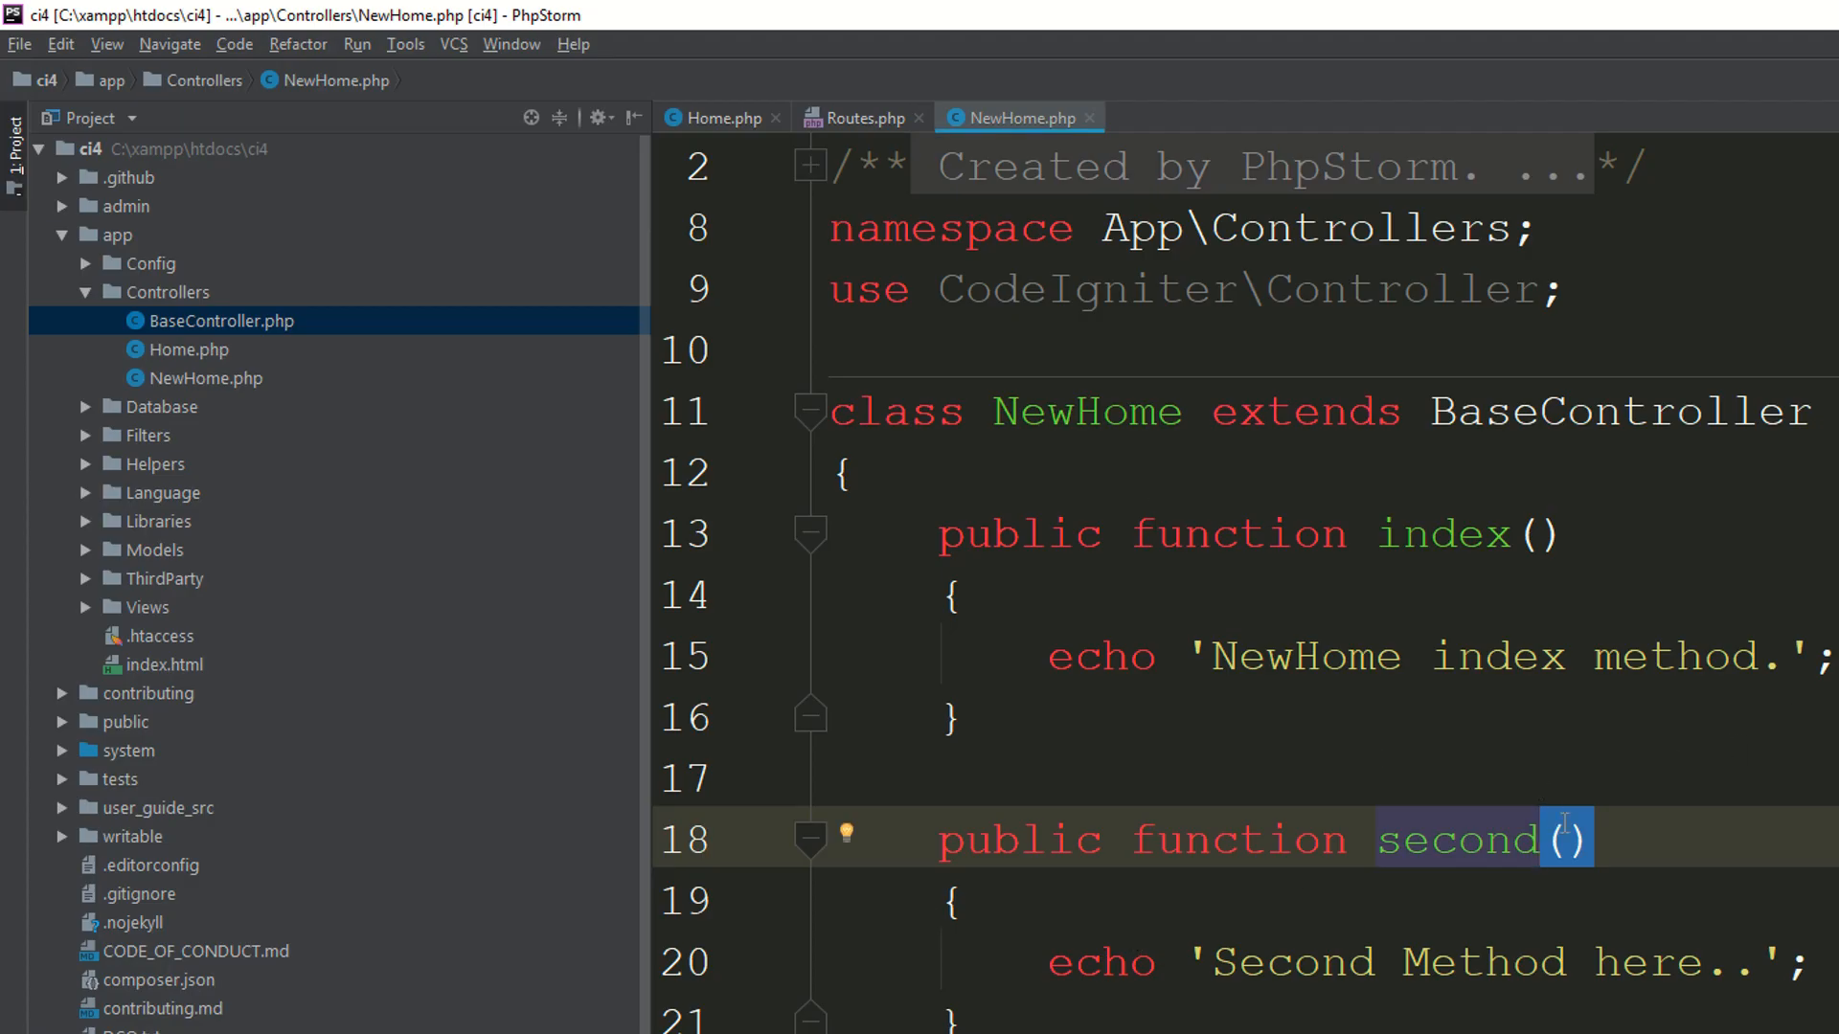
# Give the second method a $para parameter so NewHome/second/12 echoes 12
pyautogui.write('$para')
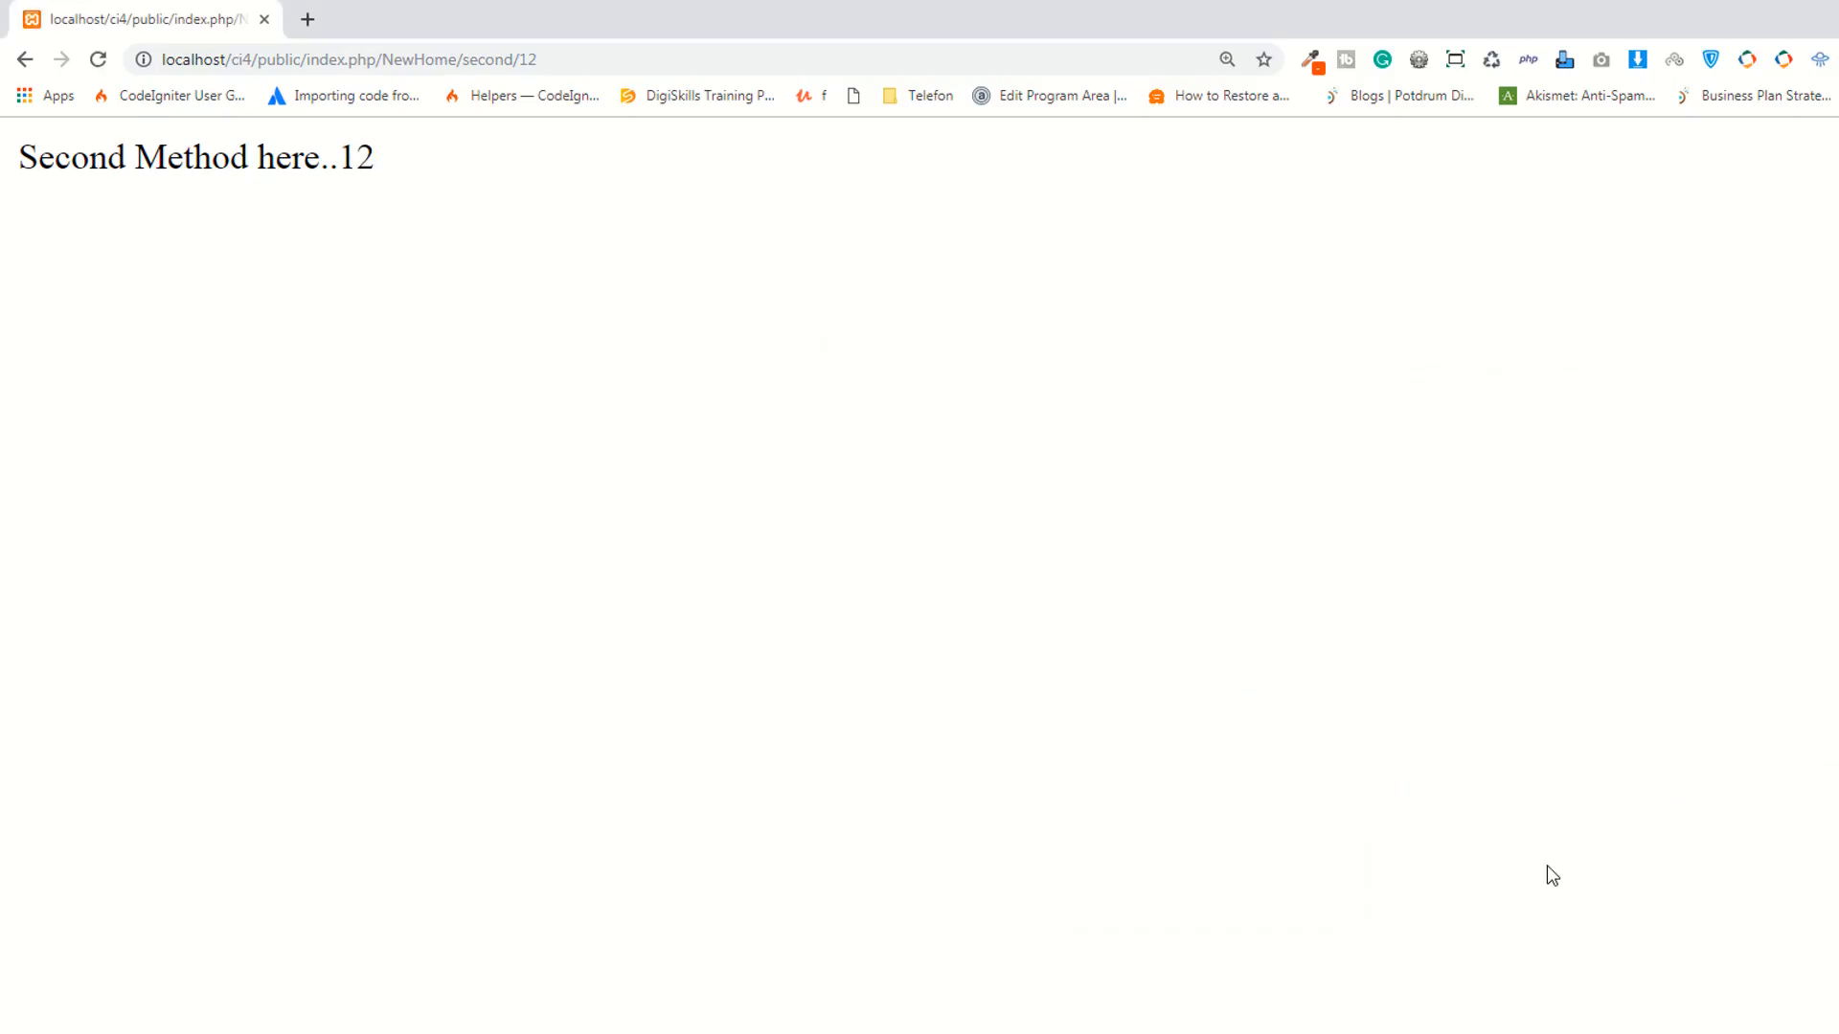
pyautogui.moveTo(740, 21)
pyautogui.write('/')
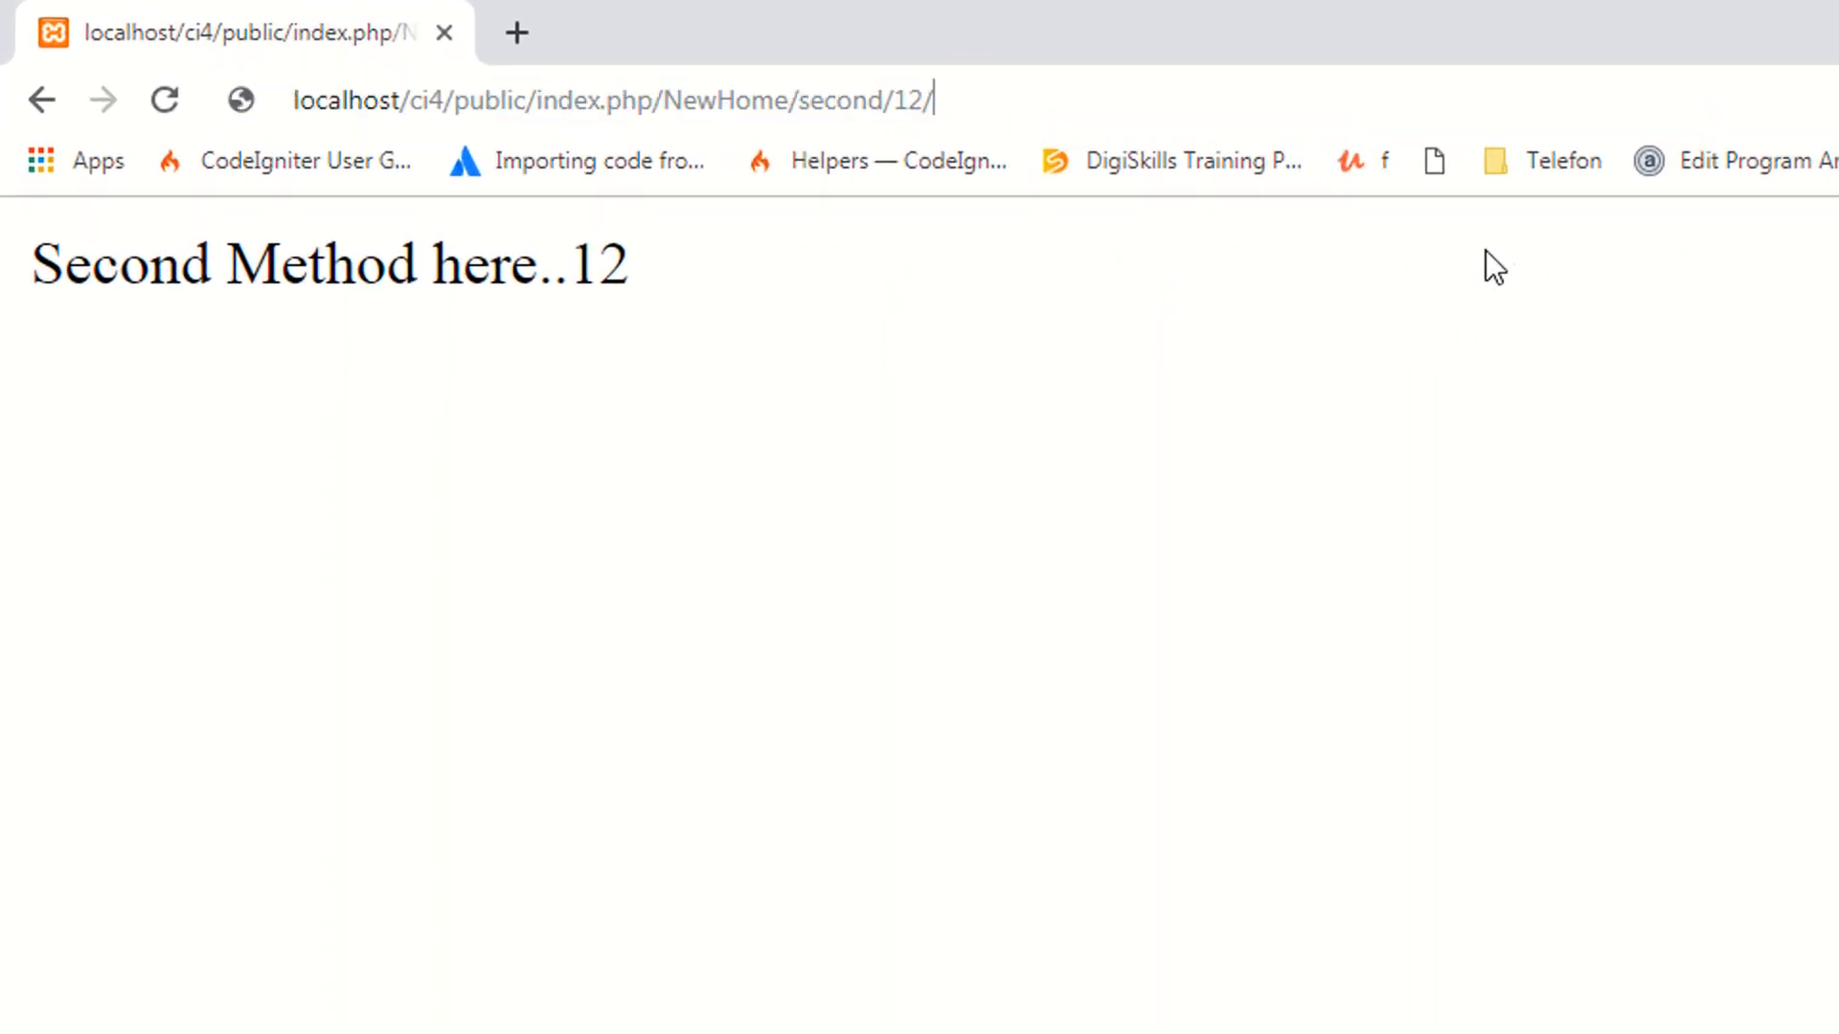
# Strip the controller, method and parameter from the address, loading localhost/ci4/public/index.php alone
pyautogui.write('12/12')
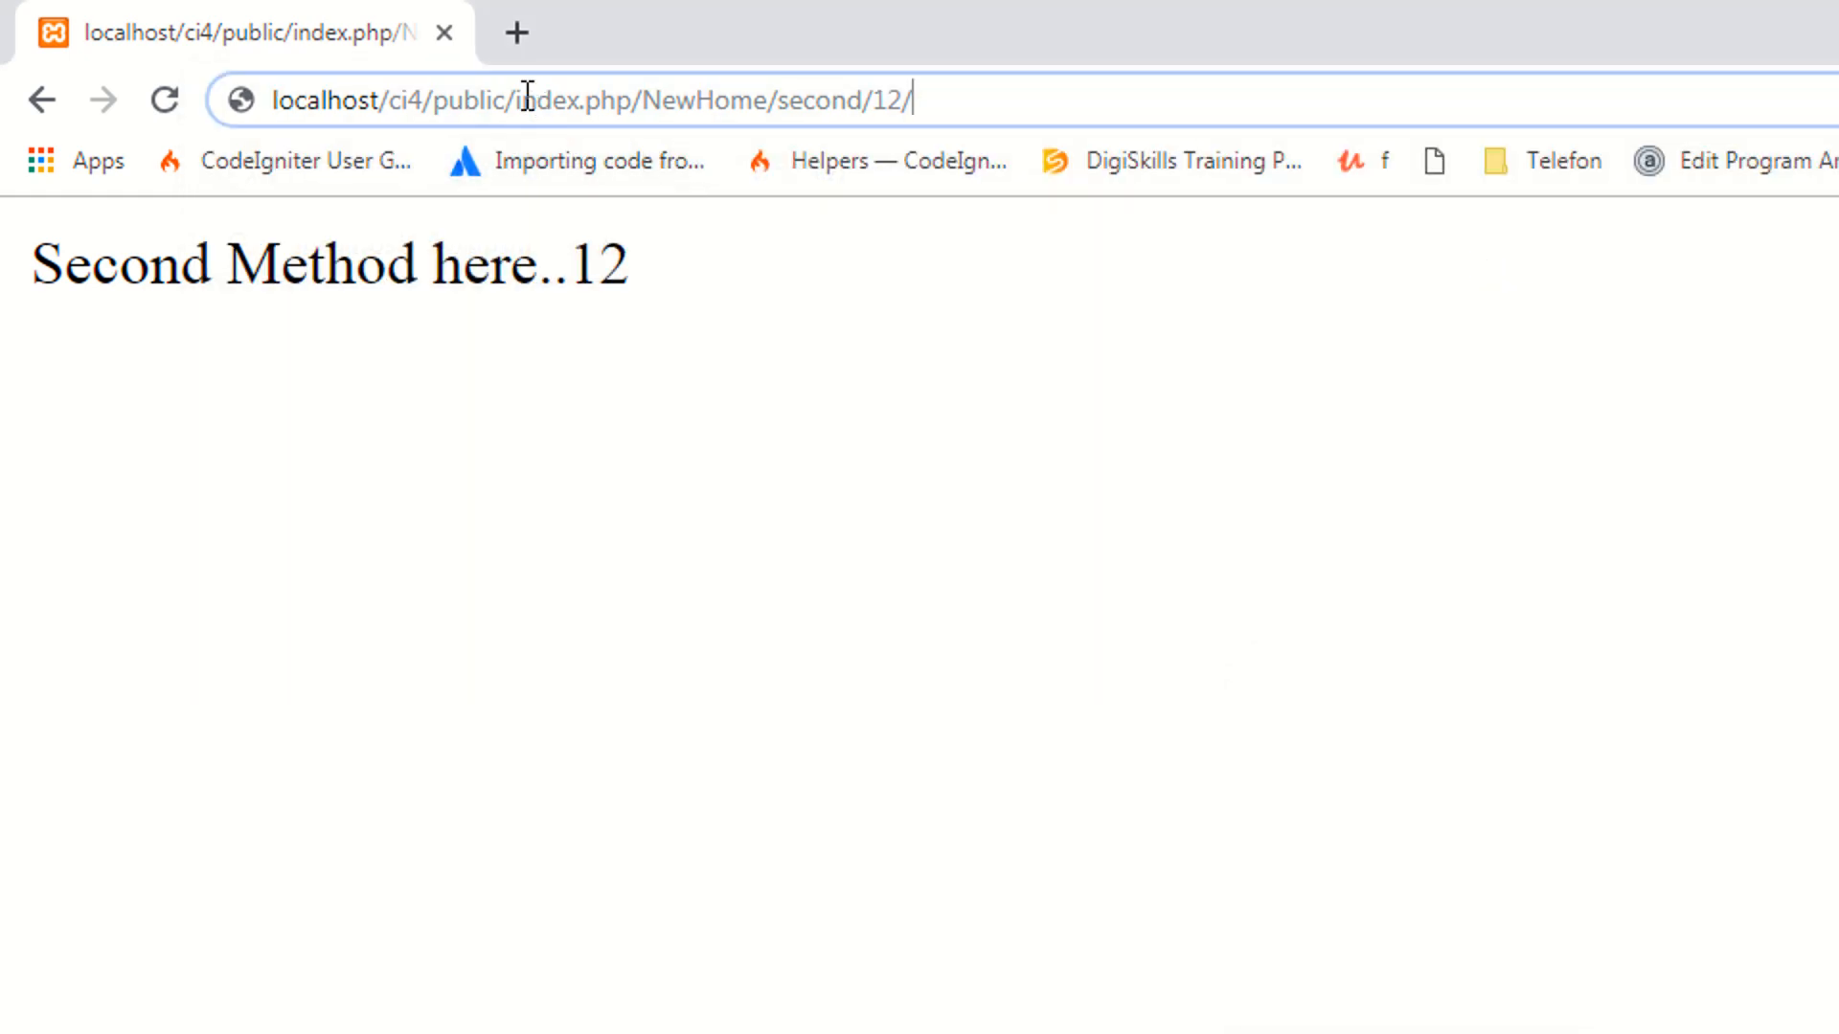
pyautogui.doubleClick(398, 100)
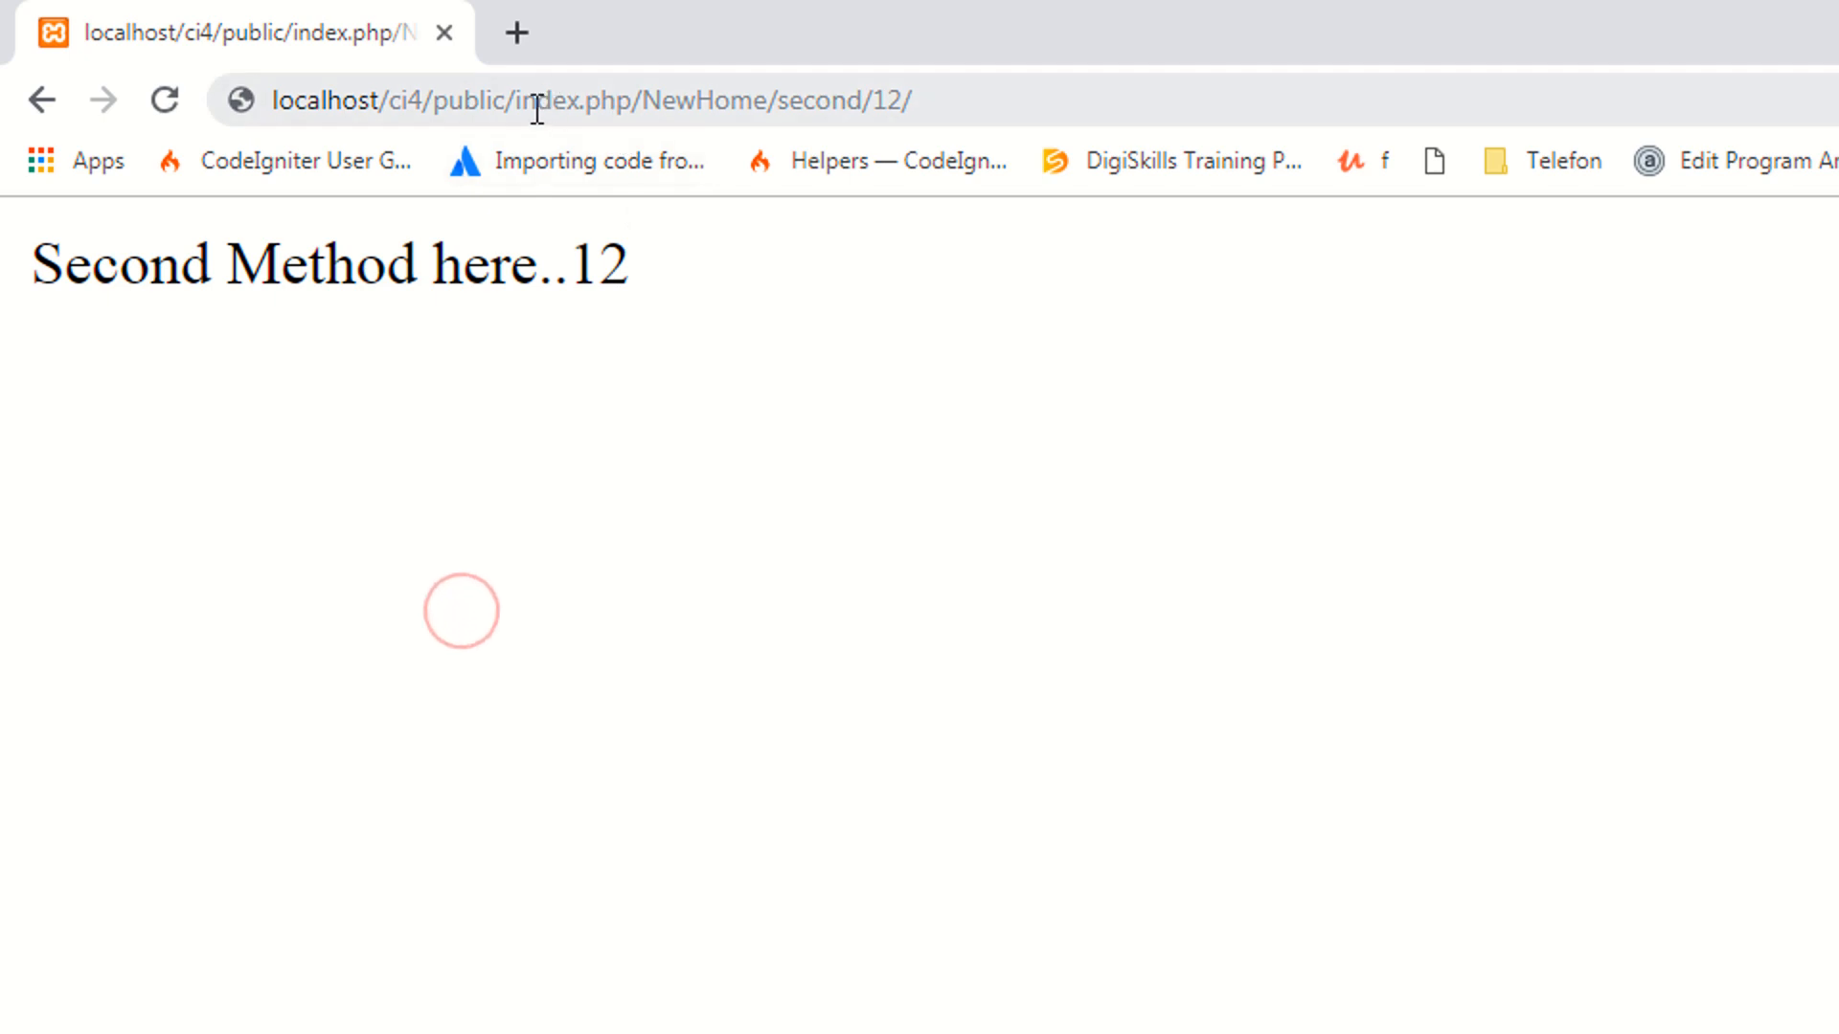
pyautogui.doubleClick(575, 100)
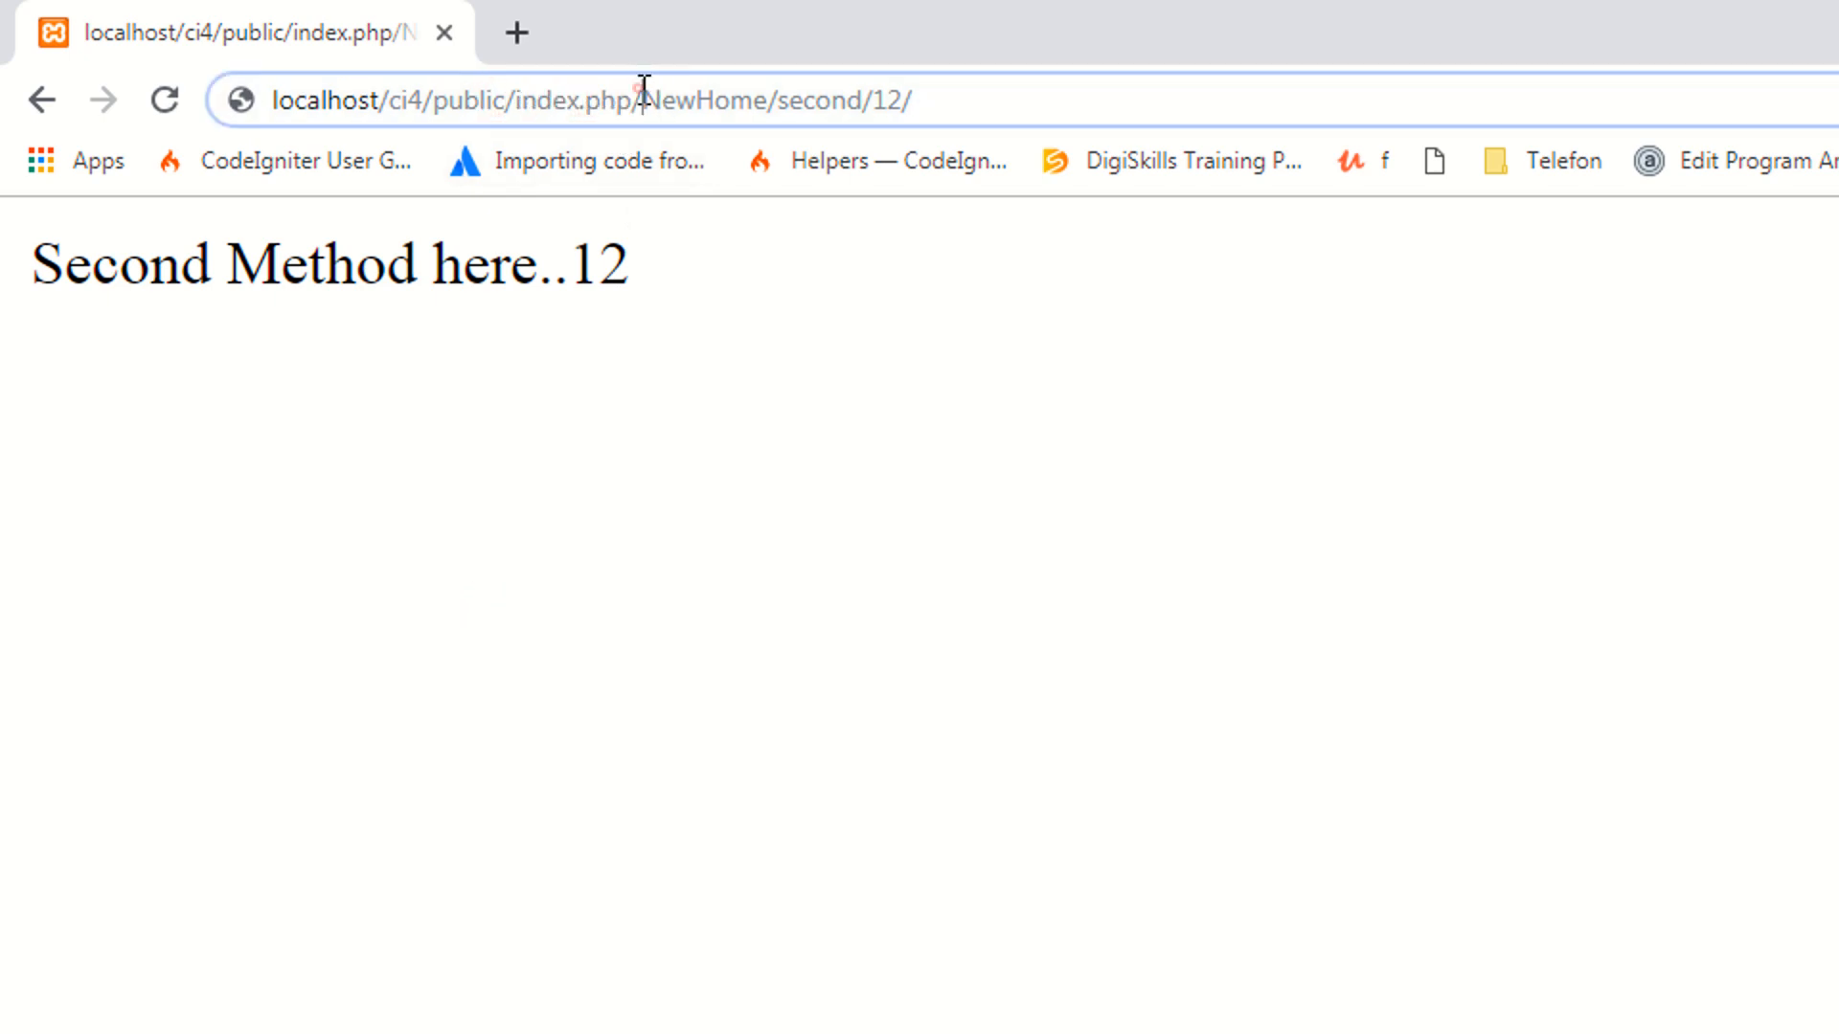
pyautogui.doubleClick(708, 99)
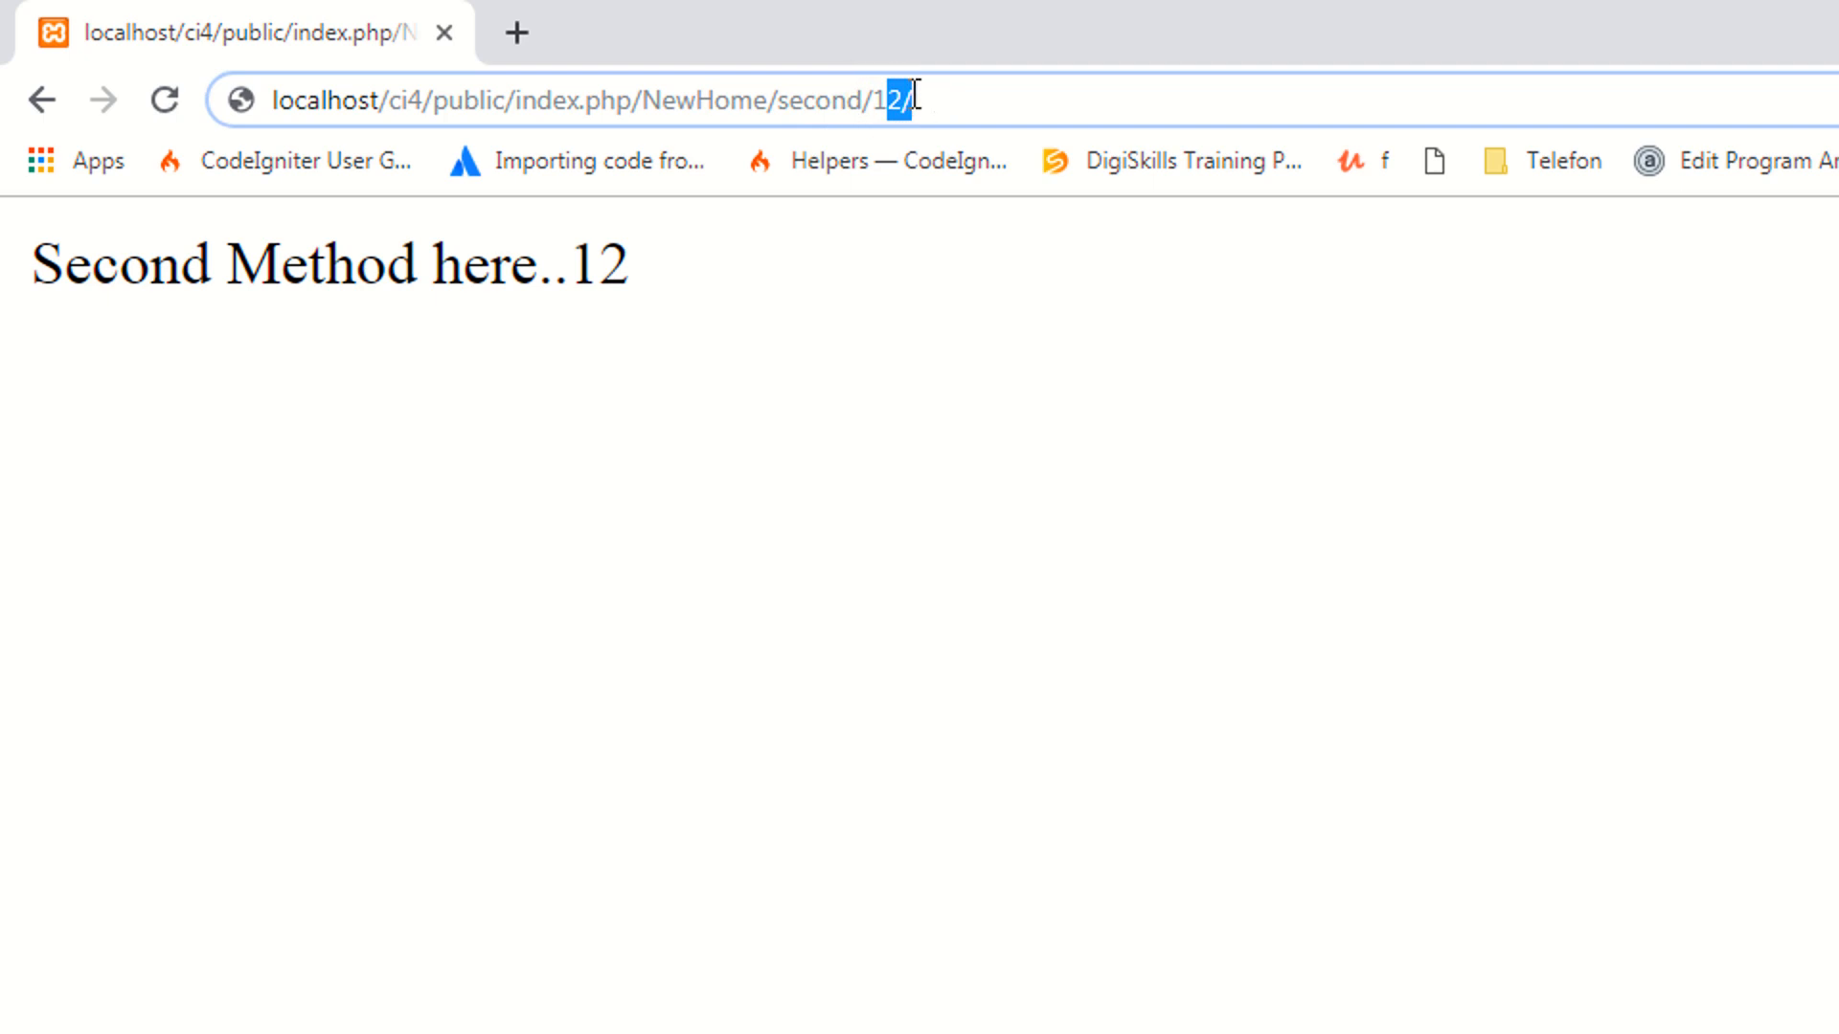
pyautogui.doubleClick(818, 100)
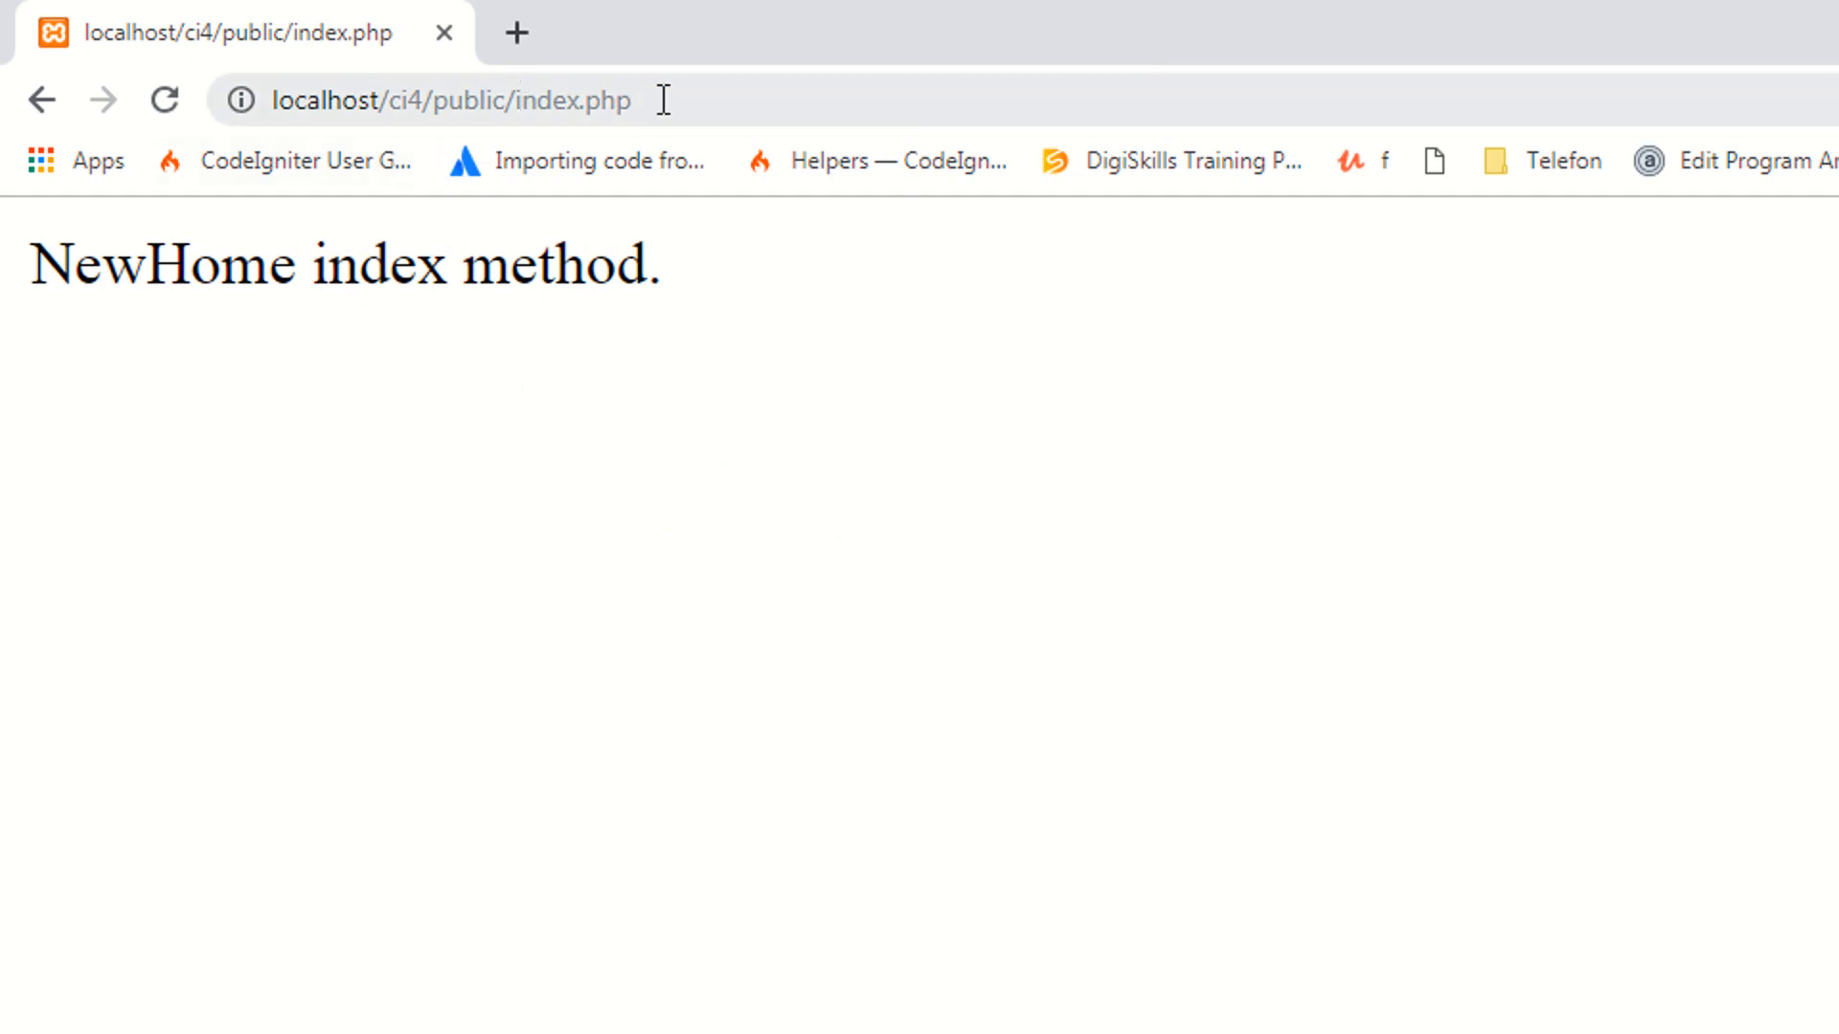
# Begin the NewHome address again and return to the controller with second($para)
pyautogui.write('/Ne')
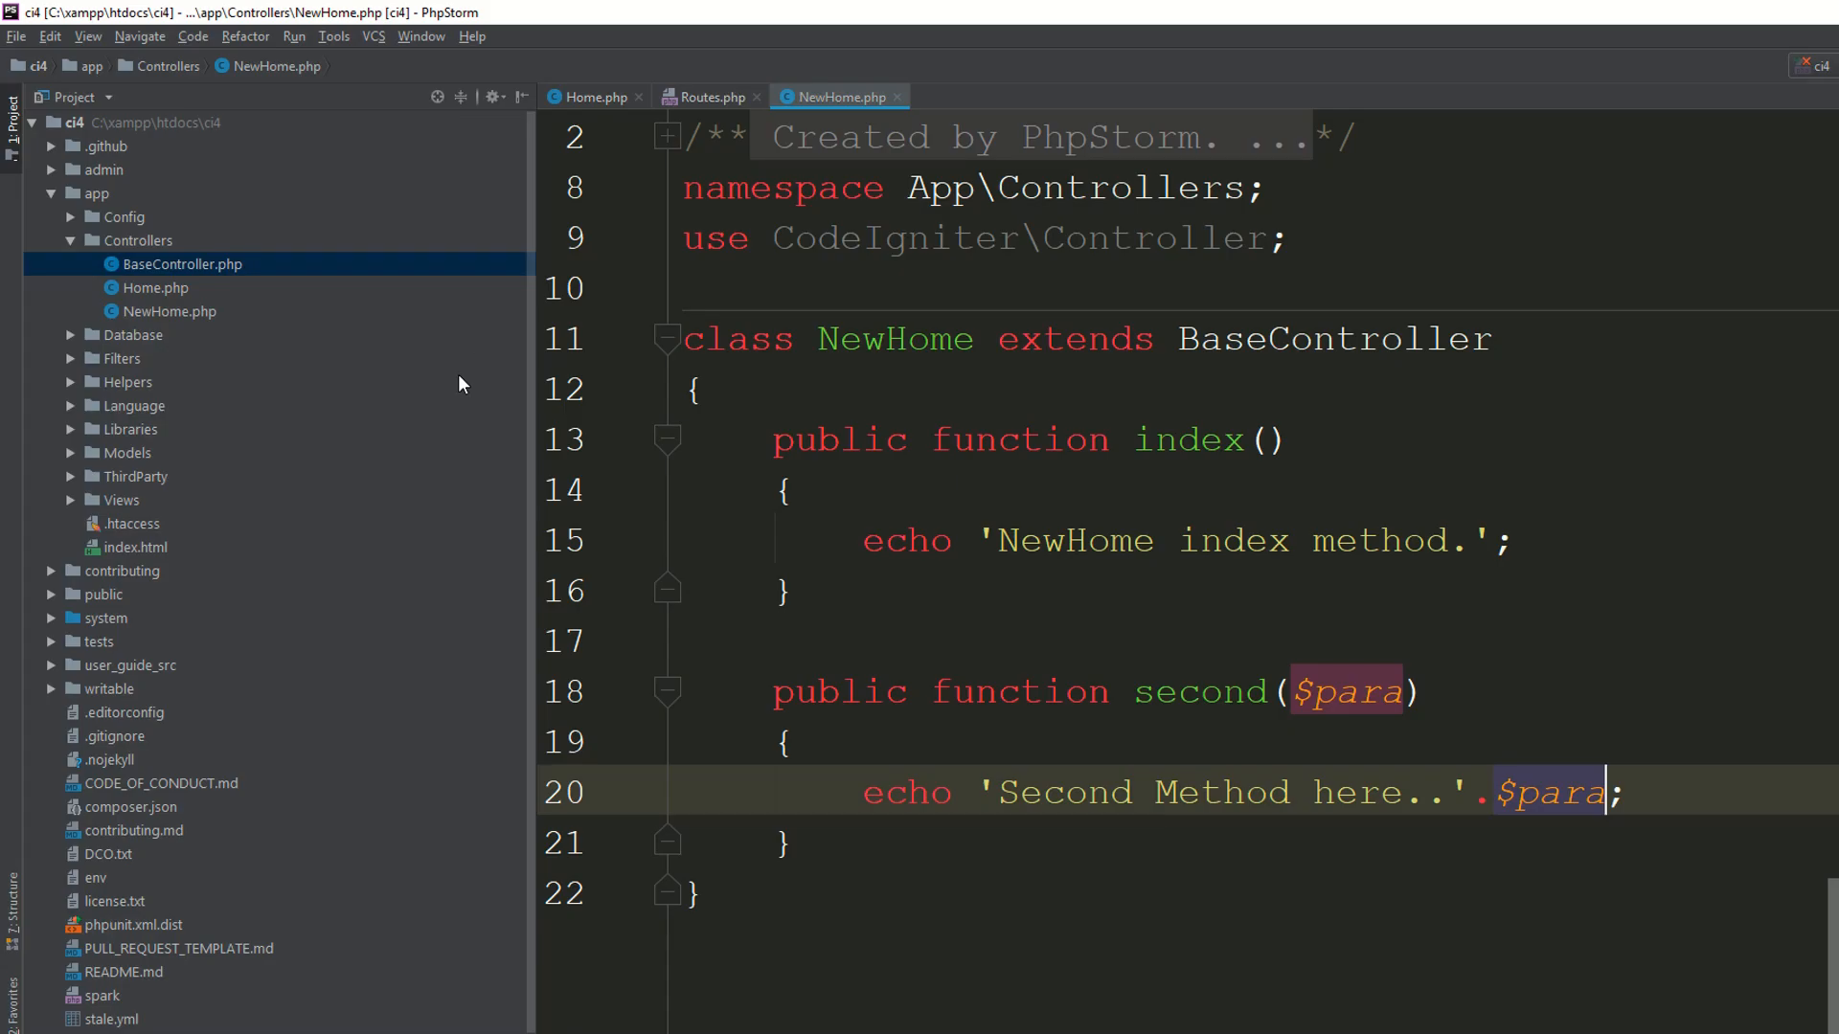
pyautogui.moveTo(783, 455)
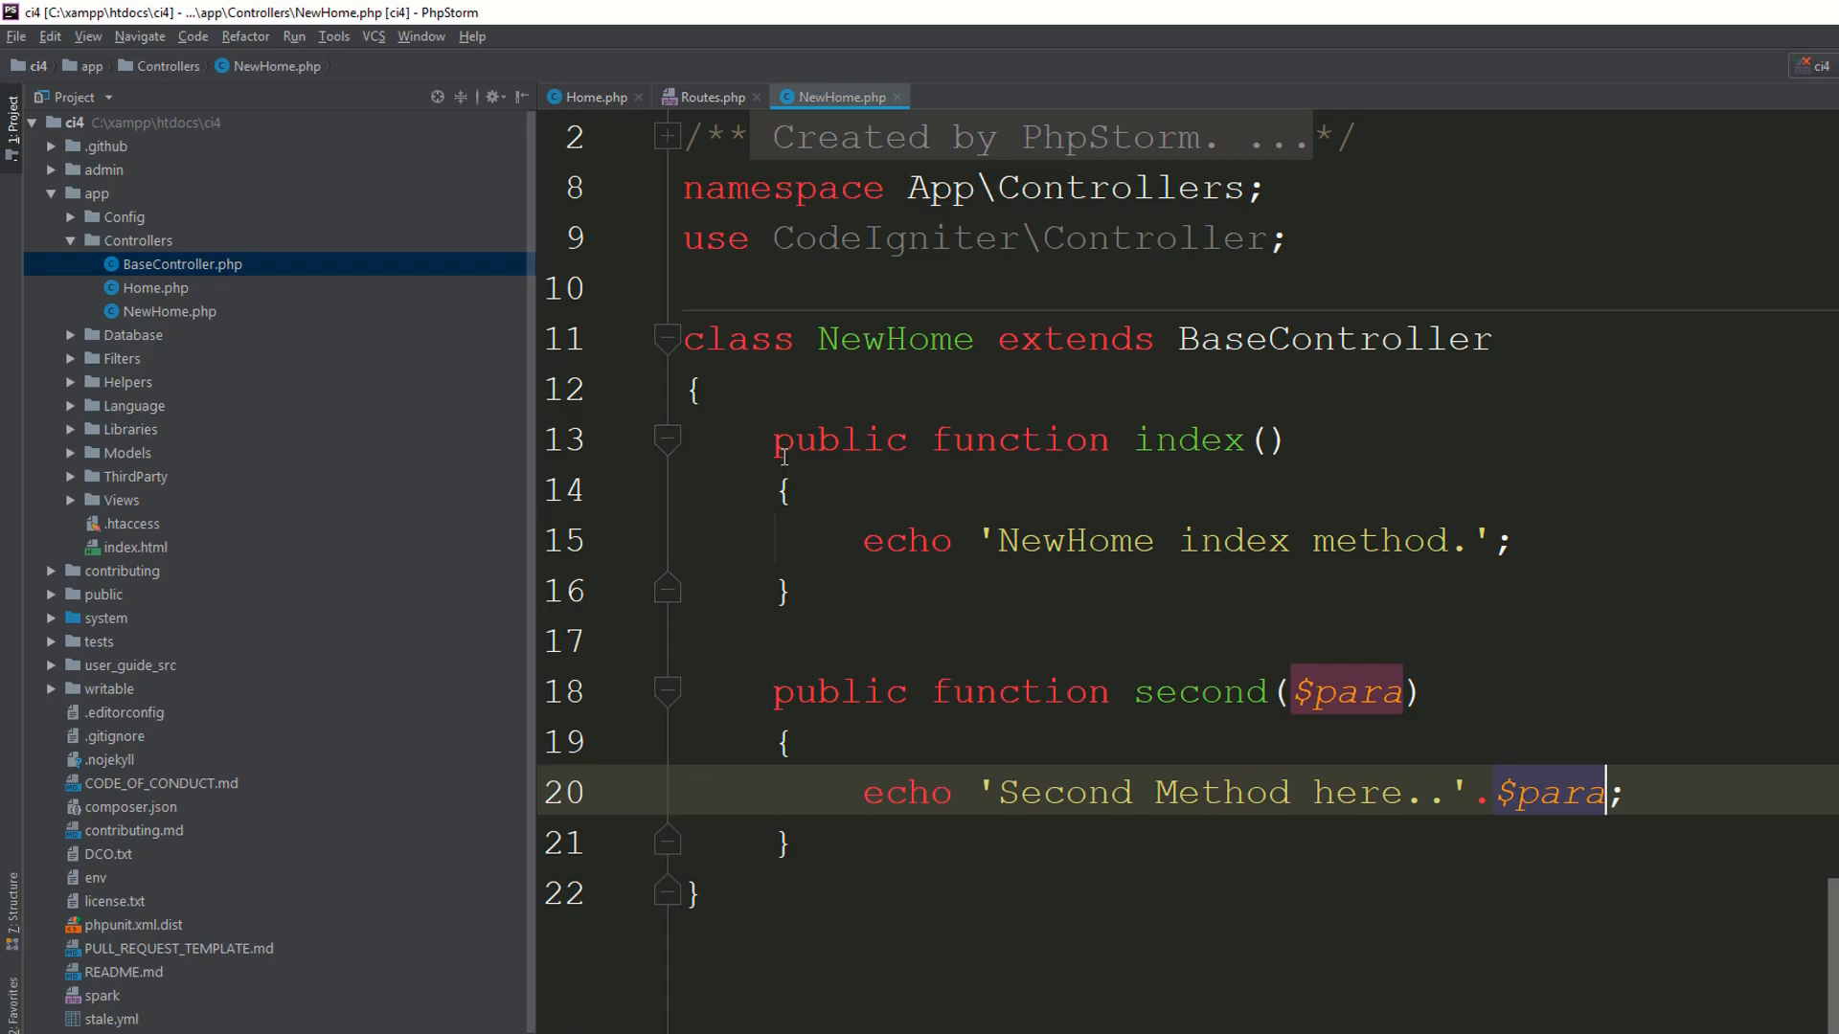